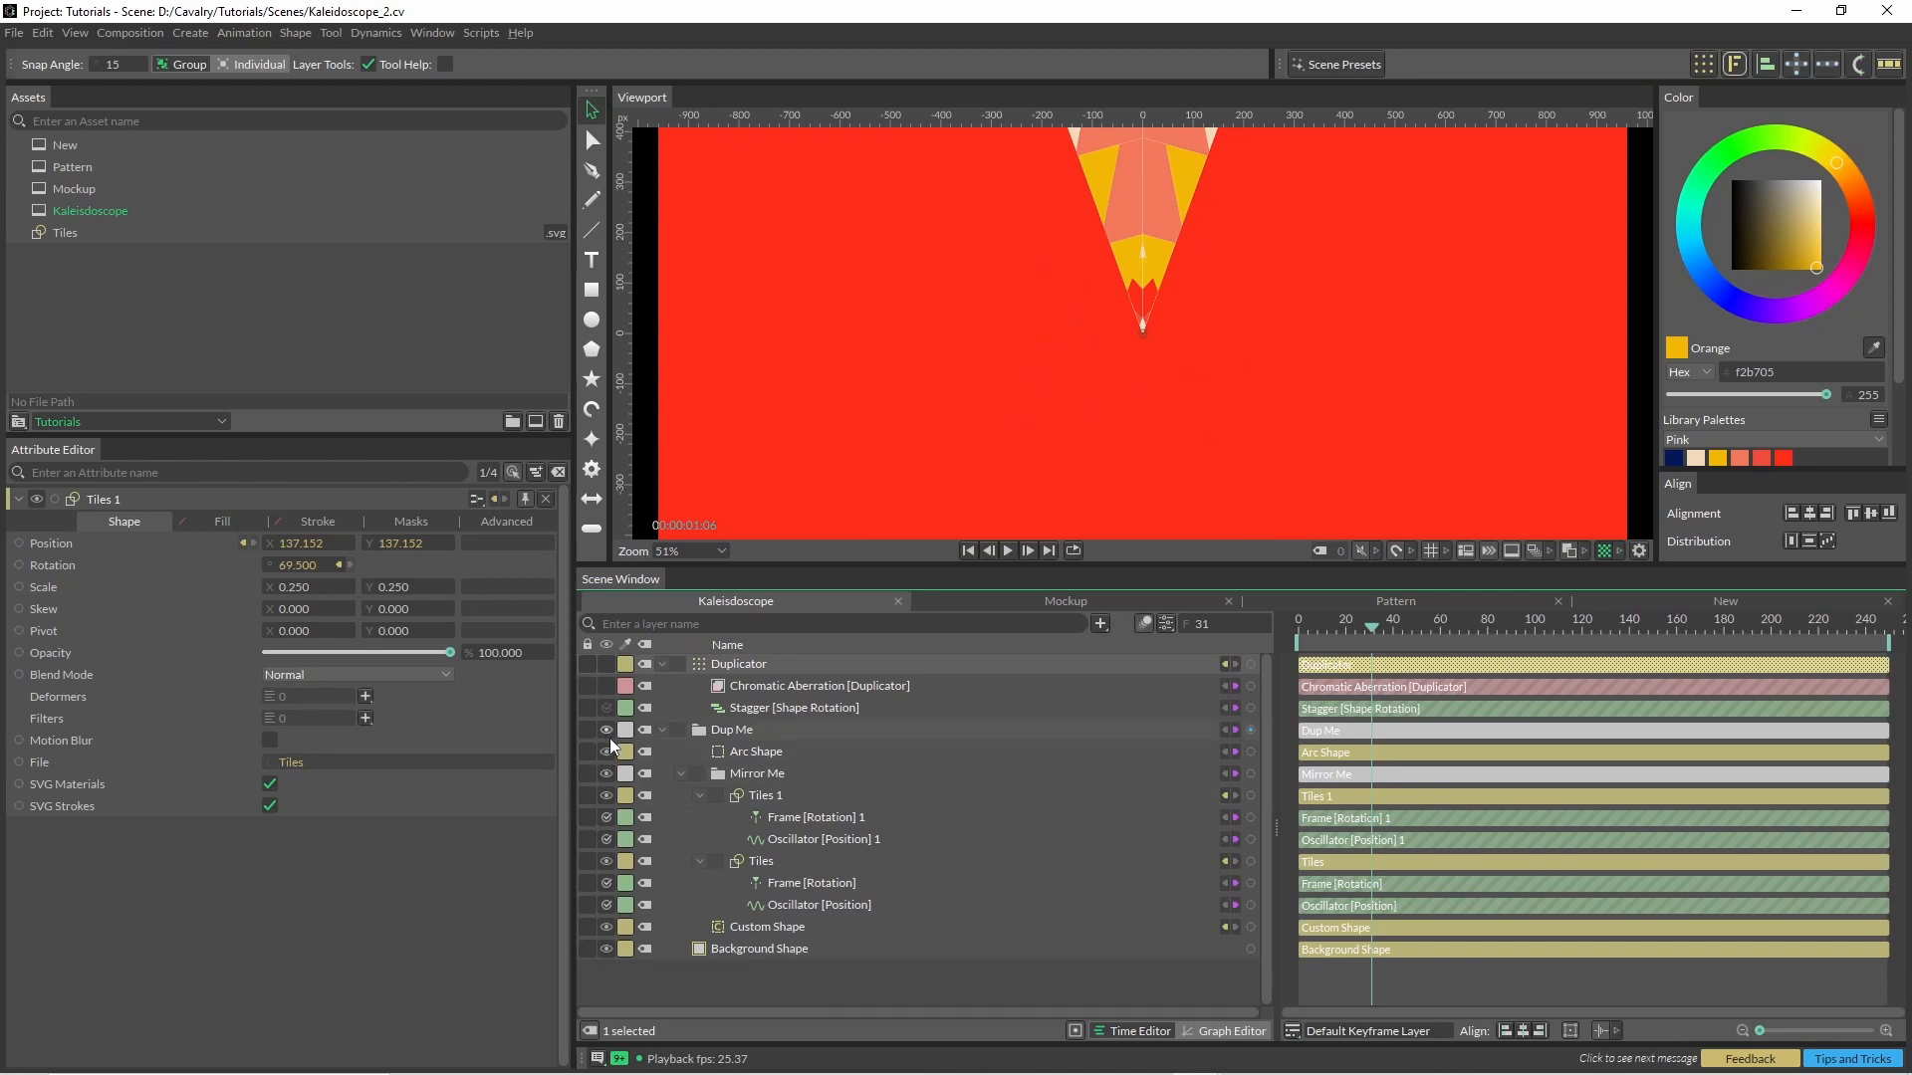
mouse_move(606, 949)
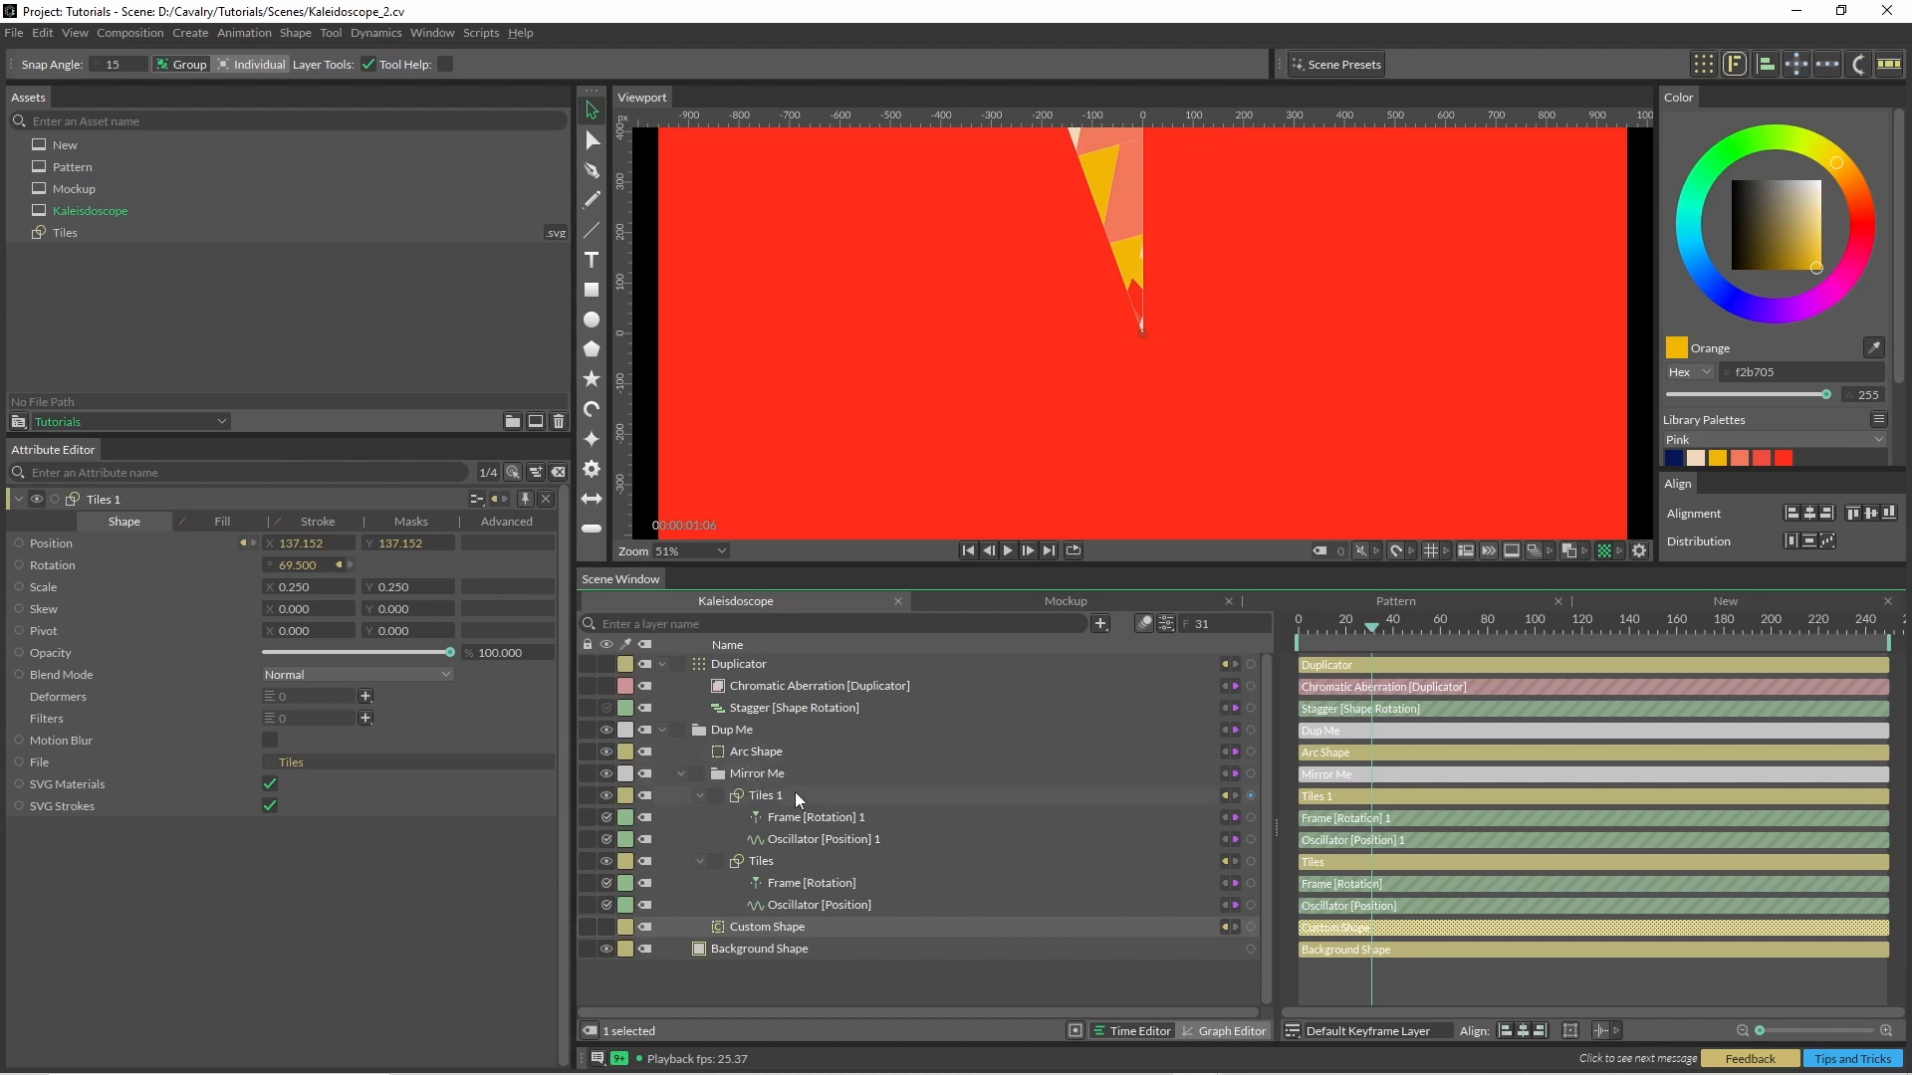
mouse_move(749, 880)
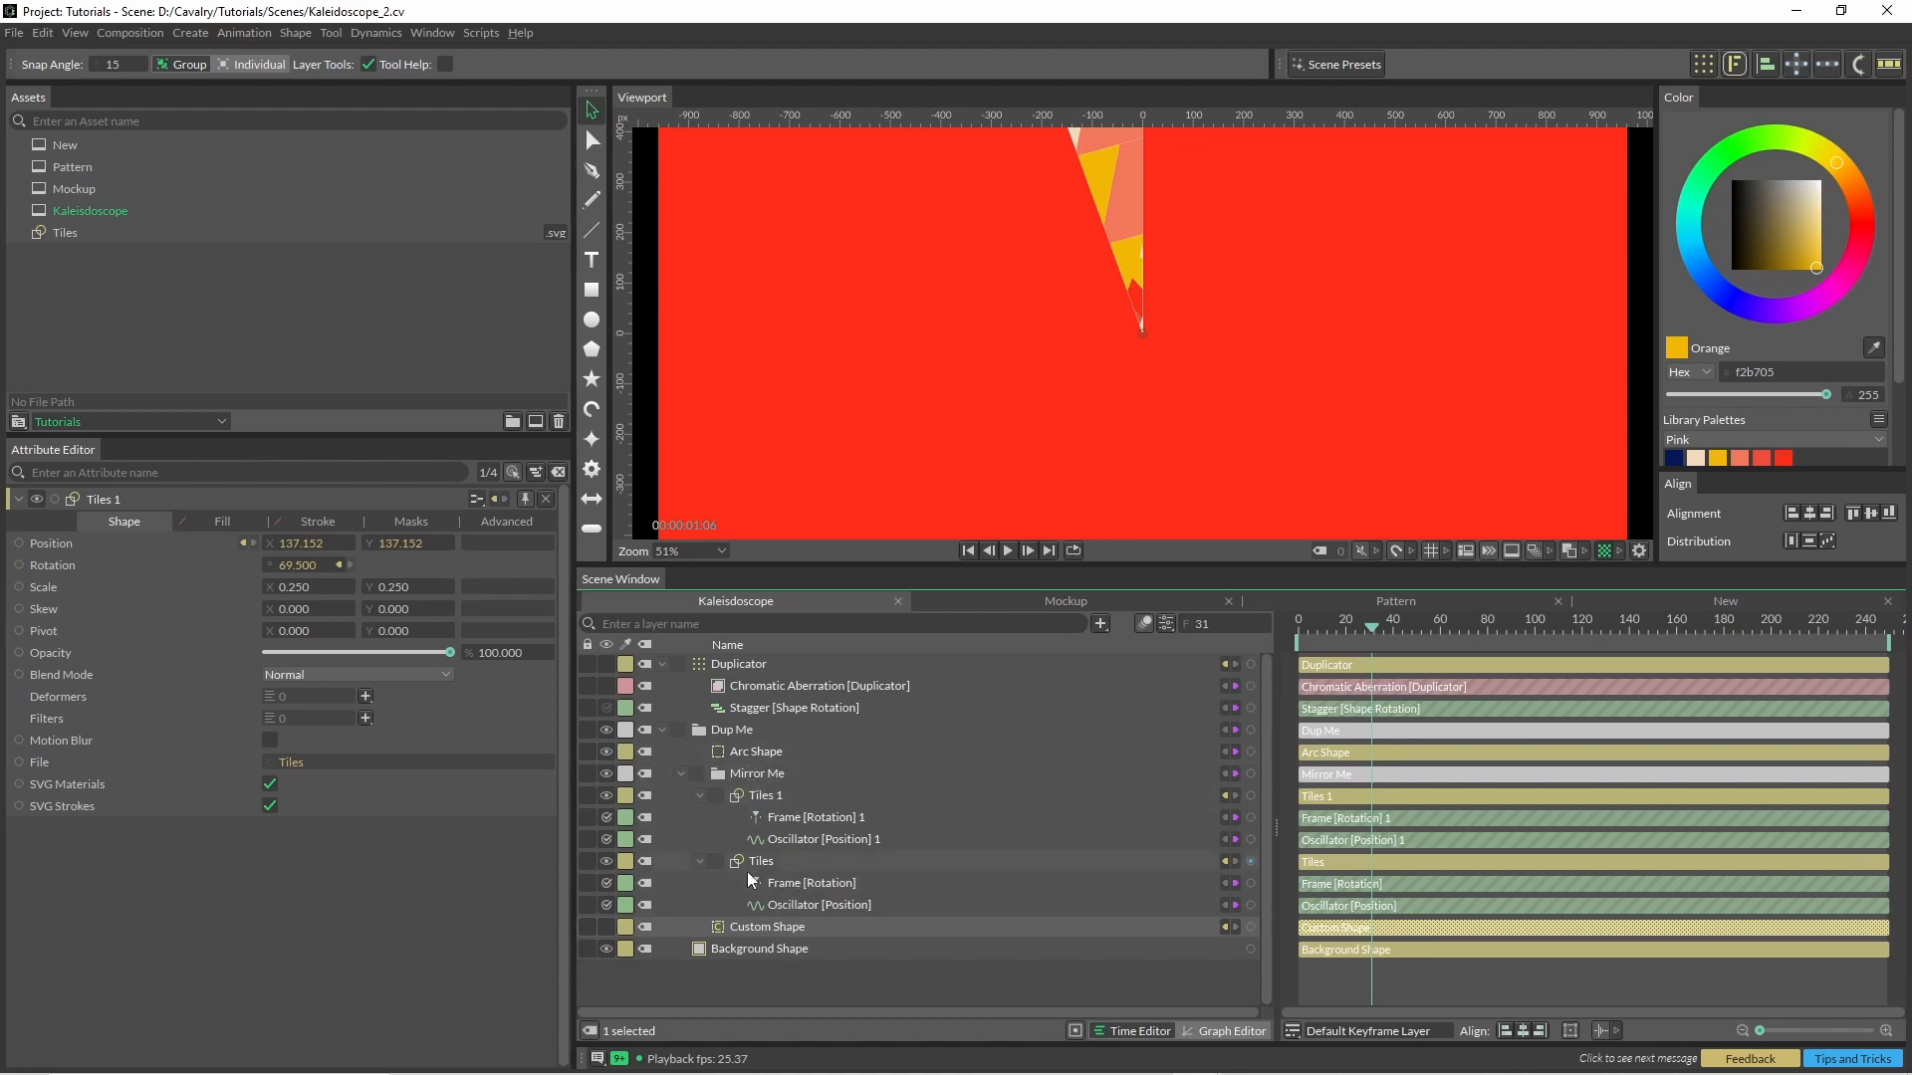
mouse_move(644, 946)
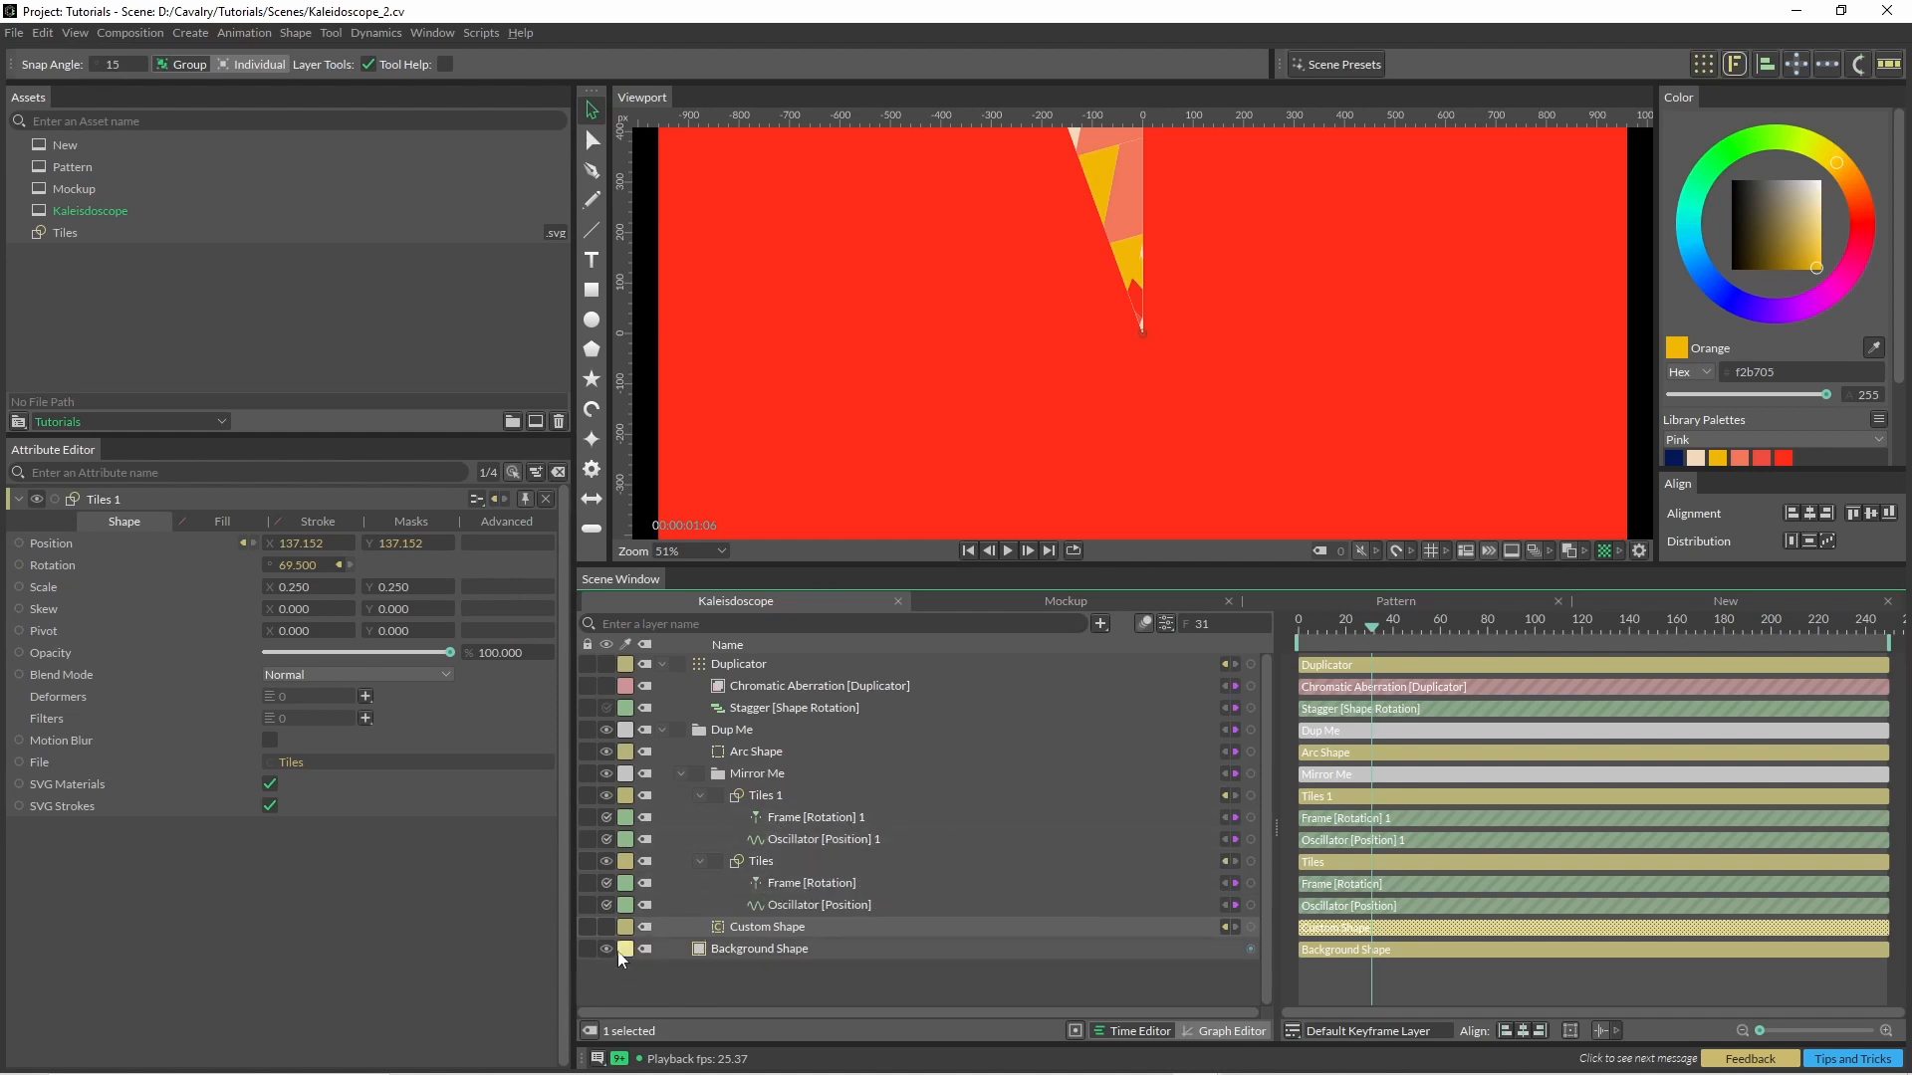
mouse_move(758, 905)
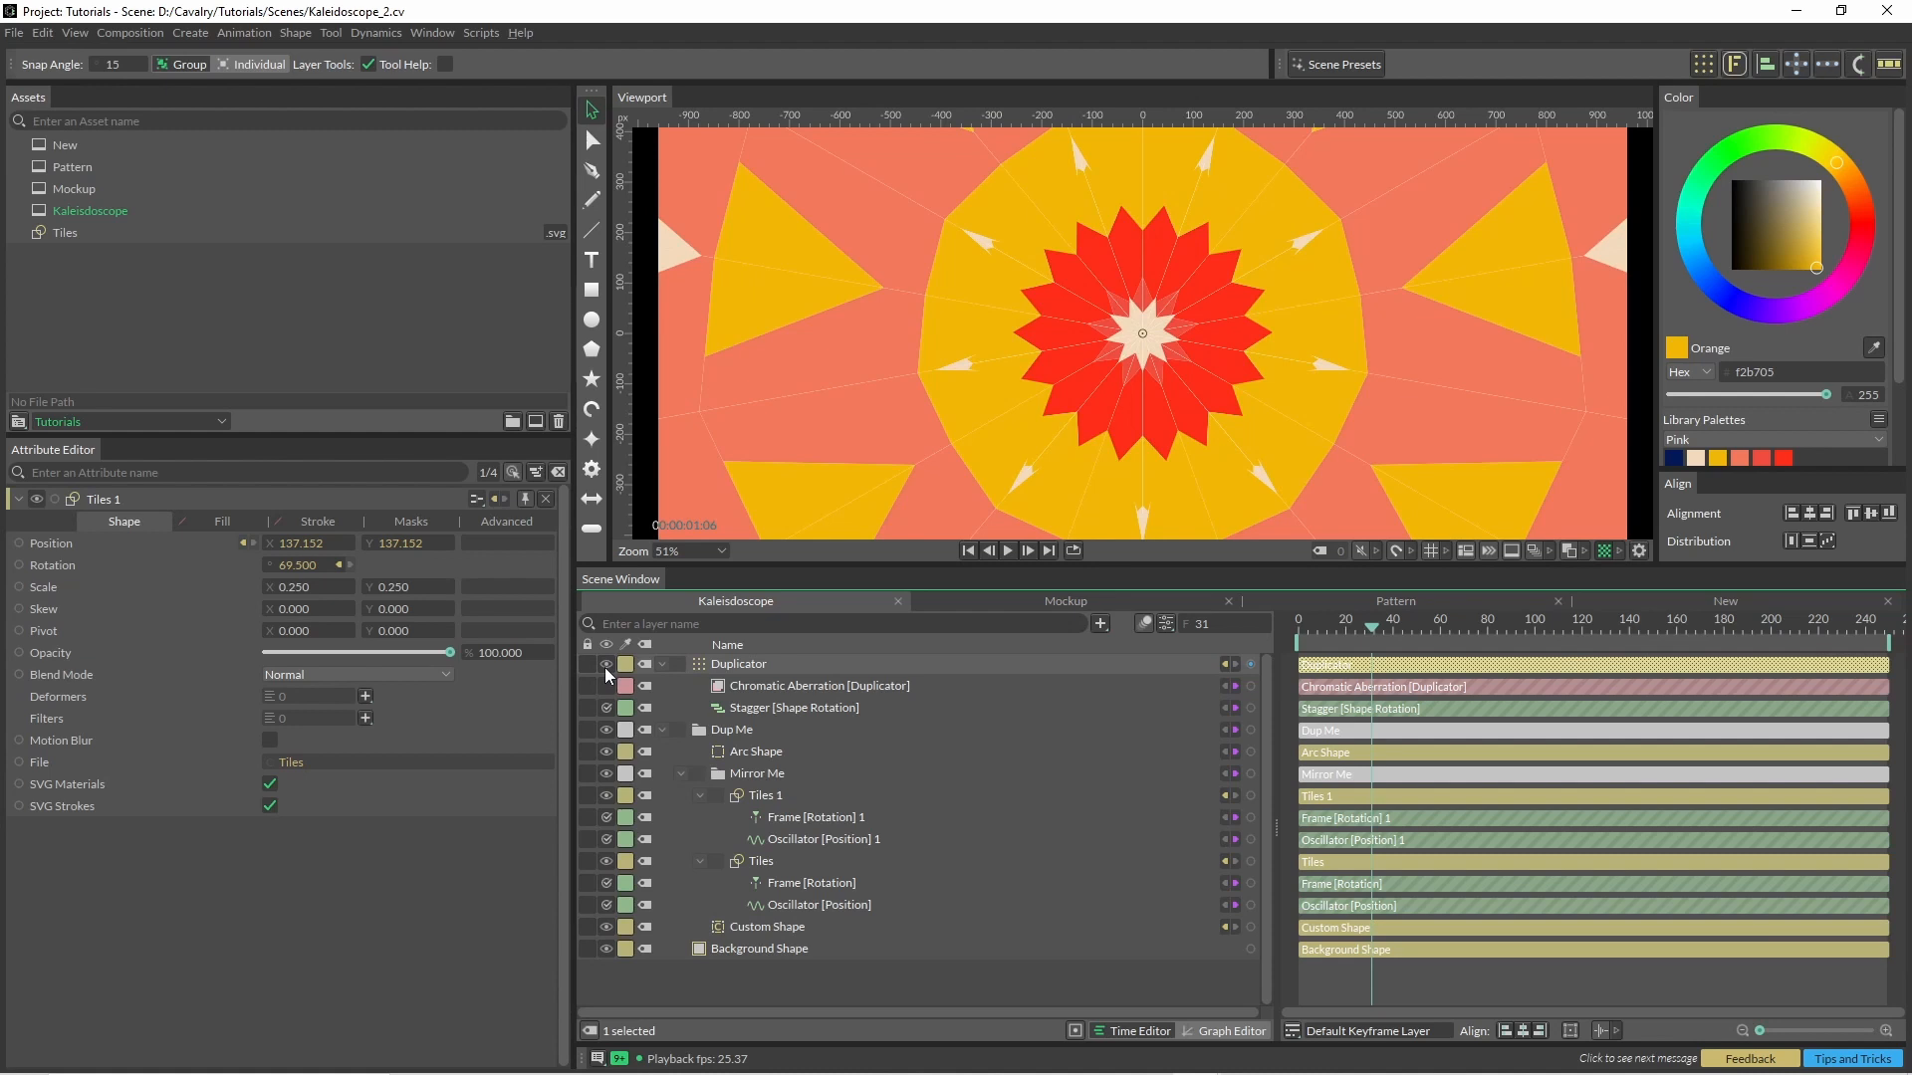
mouse_move(1031, 581)
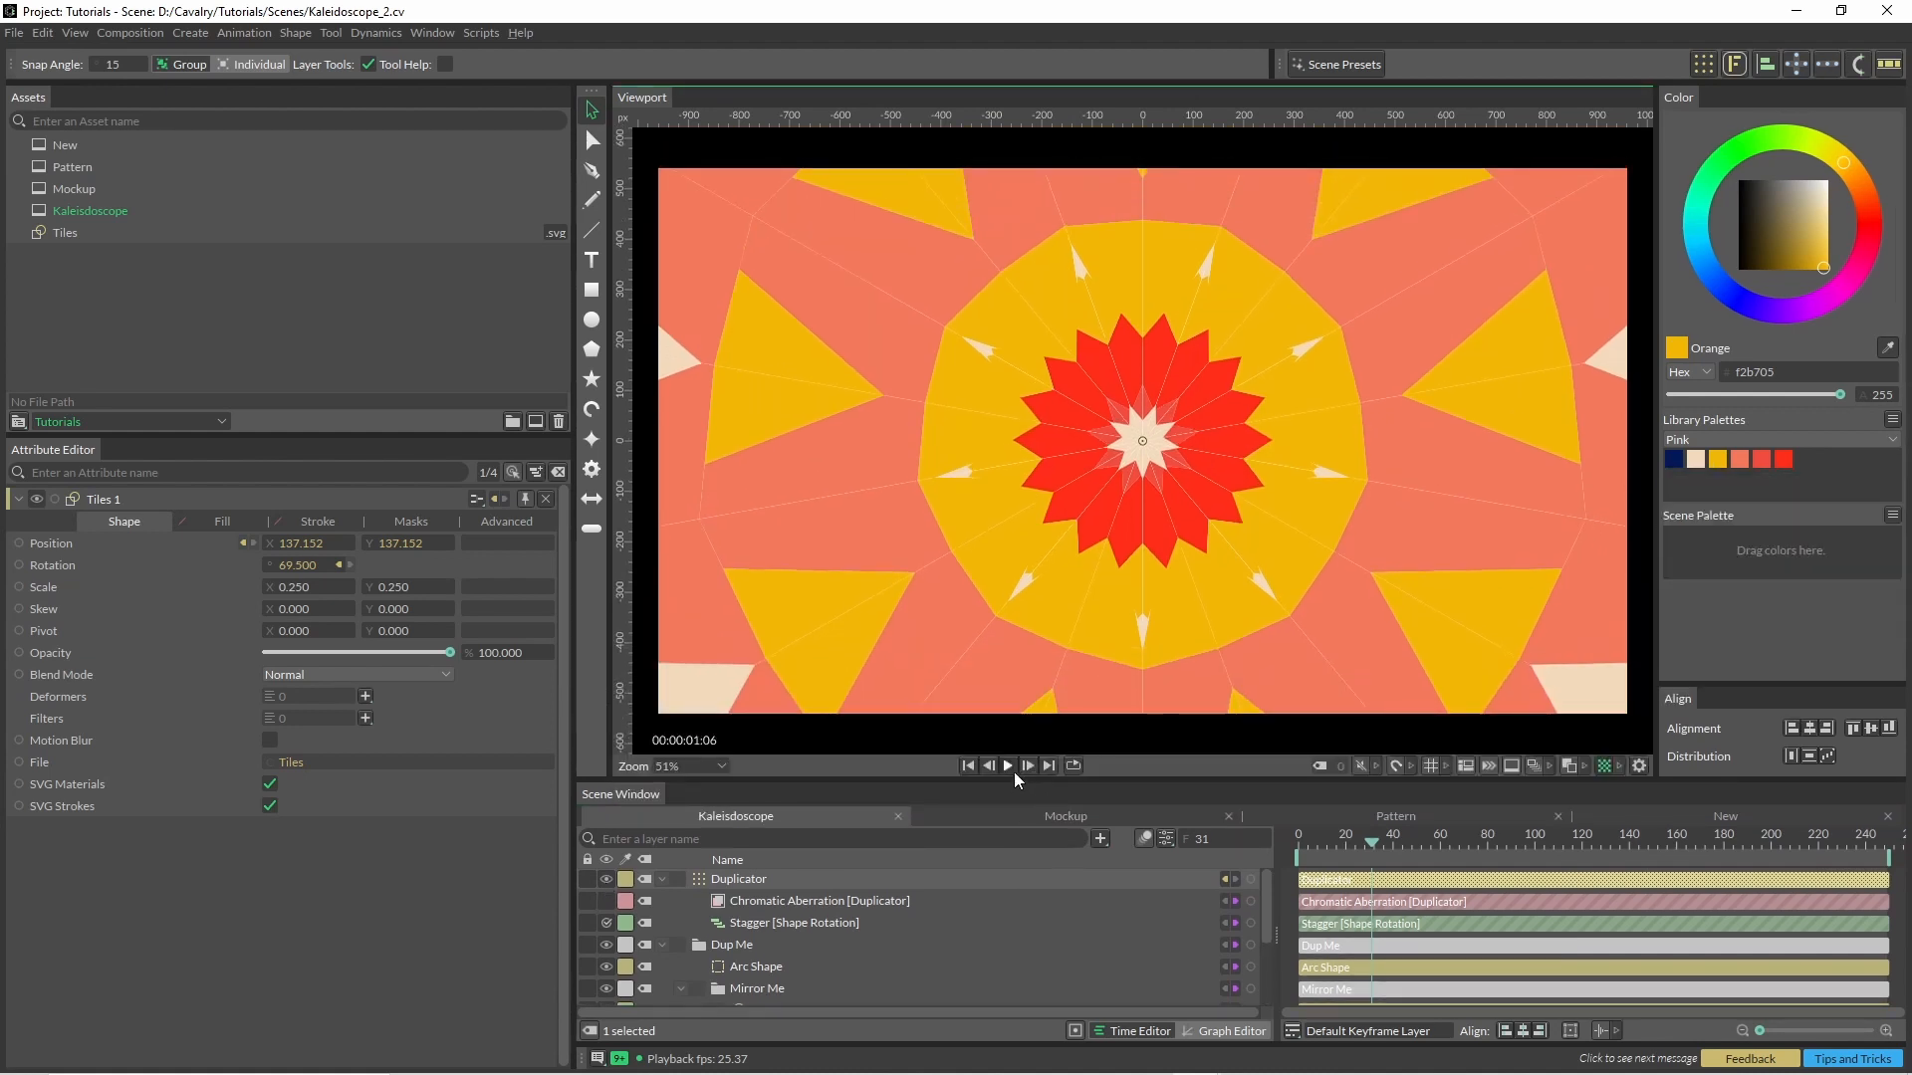
Switch to the New composition to inspect the arc shape with a 20° end angle.
left_click(1007, 766)
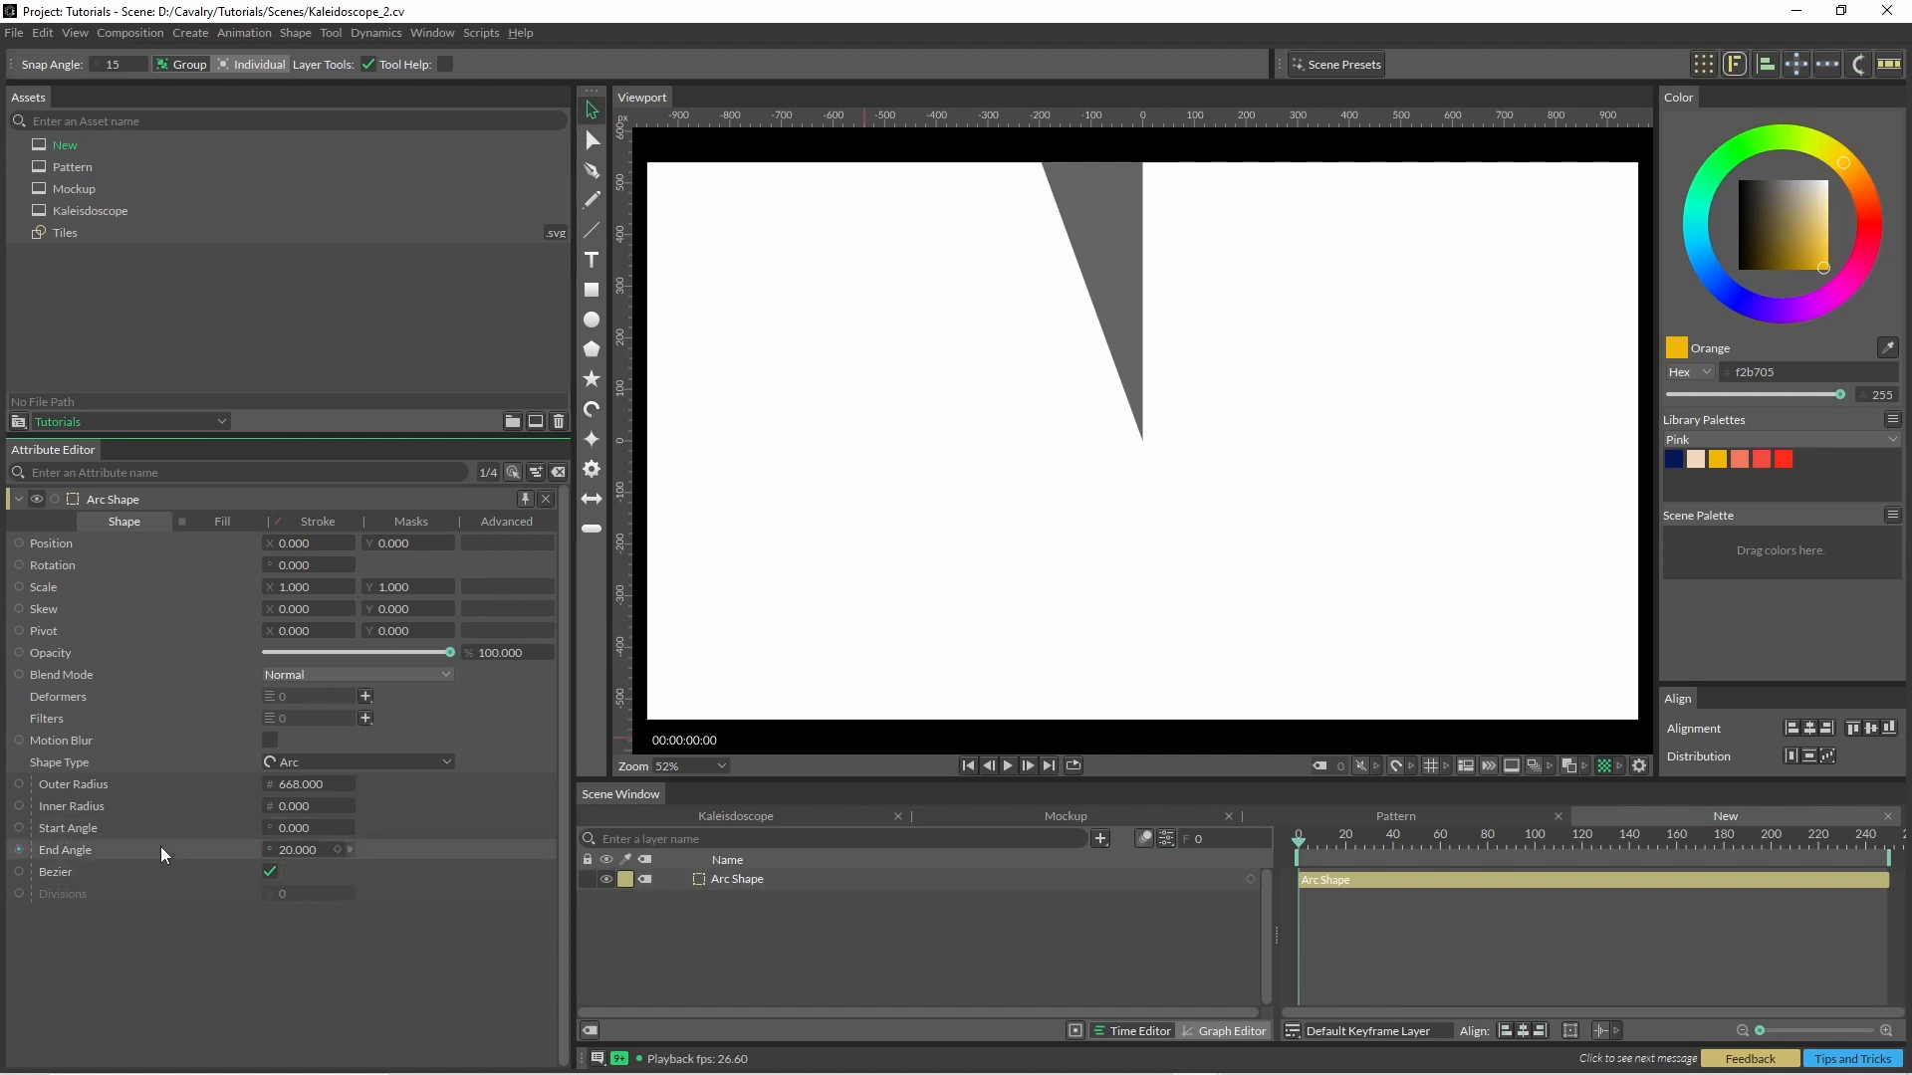
mouse_move(297, 866)
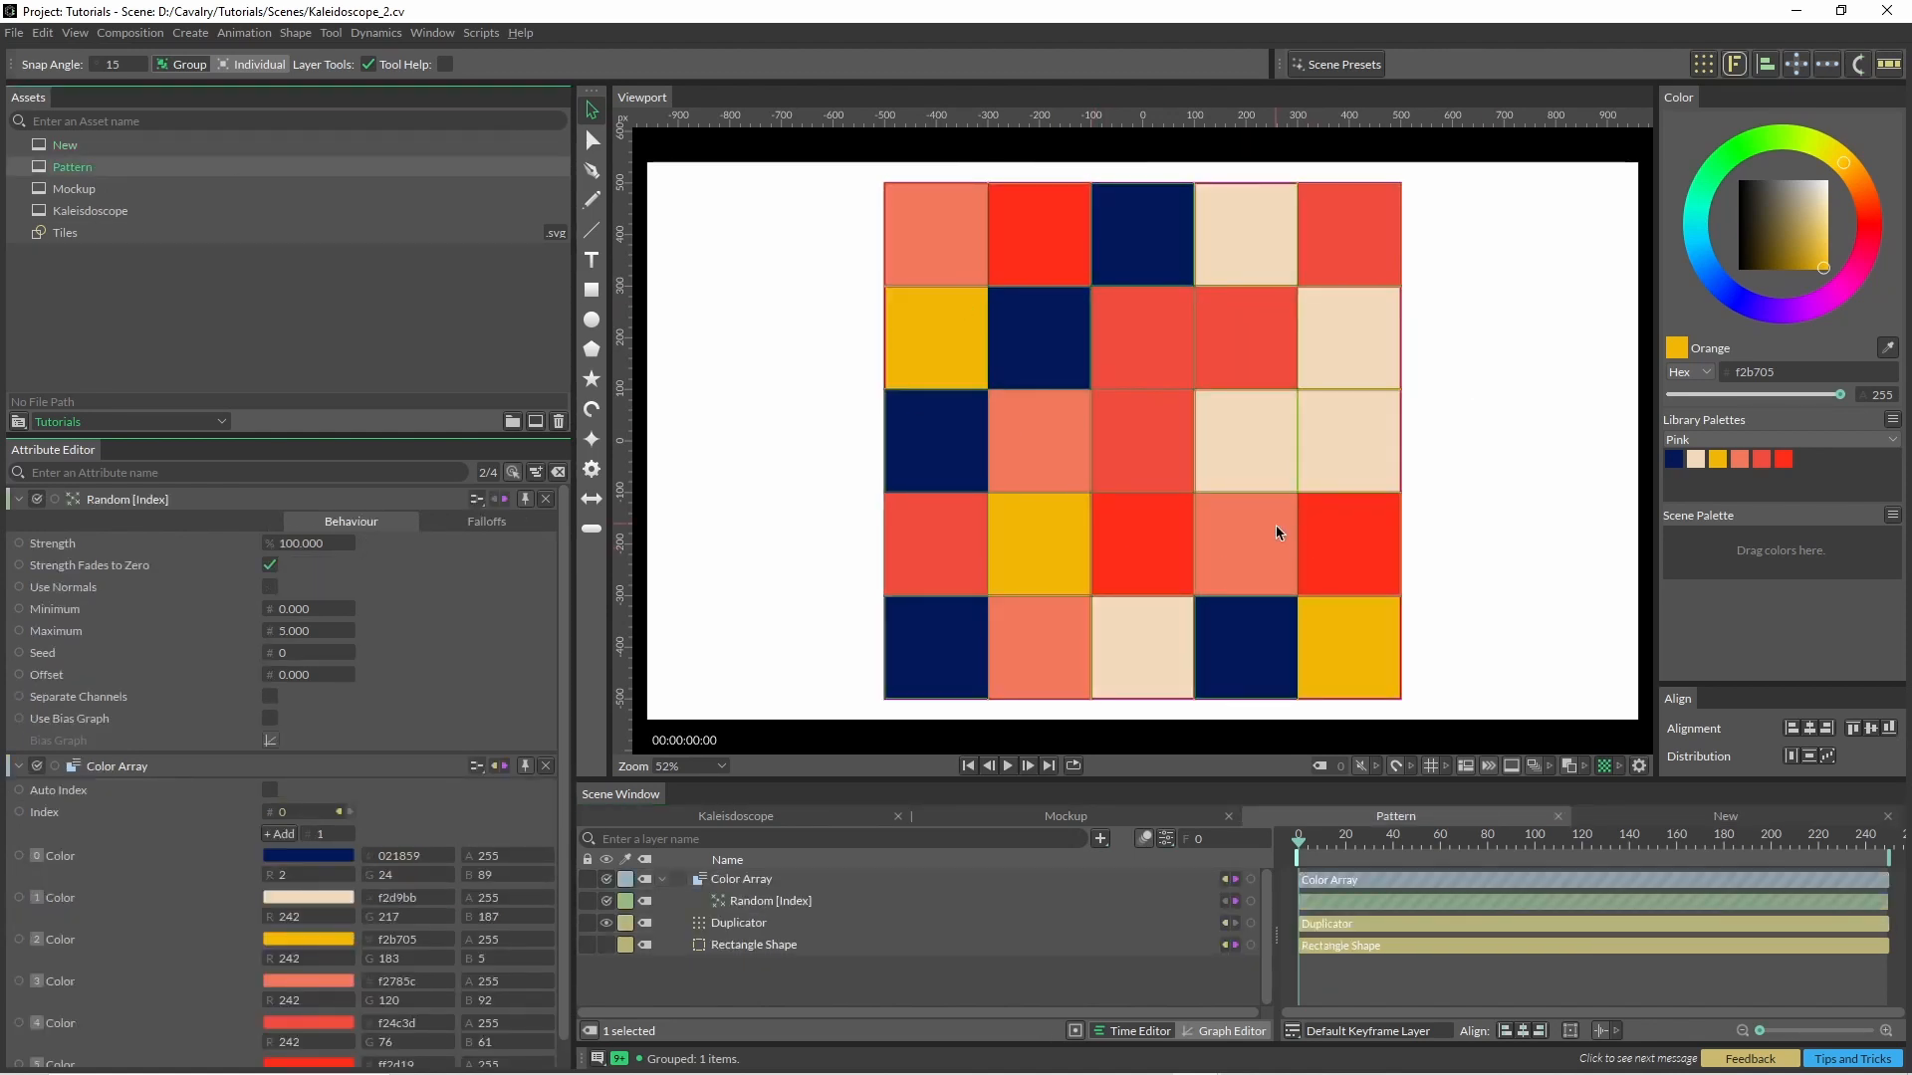
Bake the tile Duplicator and select the resulting Duplicator Baked layer.
left_click(739, 923)
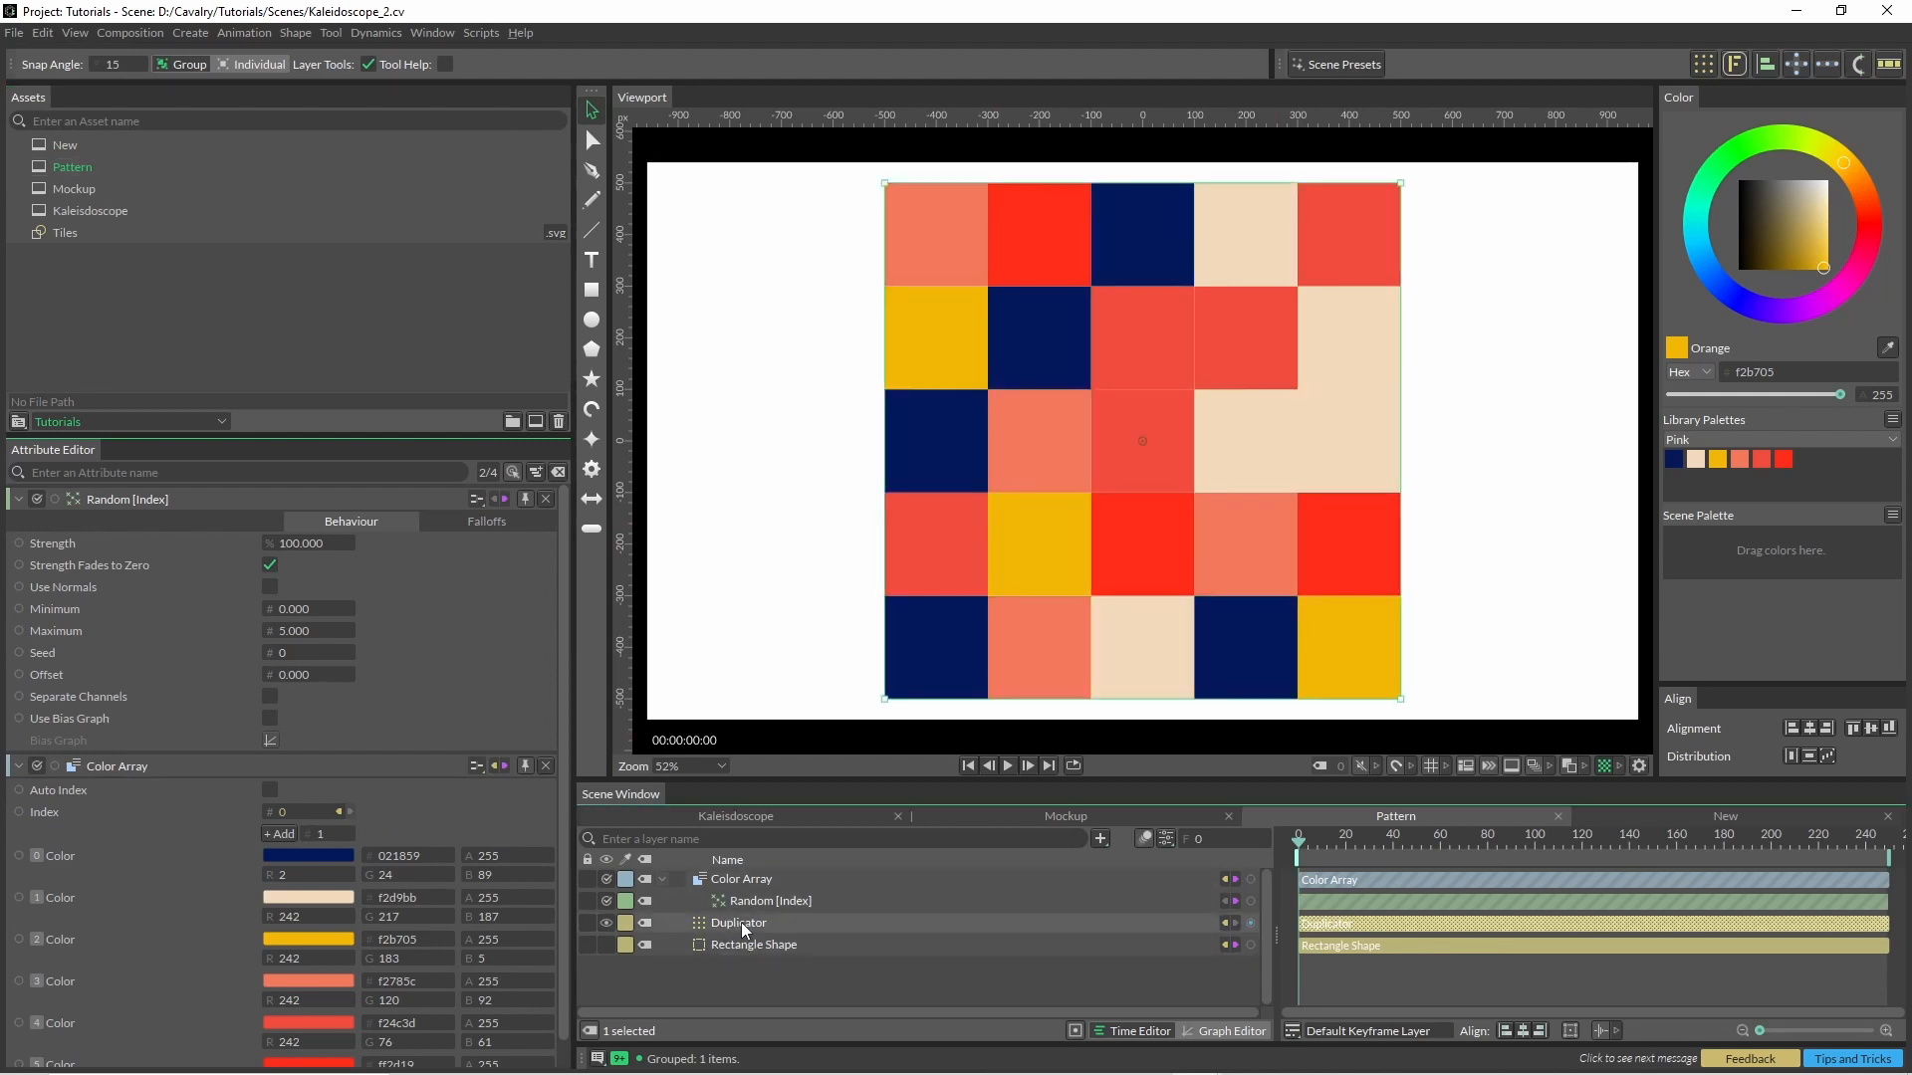
left_click(293, 33)
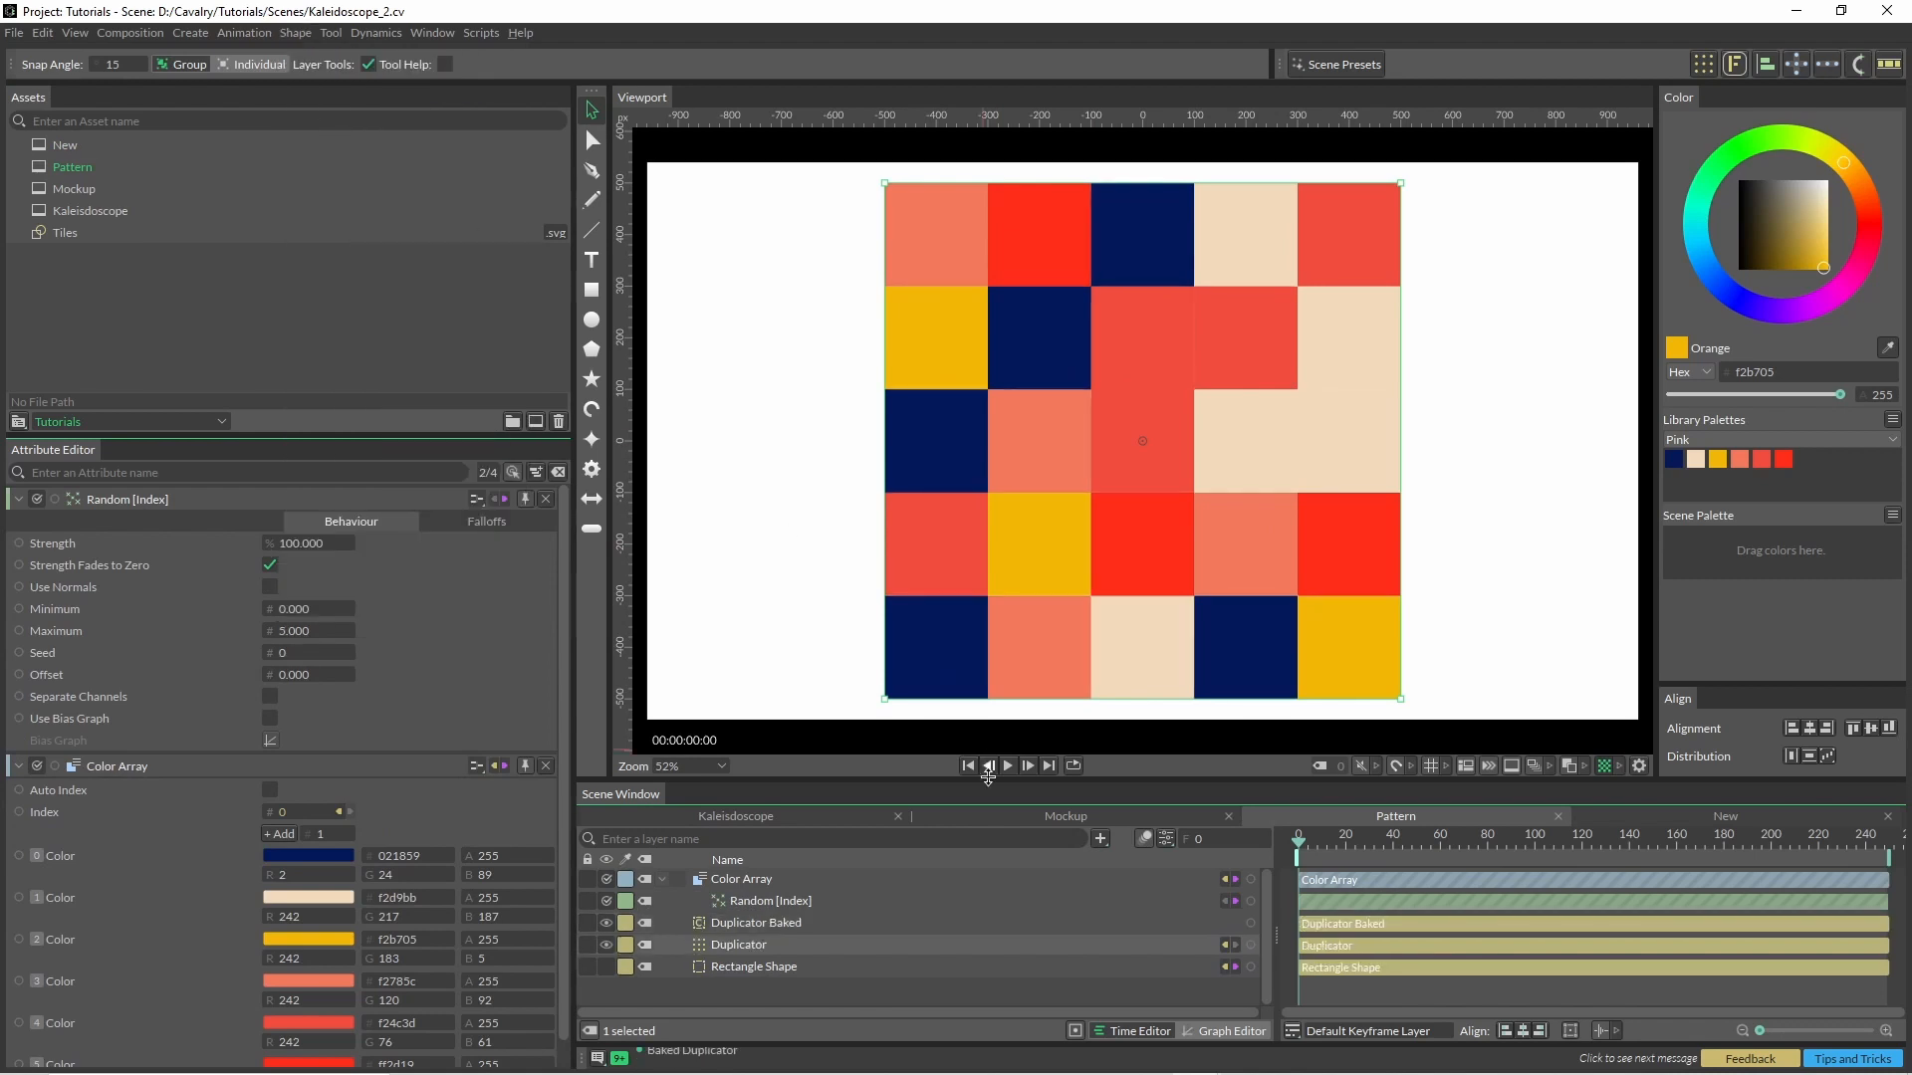
left_click(755, 922)
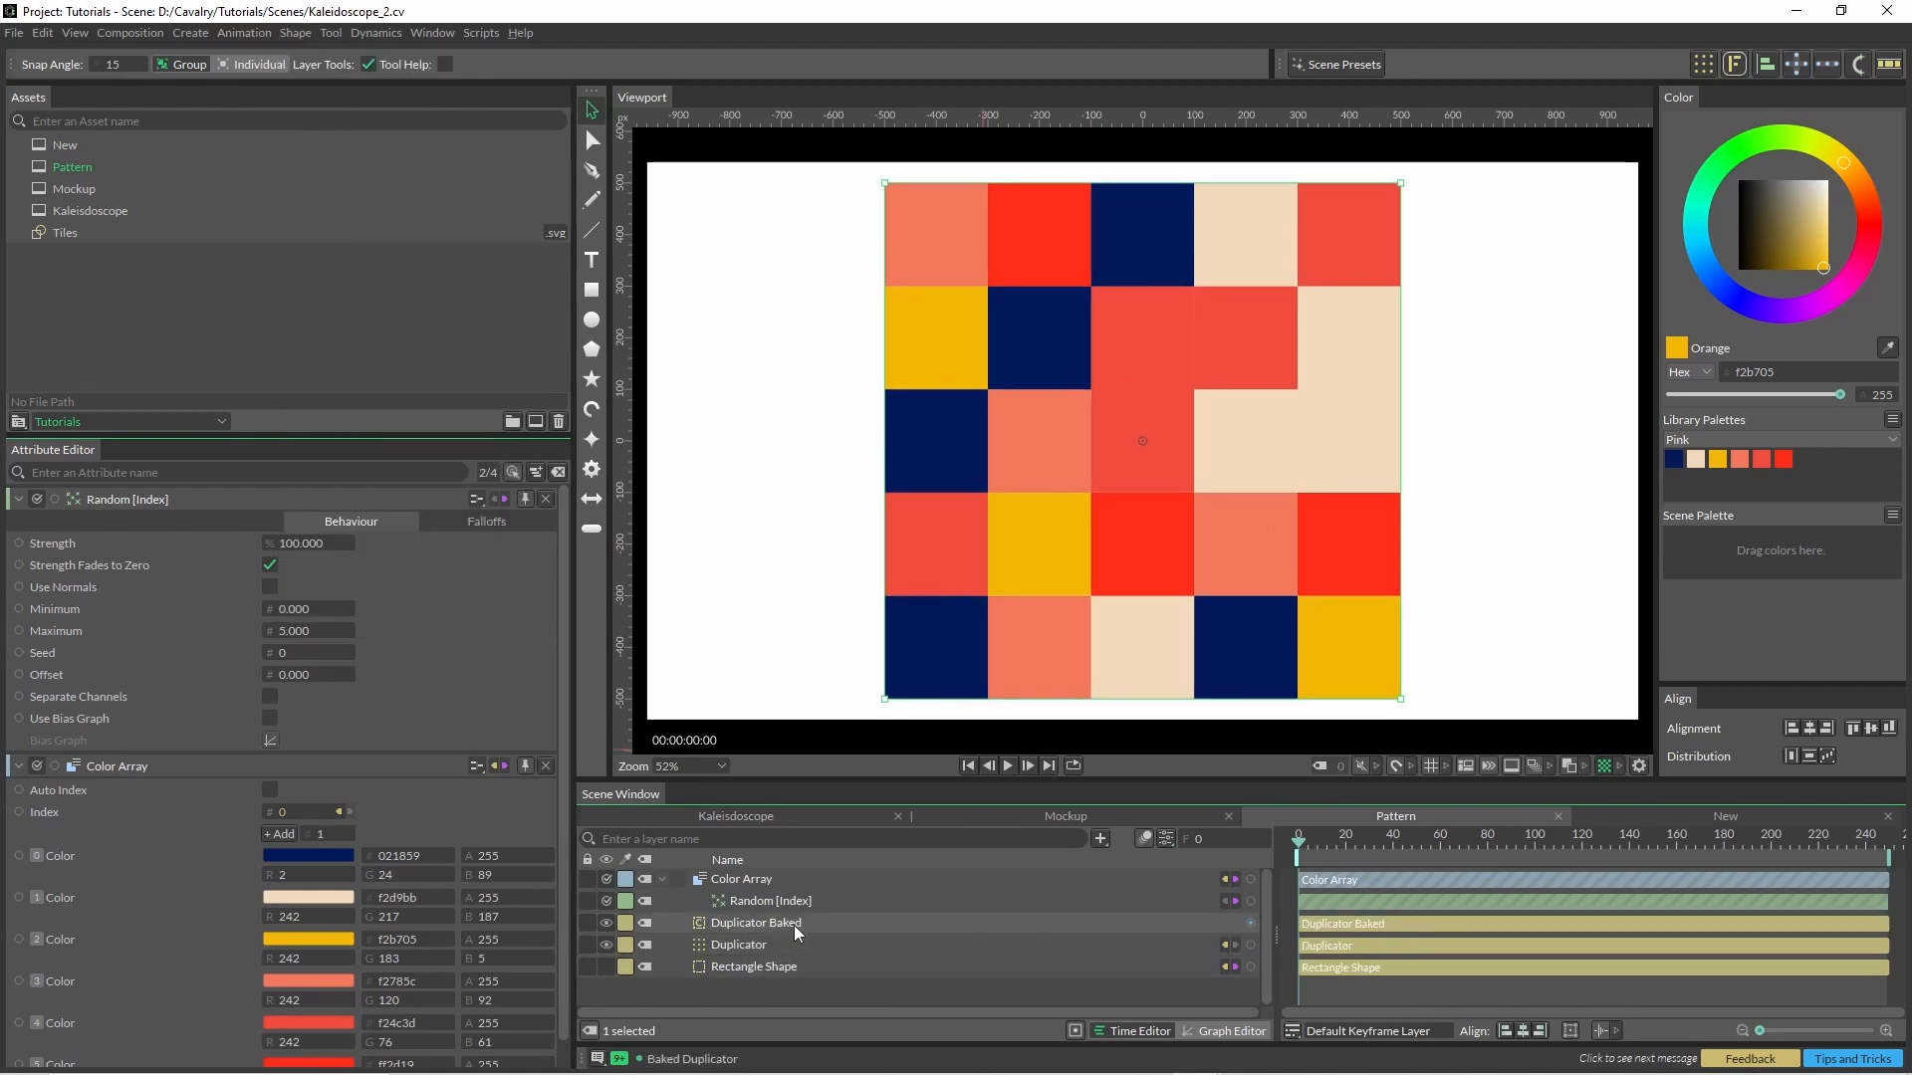
mouse_move(799, 933)
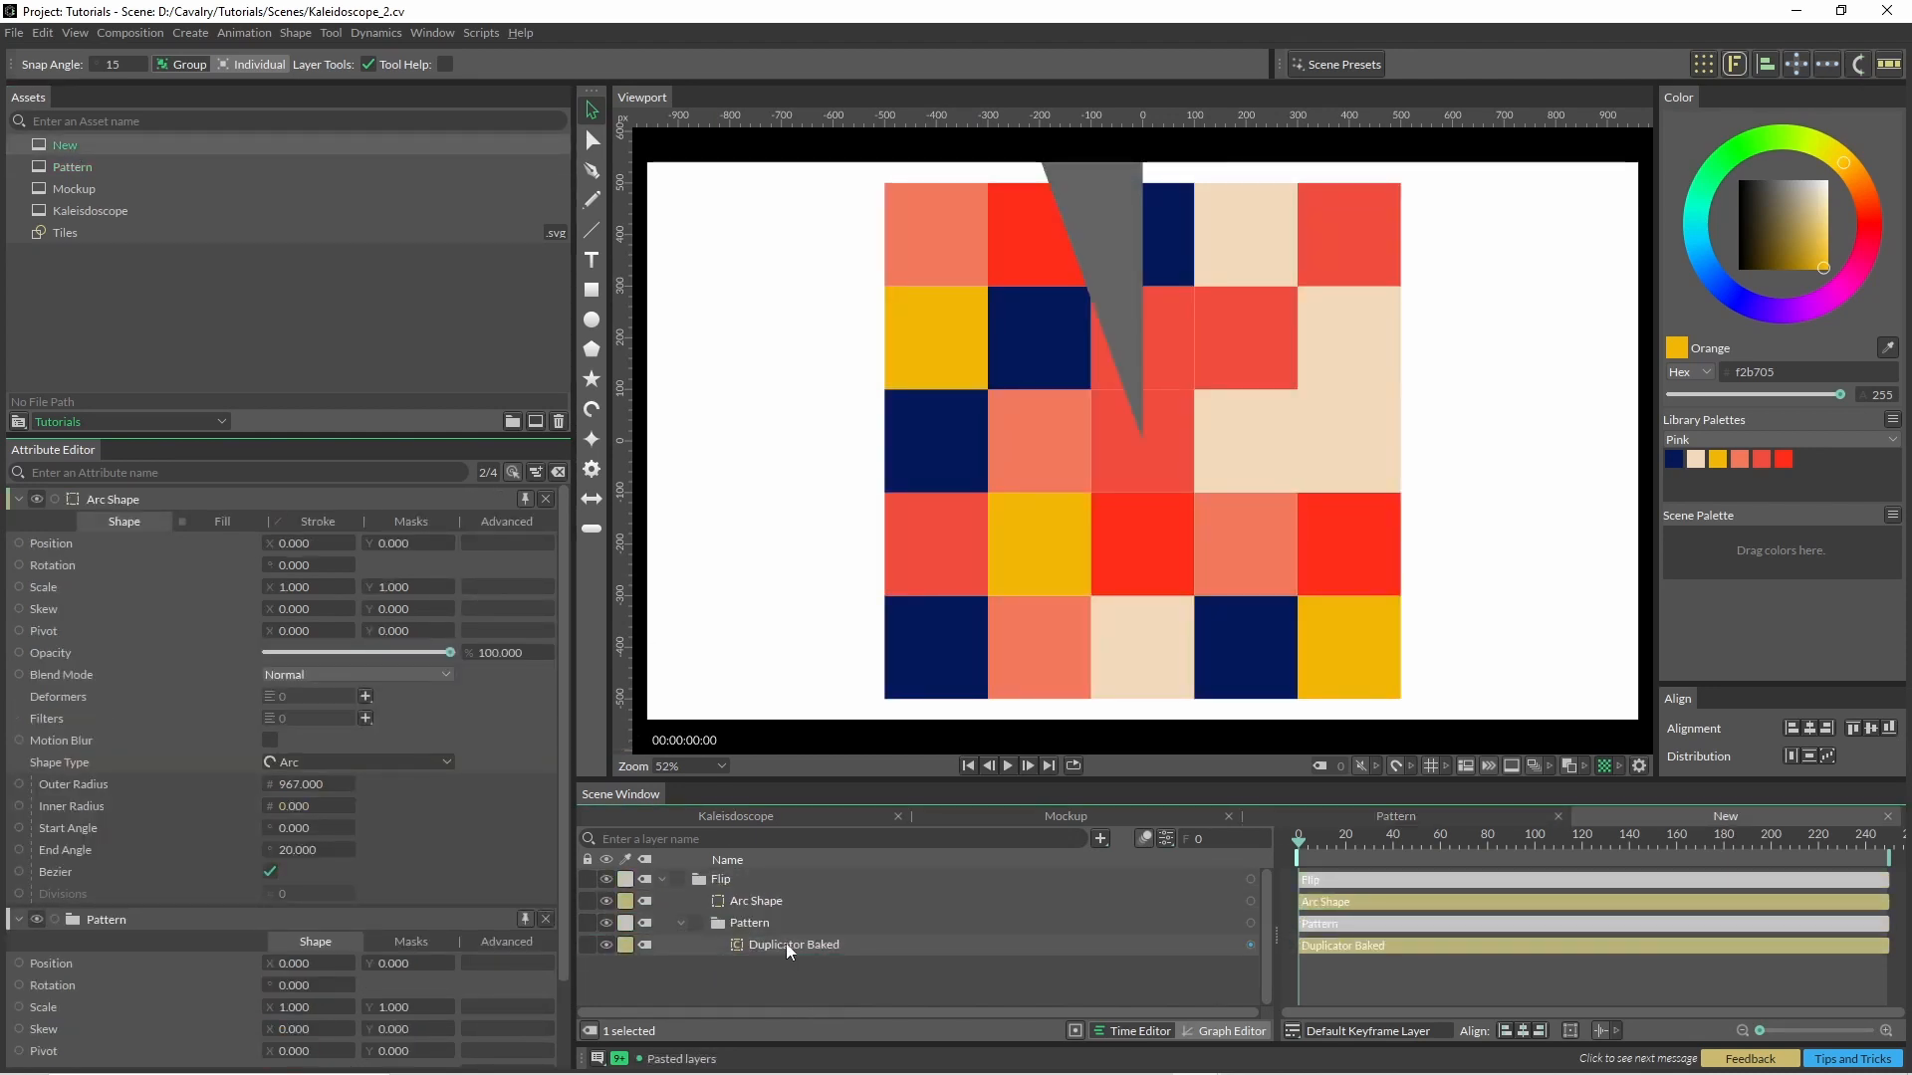
Add an Oscillator to the pattern's position, scale it to 1.43, and add a Frame rotation behaviour.
left_click(793, 944)
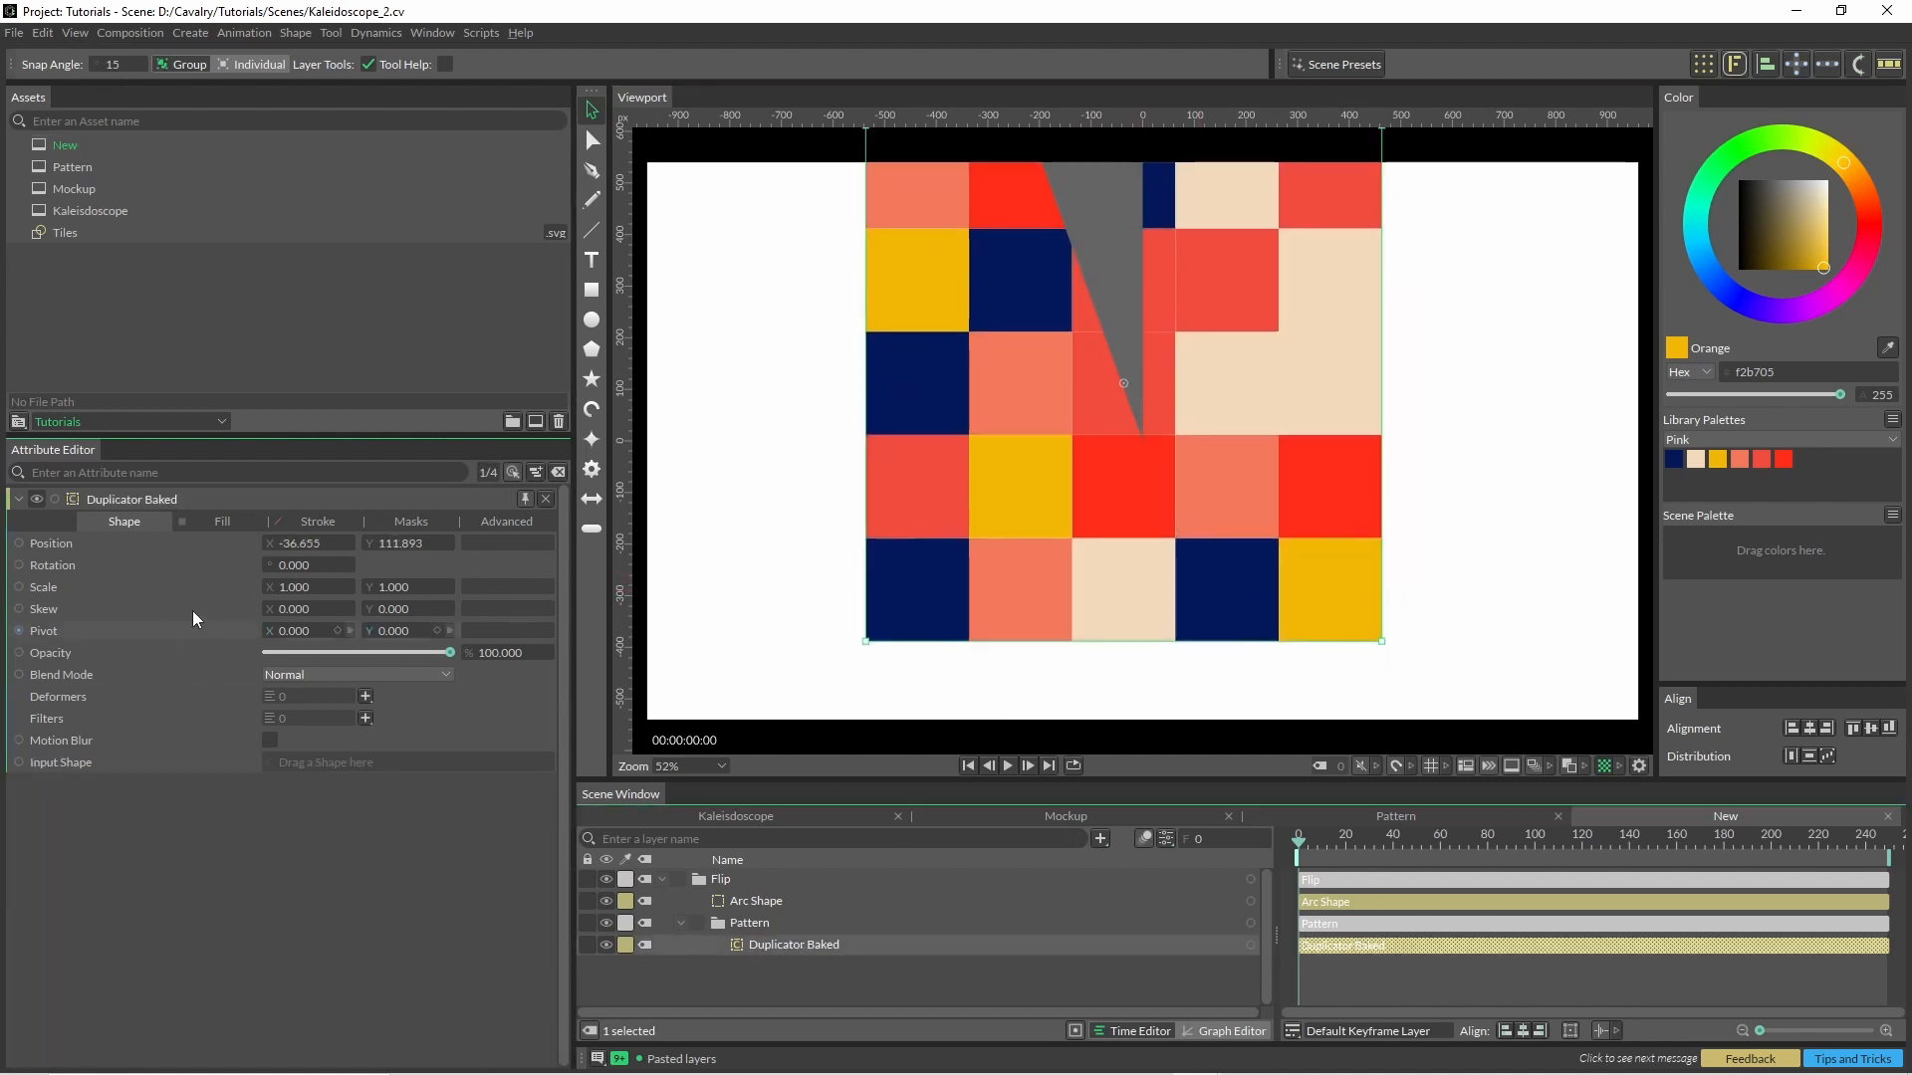
right_click(50, 542)
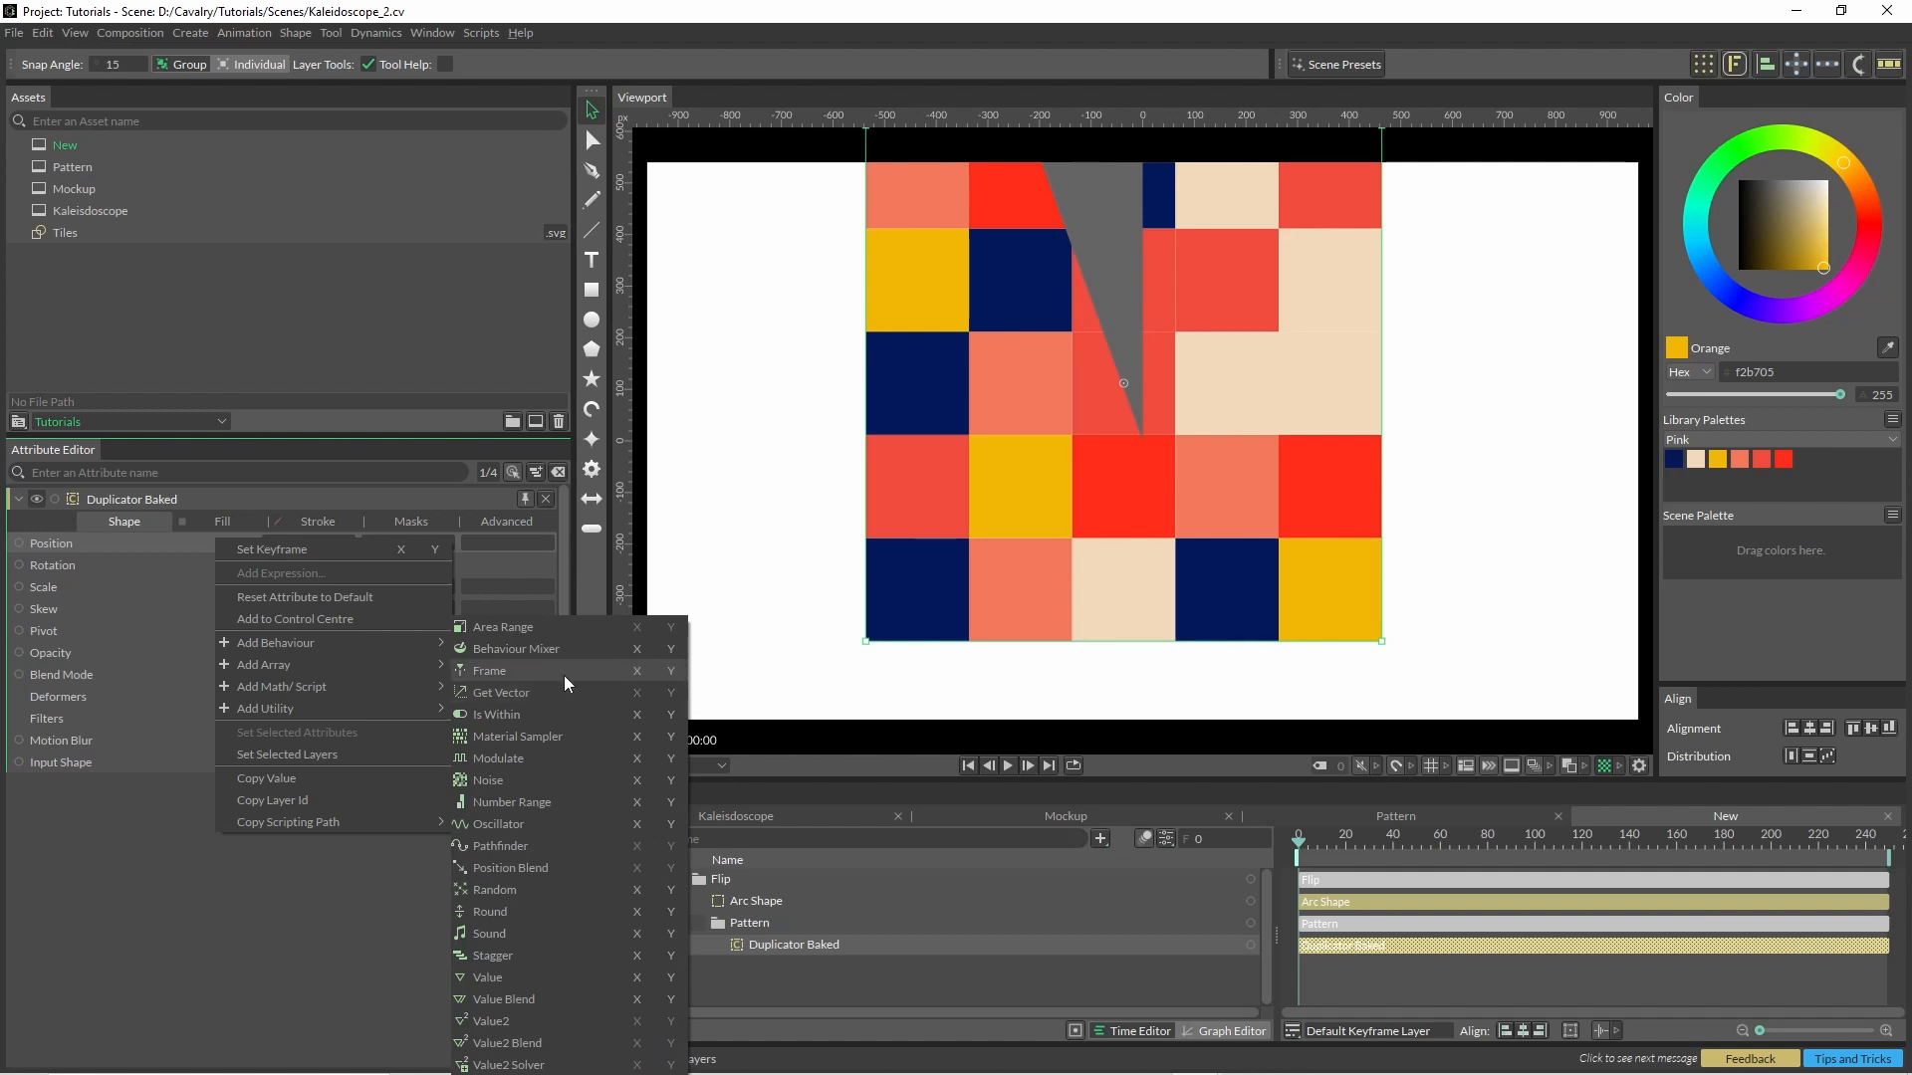
left_click(495, 825)
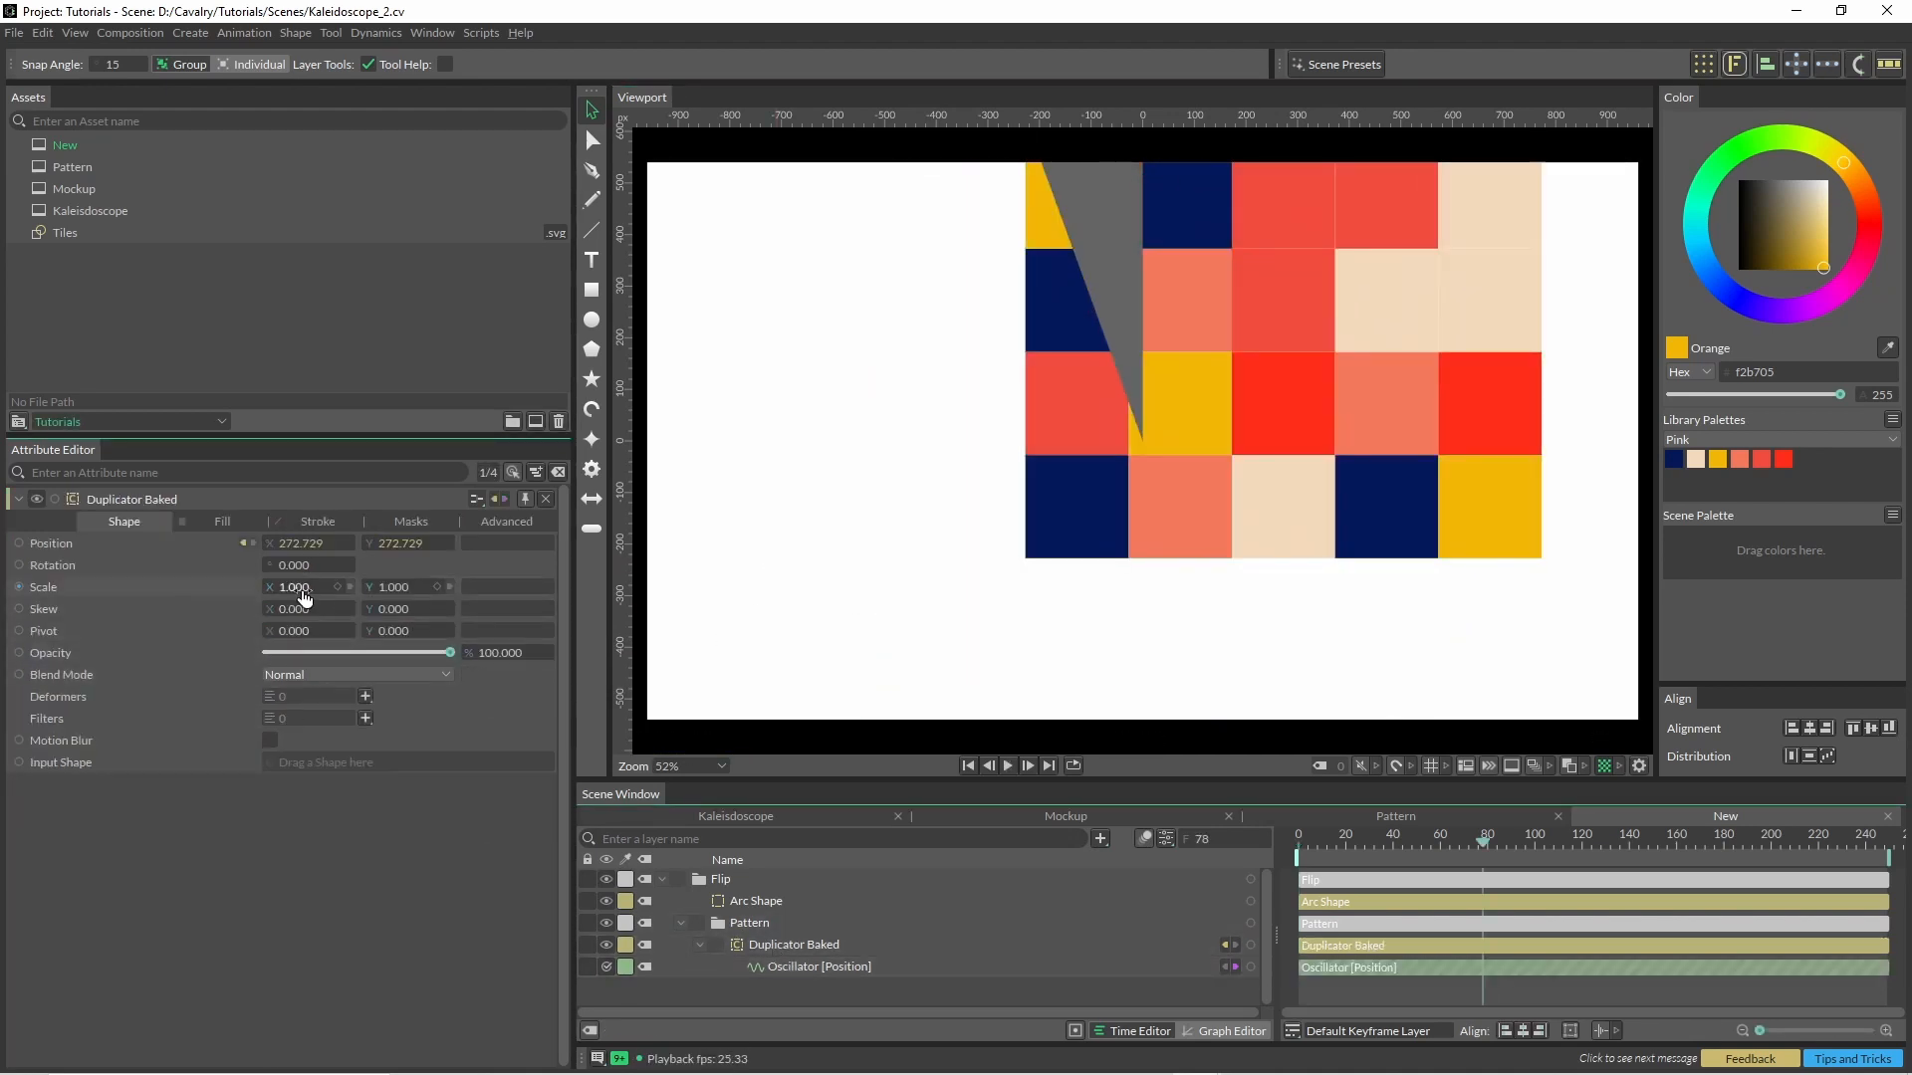
left_click_drag(305, 587, 329, 586)
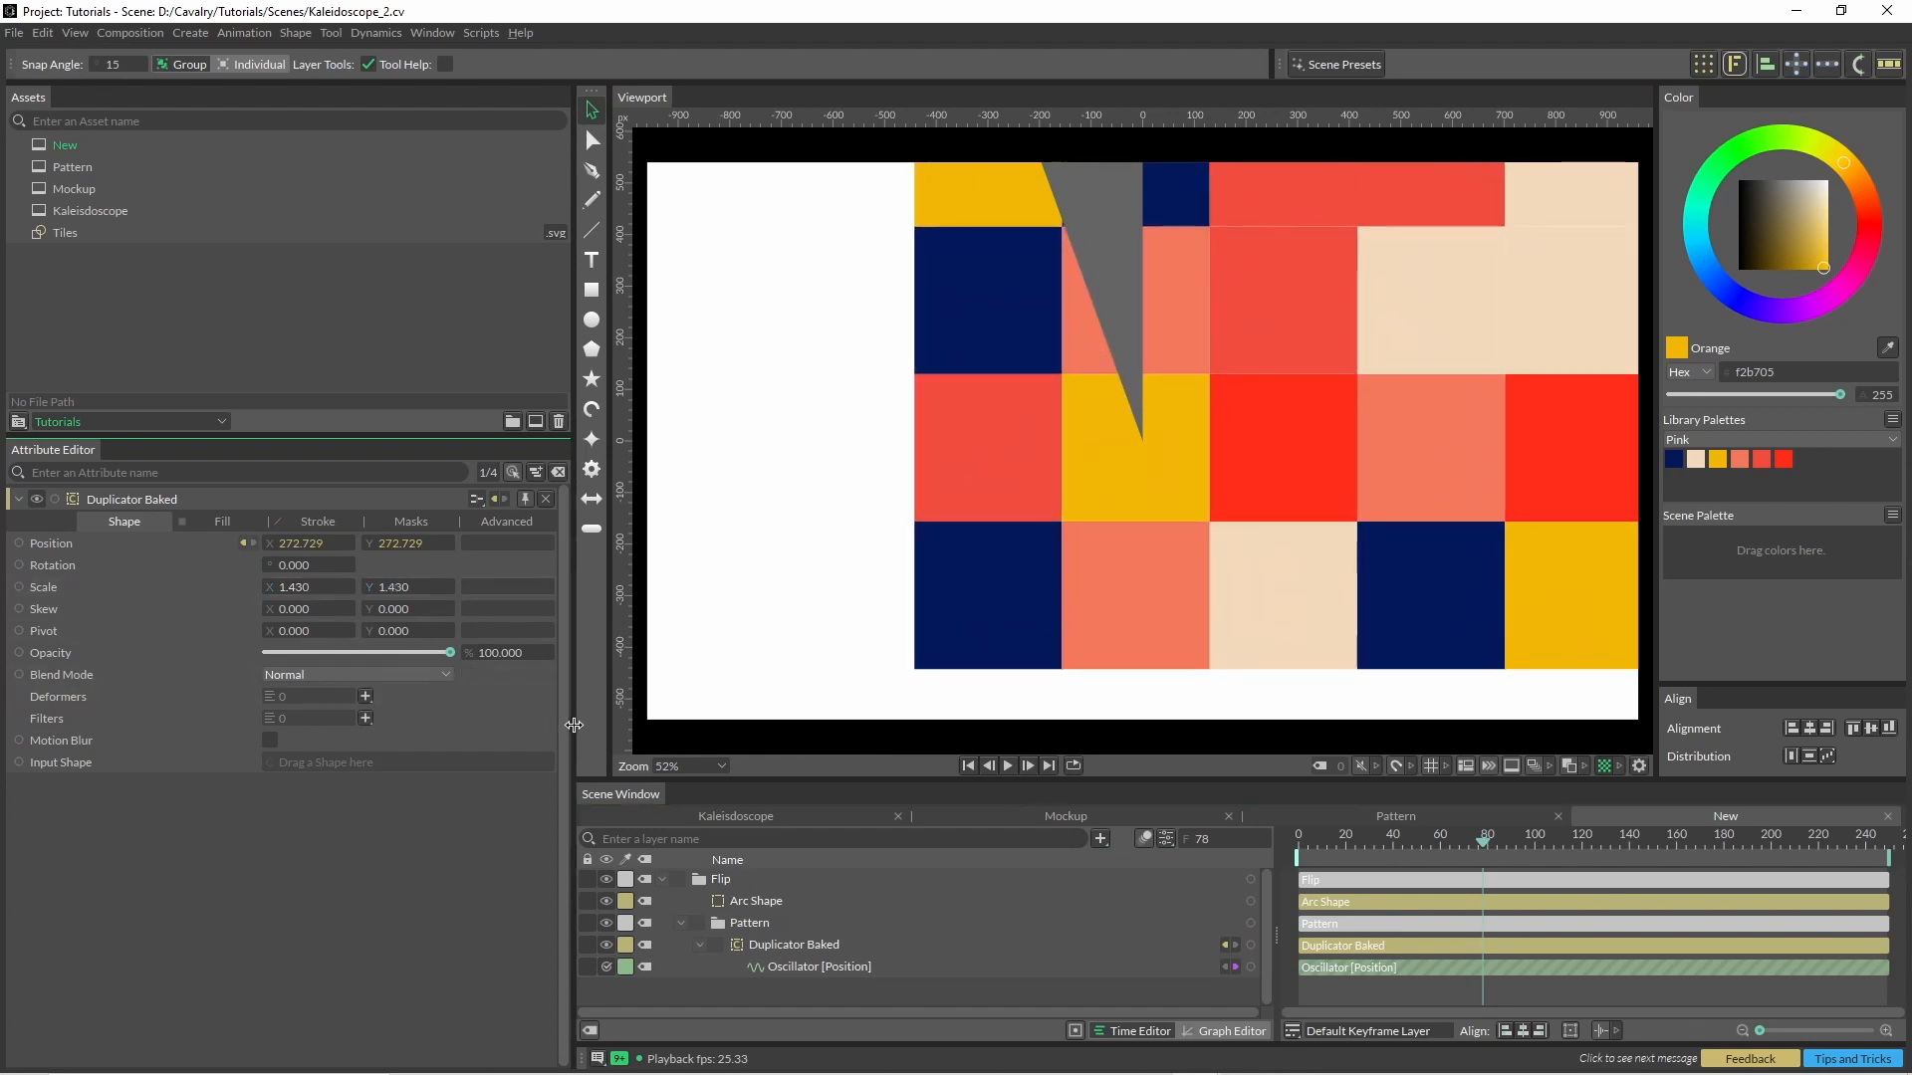
right_click(244, 543)
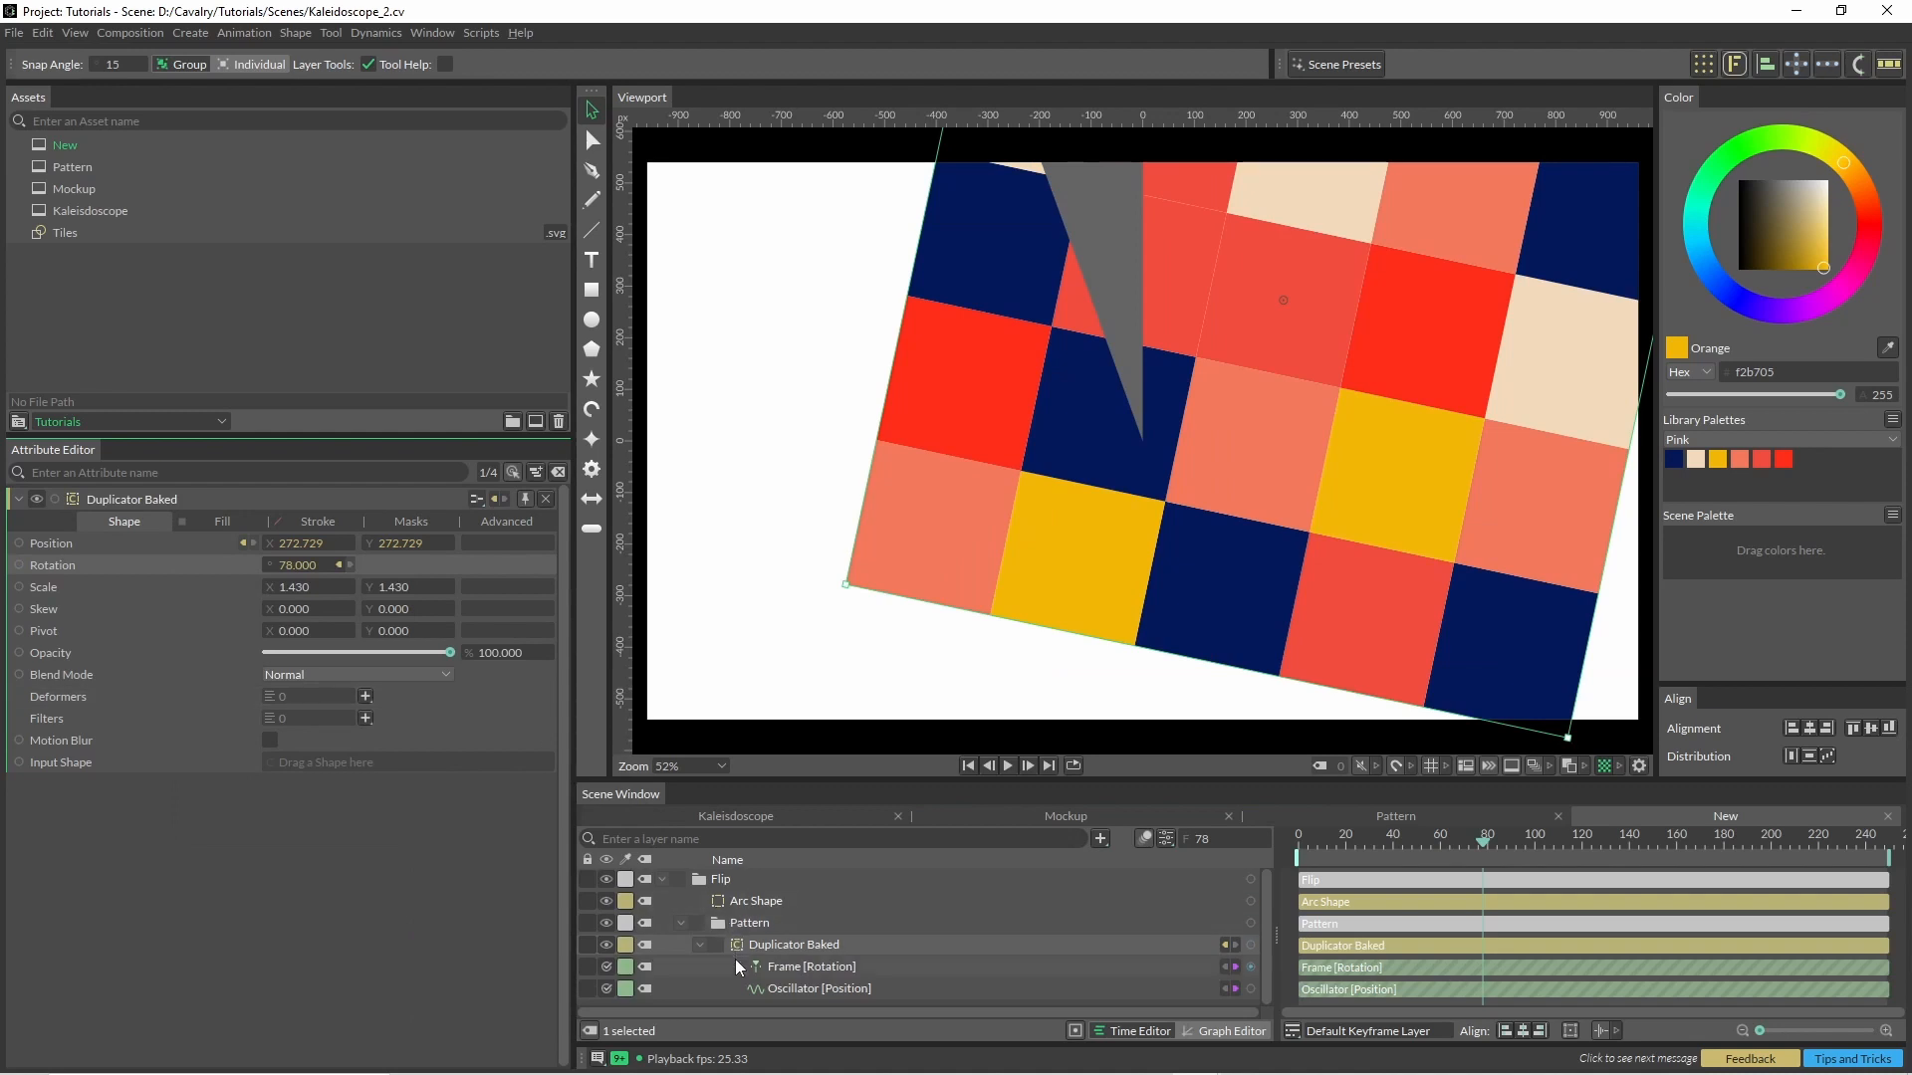
left_click(701, 943)
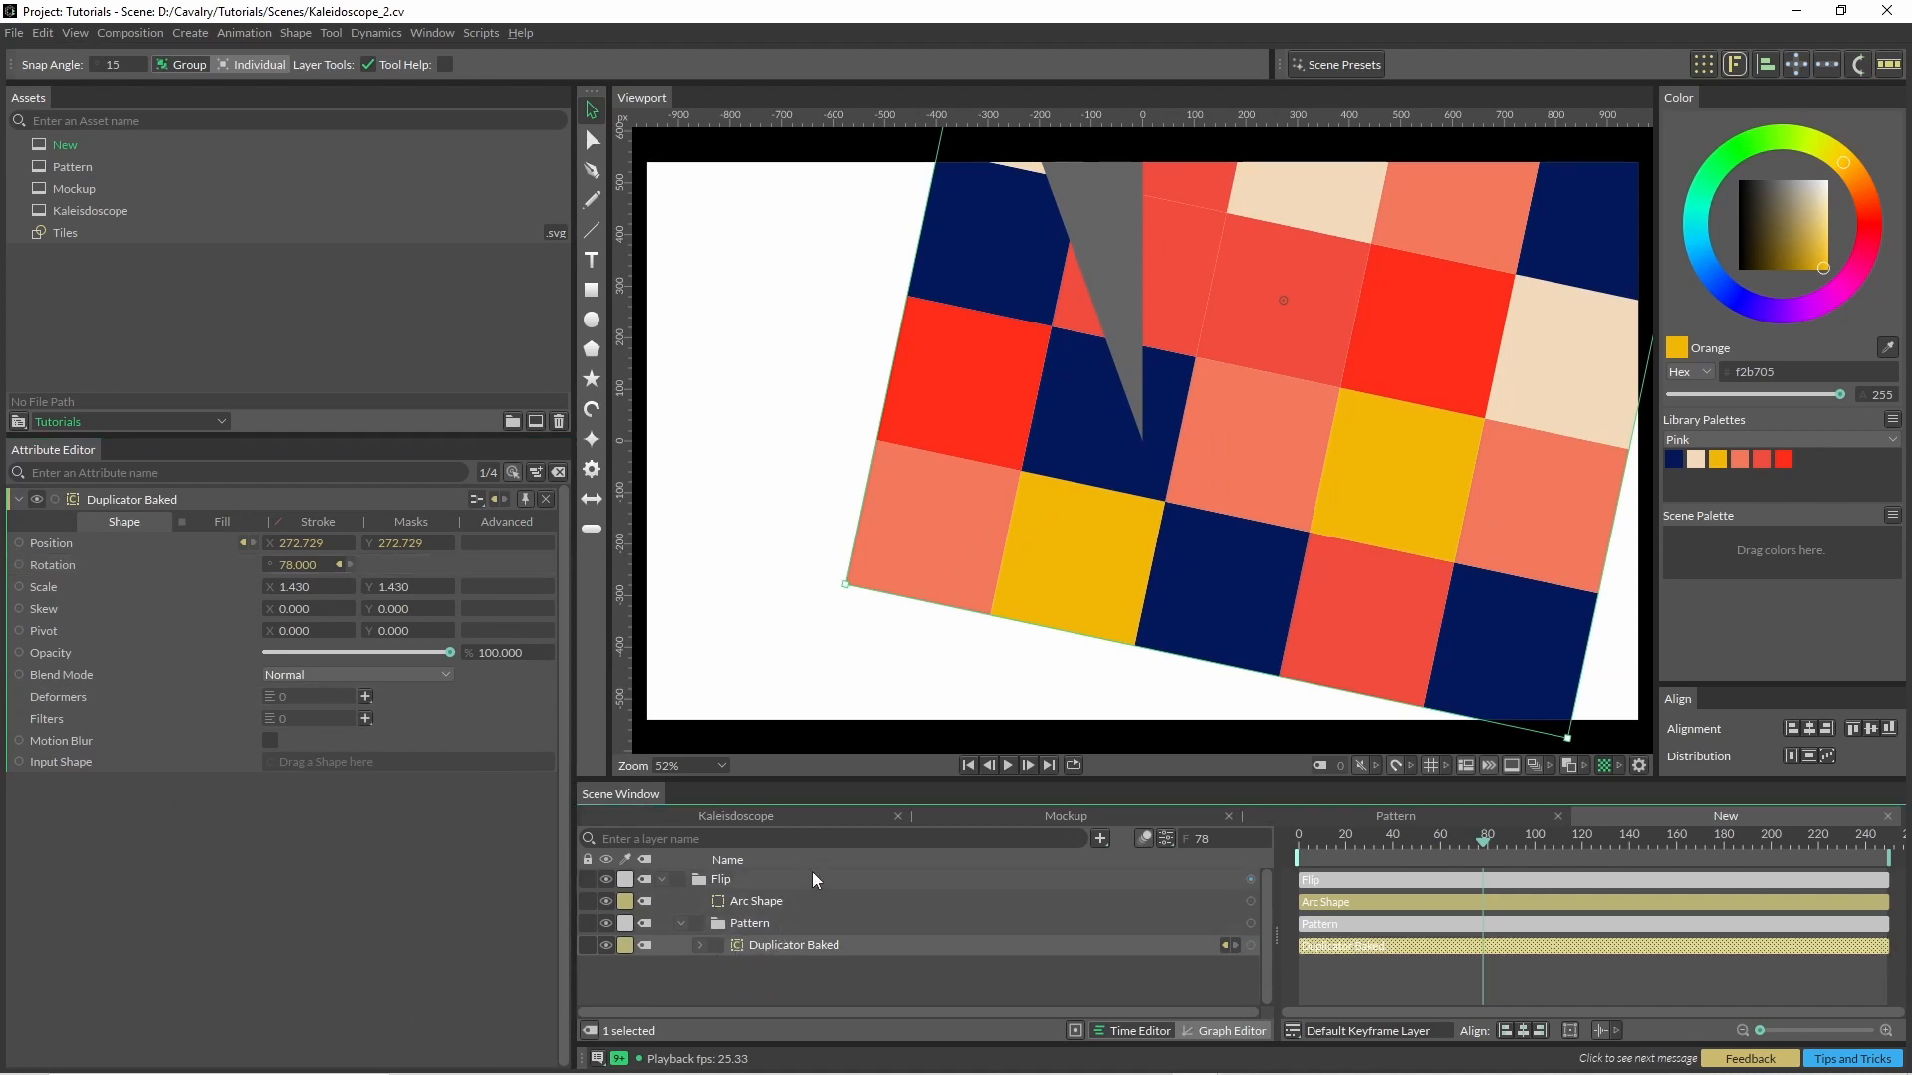
mouse_move(1285, 918)
type("cus")
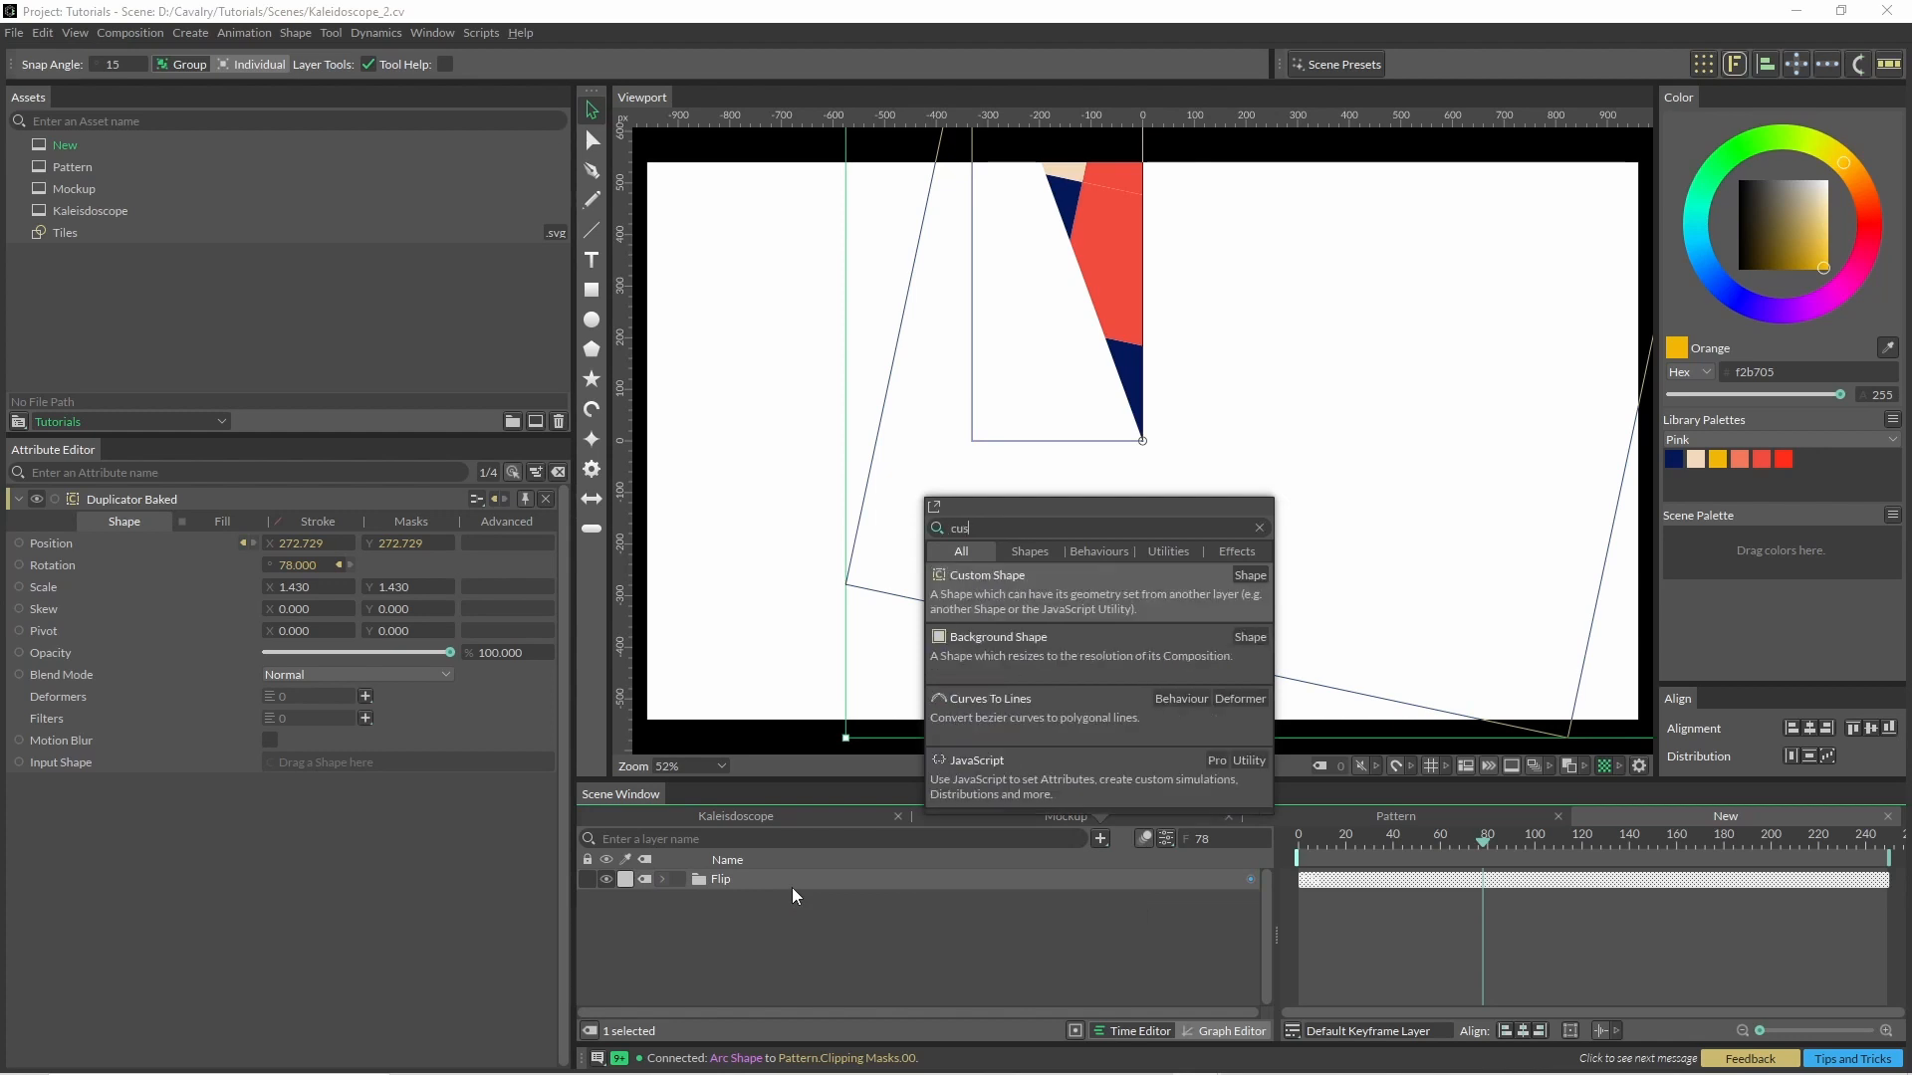
Add a Custom Shape copying Flip and set its Scale X to -1.
left_click(985, 574)
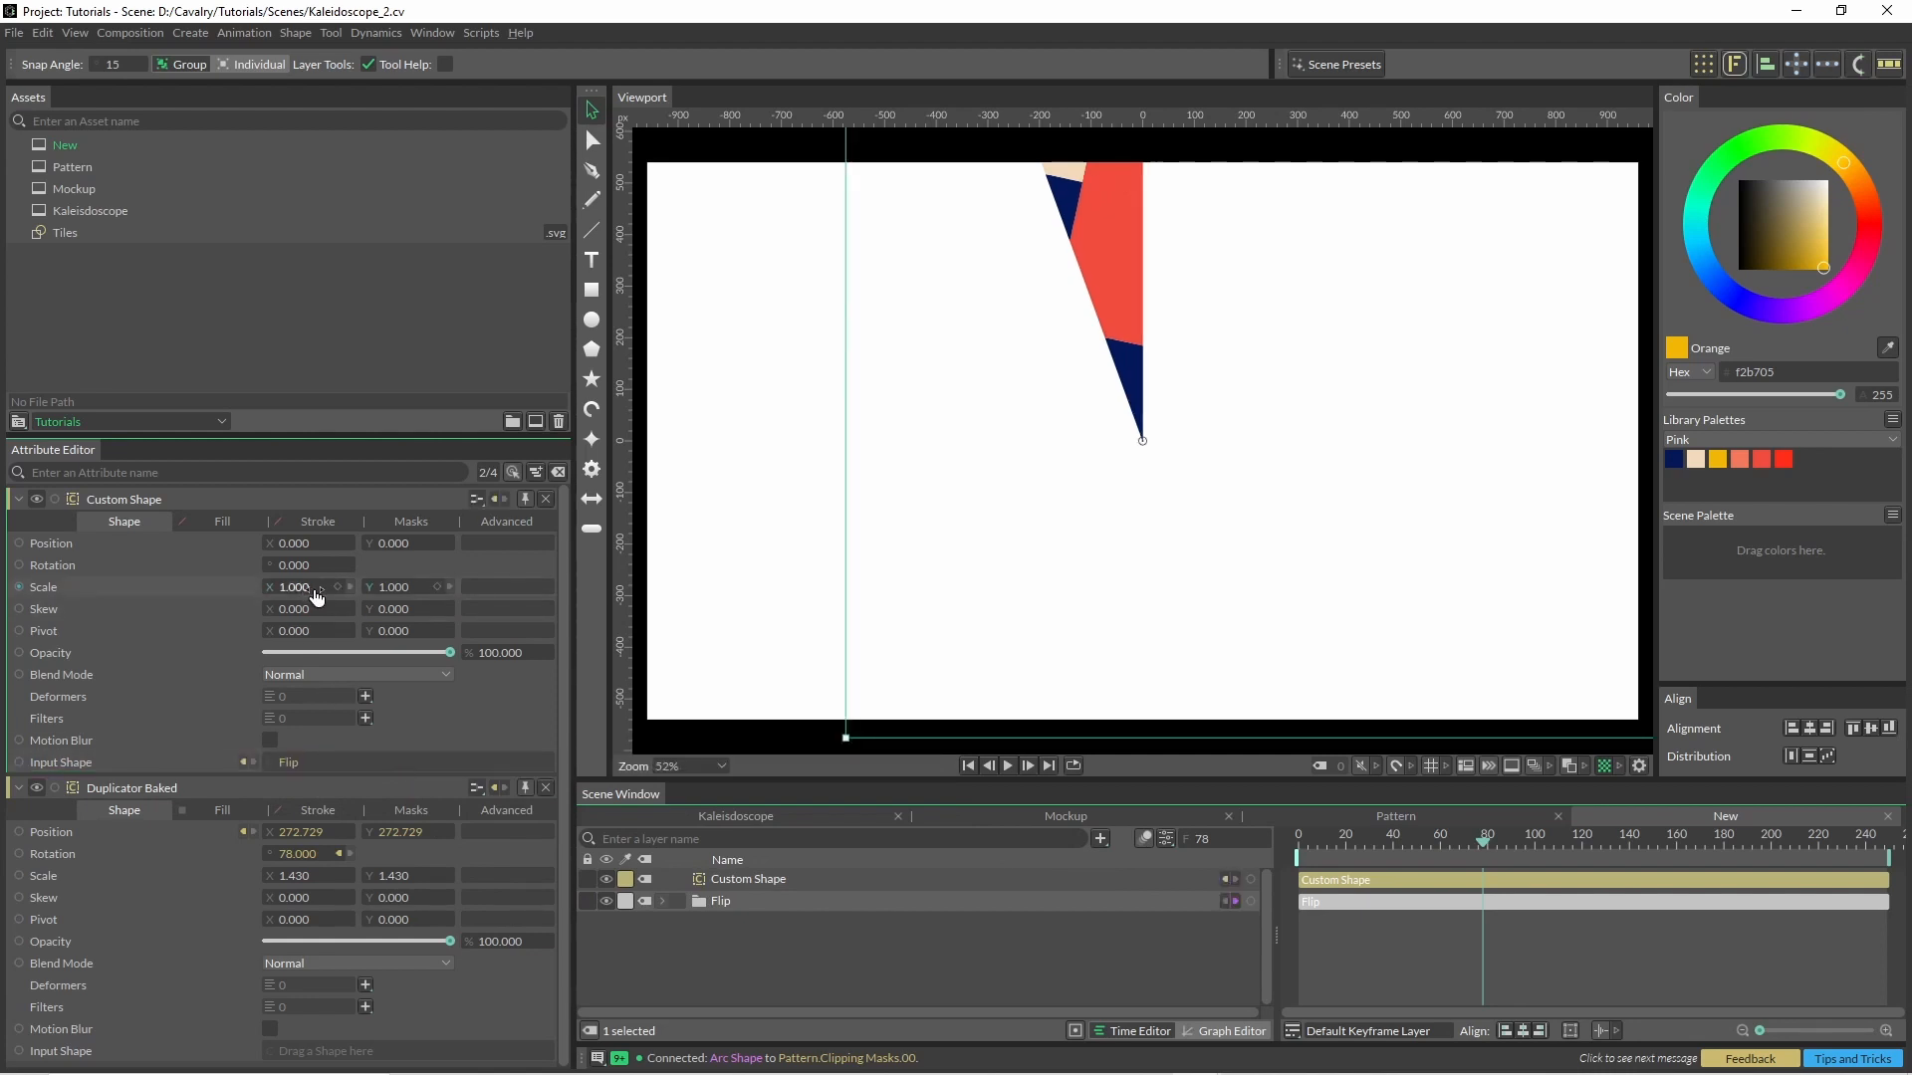
type("-1")
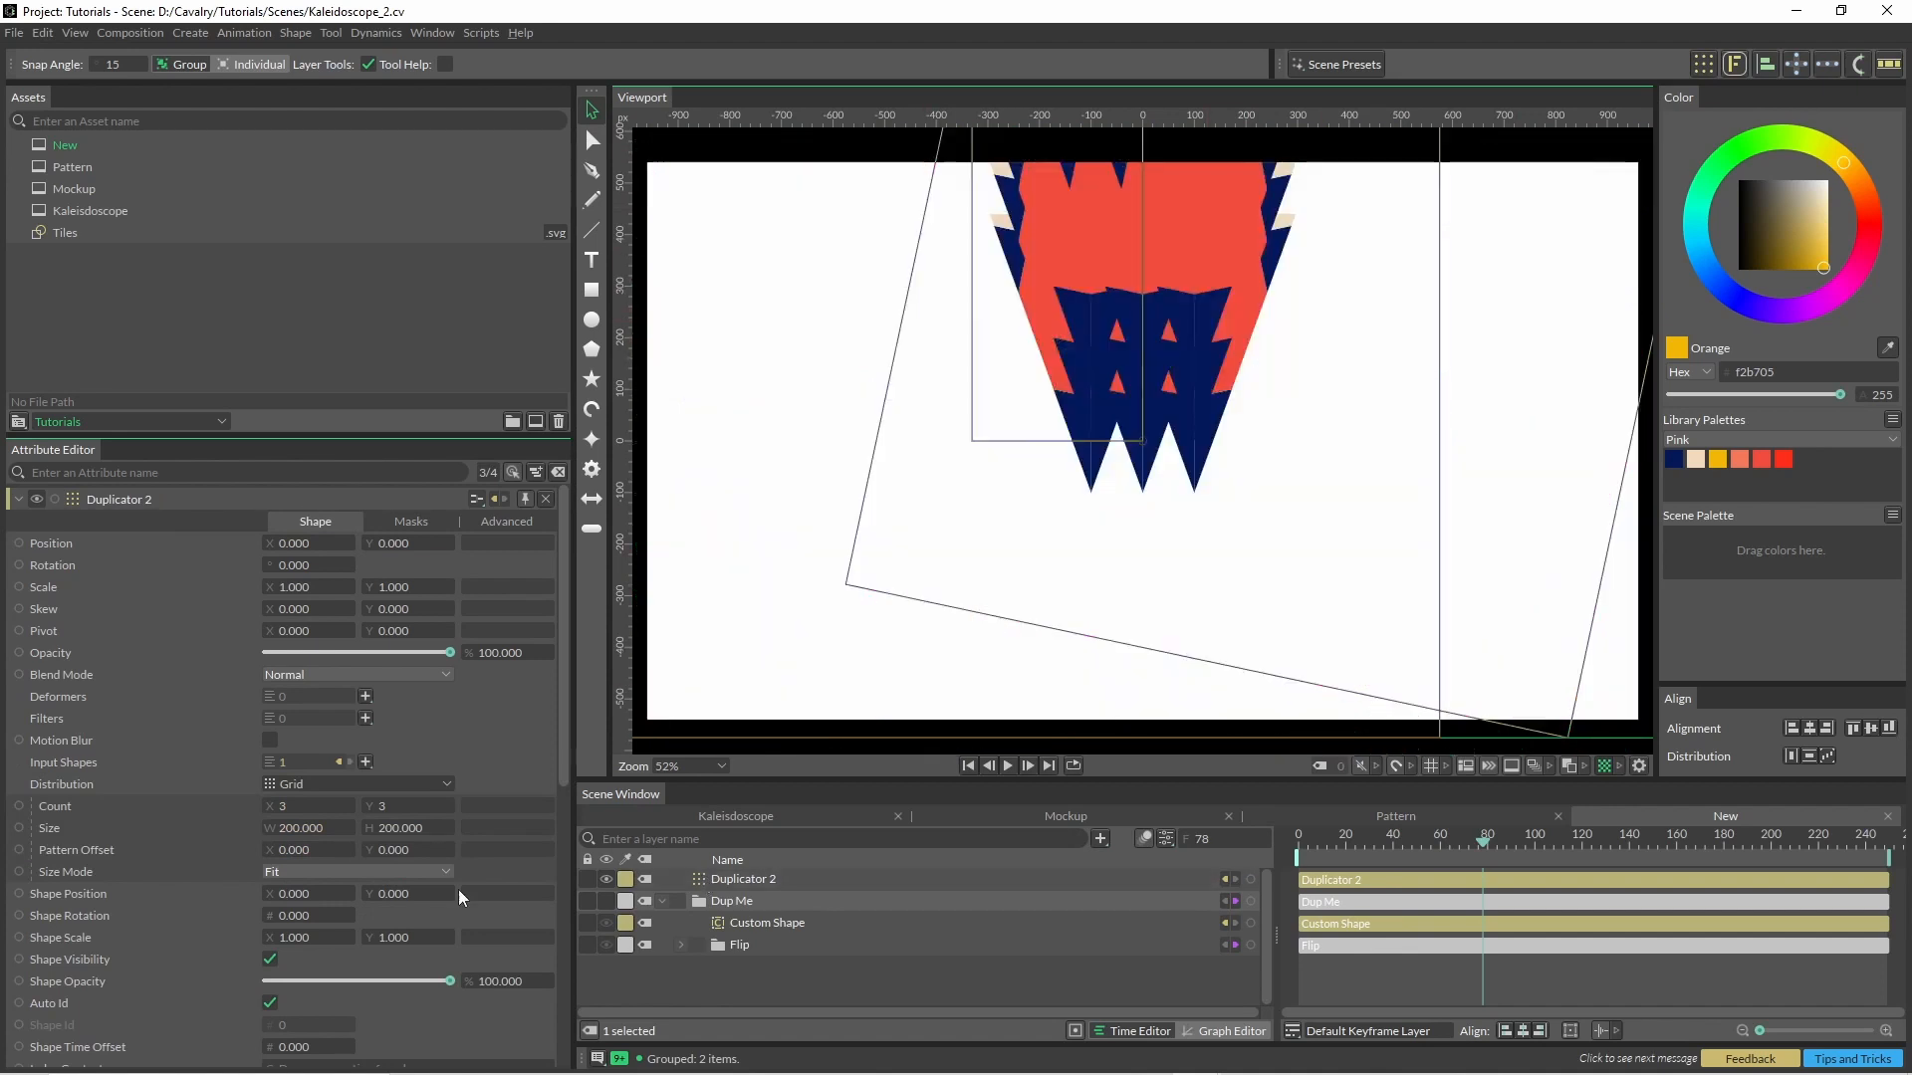
Set the Duplicator's distribution to Point, stacking all nine copies in one place.
left_click(353, 784)
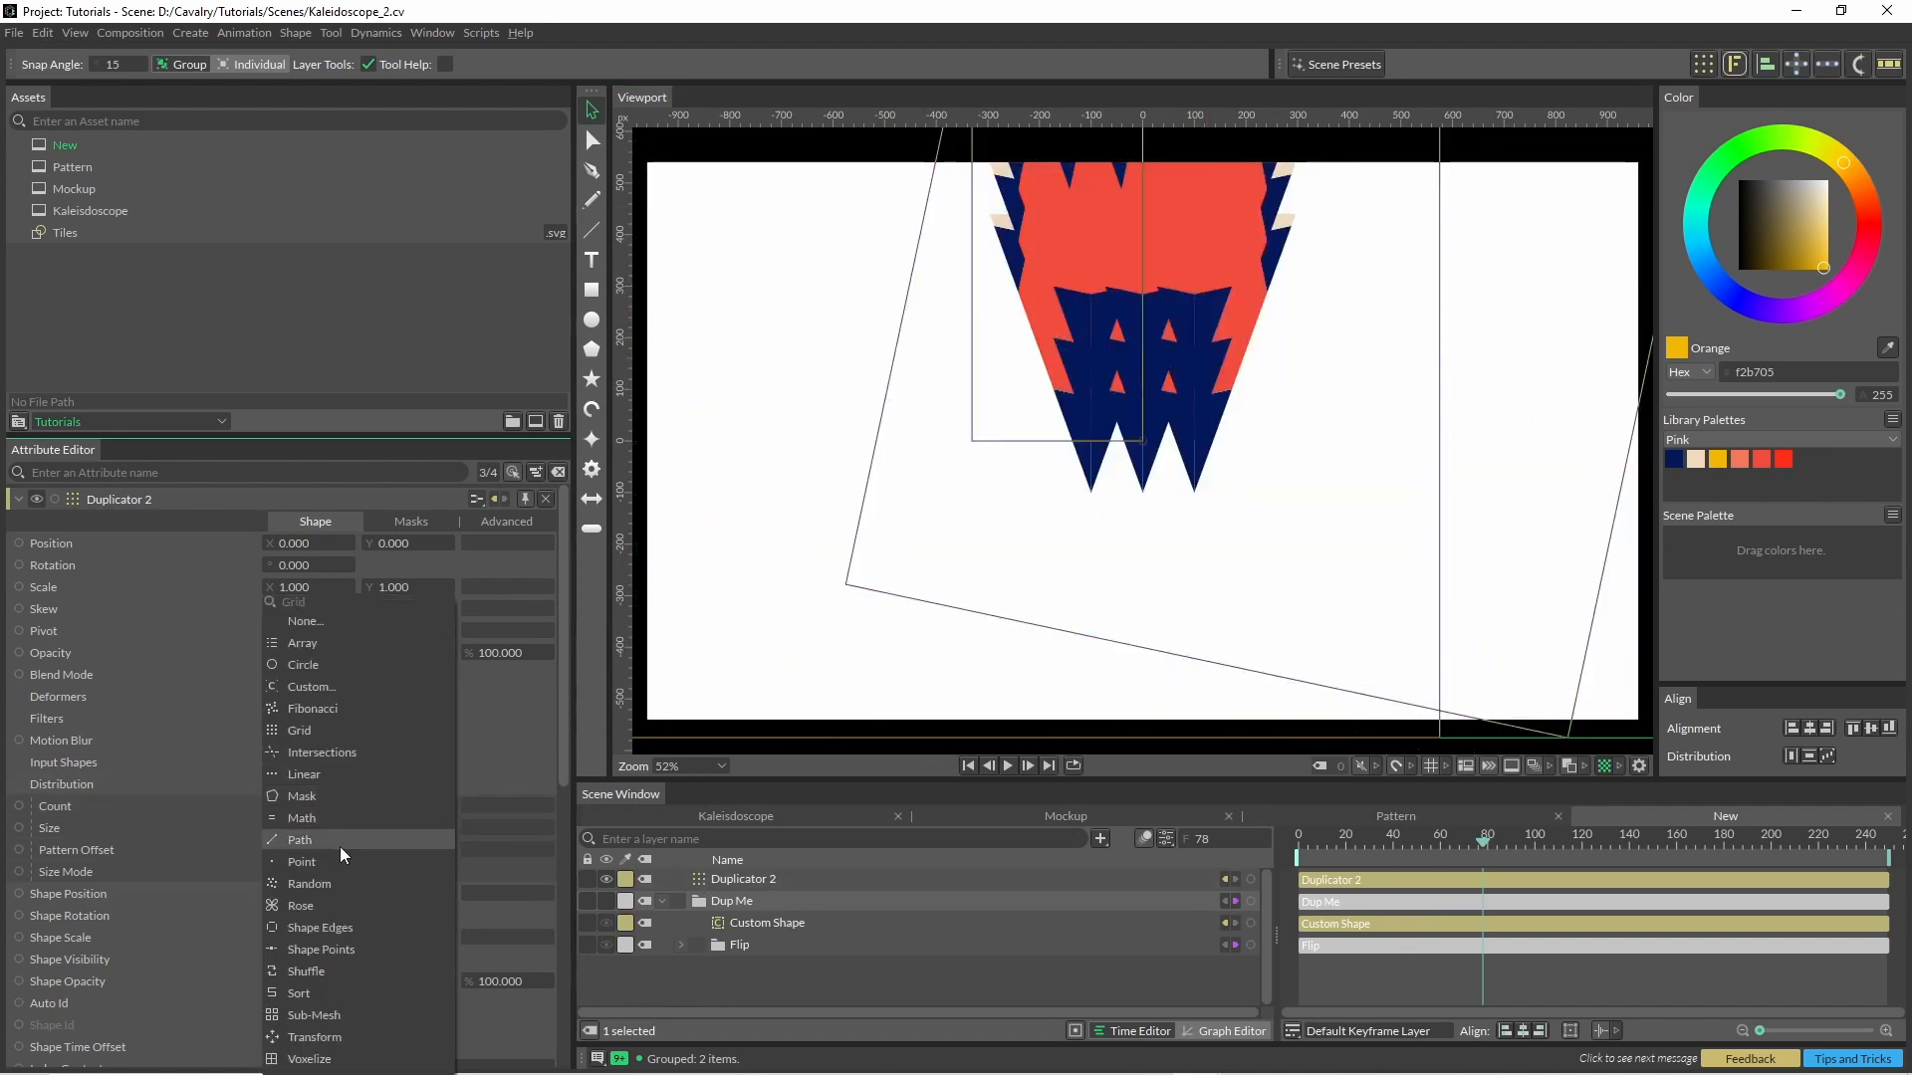
left_click(300, 862)
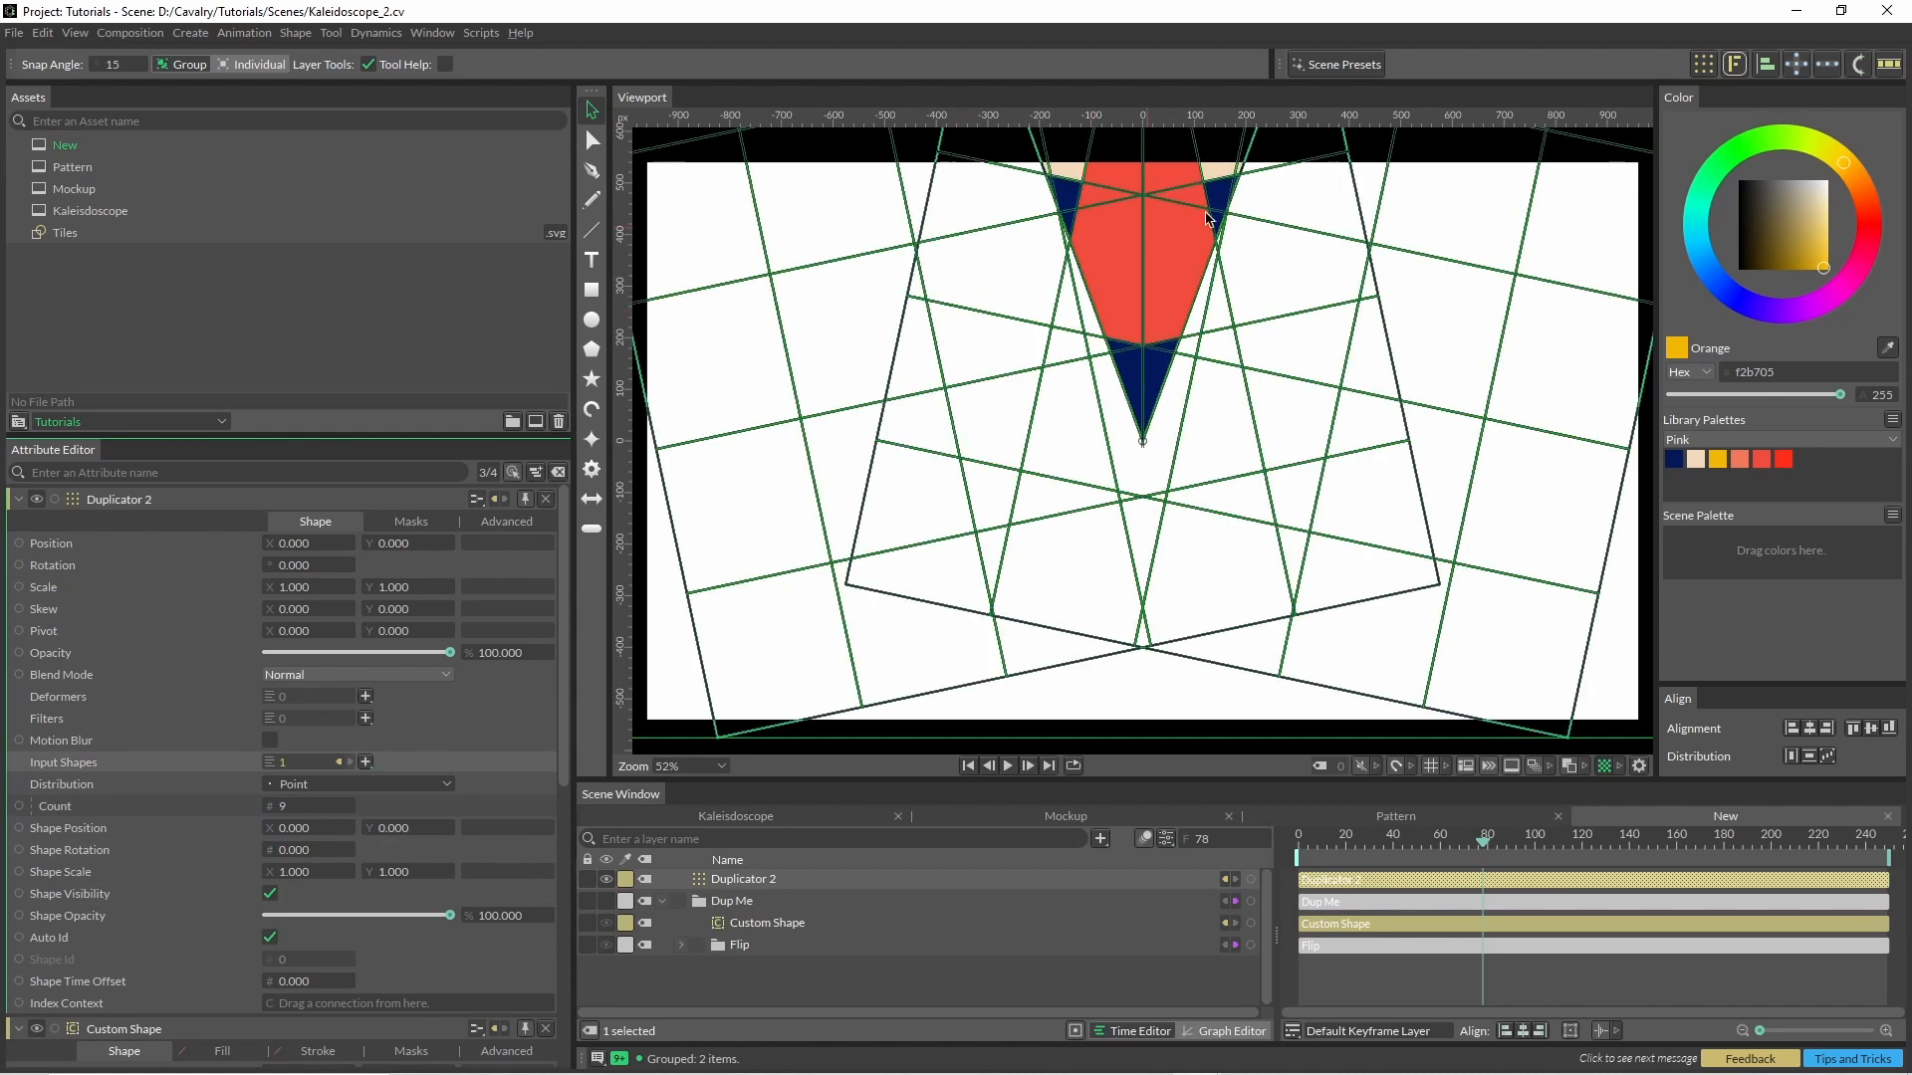
mouse_move(1248, 172)
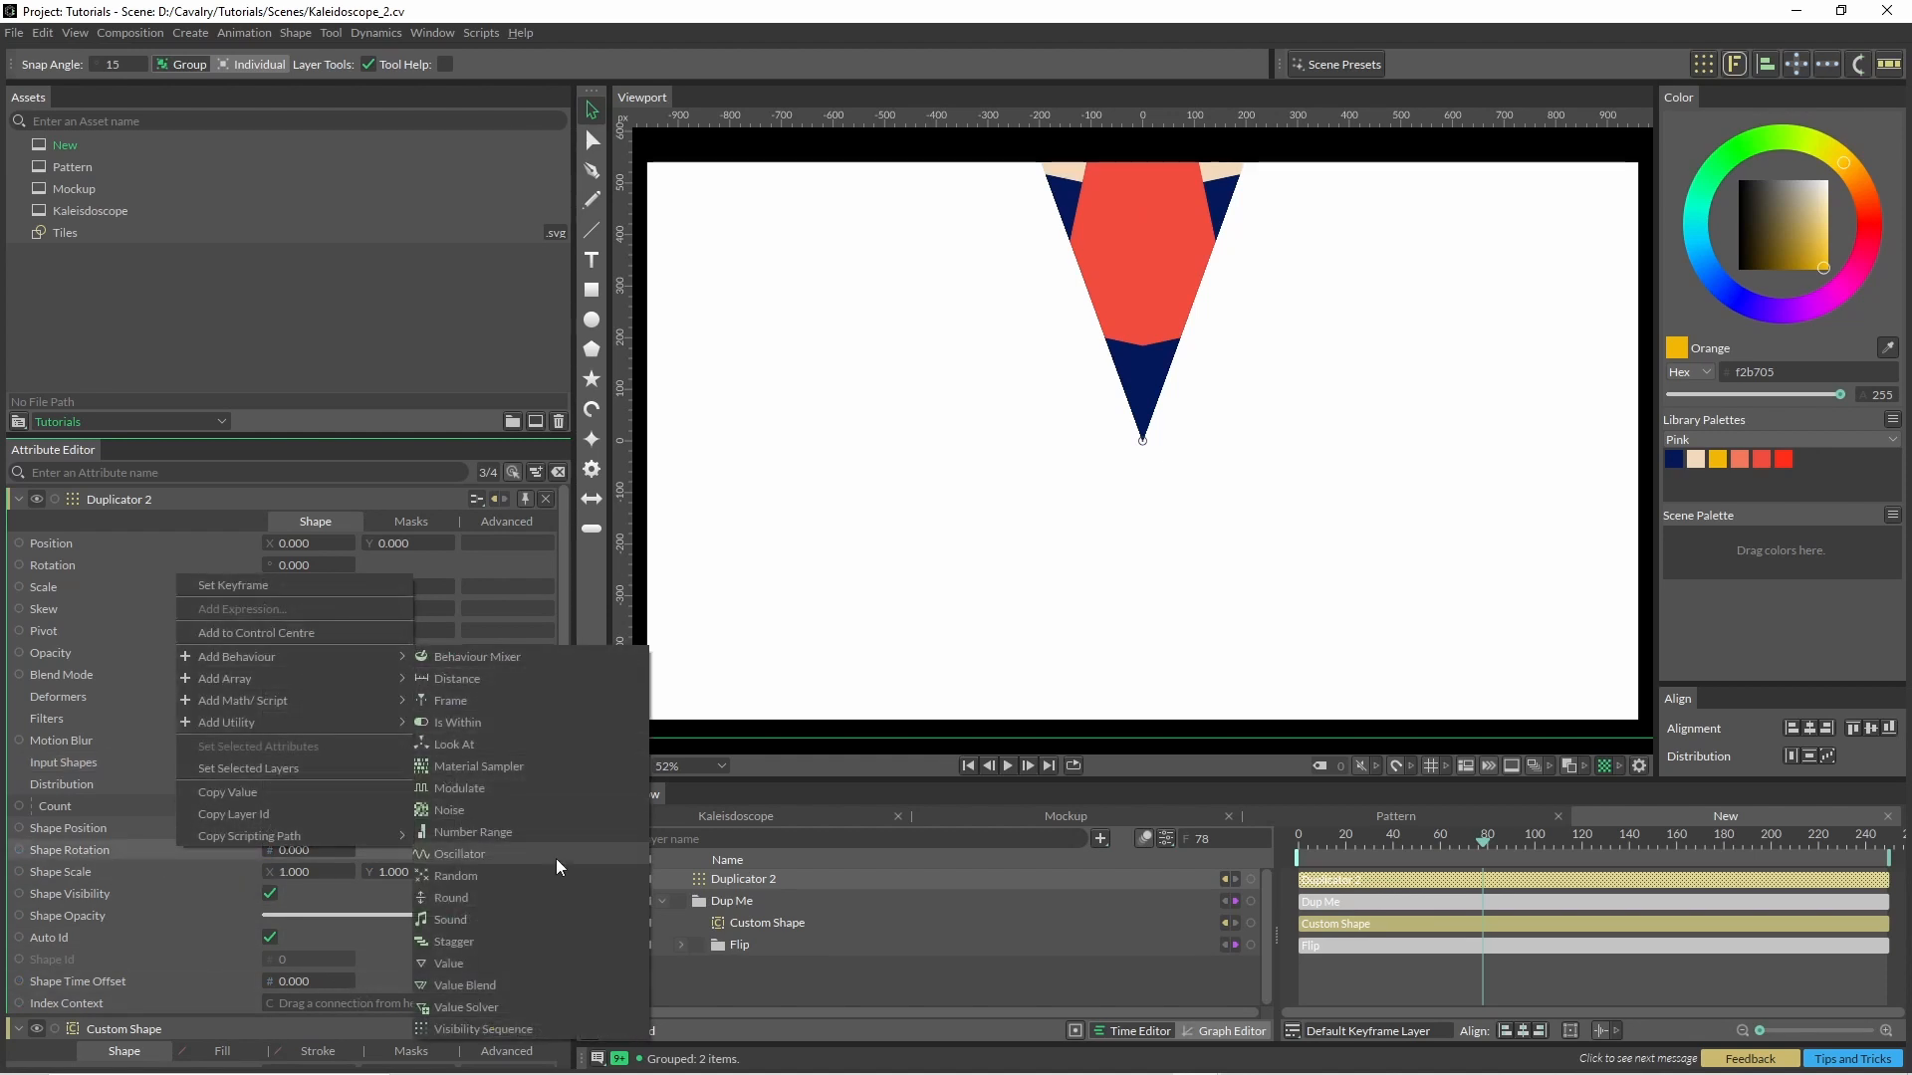
Stagger the copies' rotation from 20° to 340°, then play and stop the animation.
left_click(458, 942)
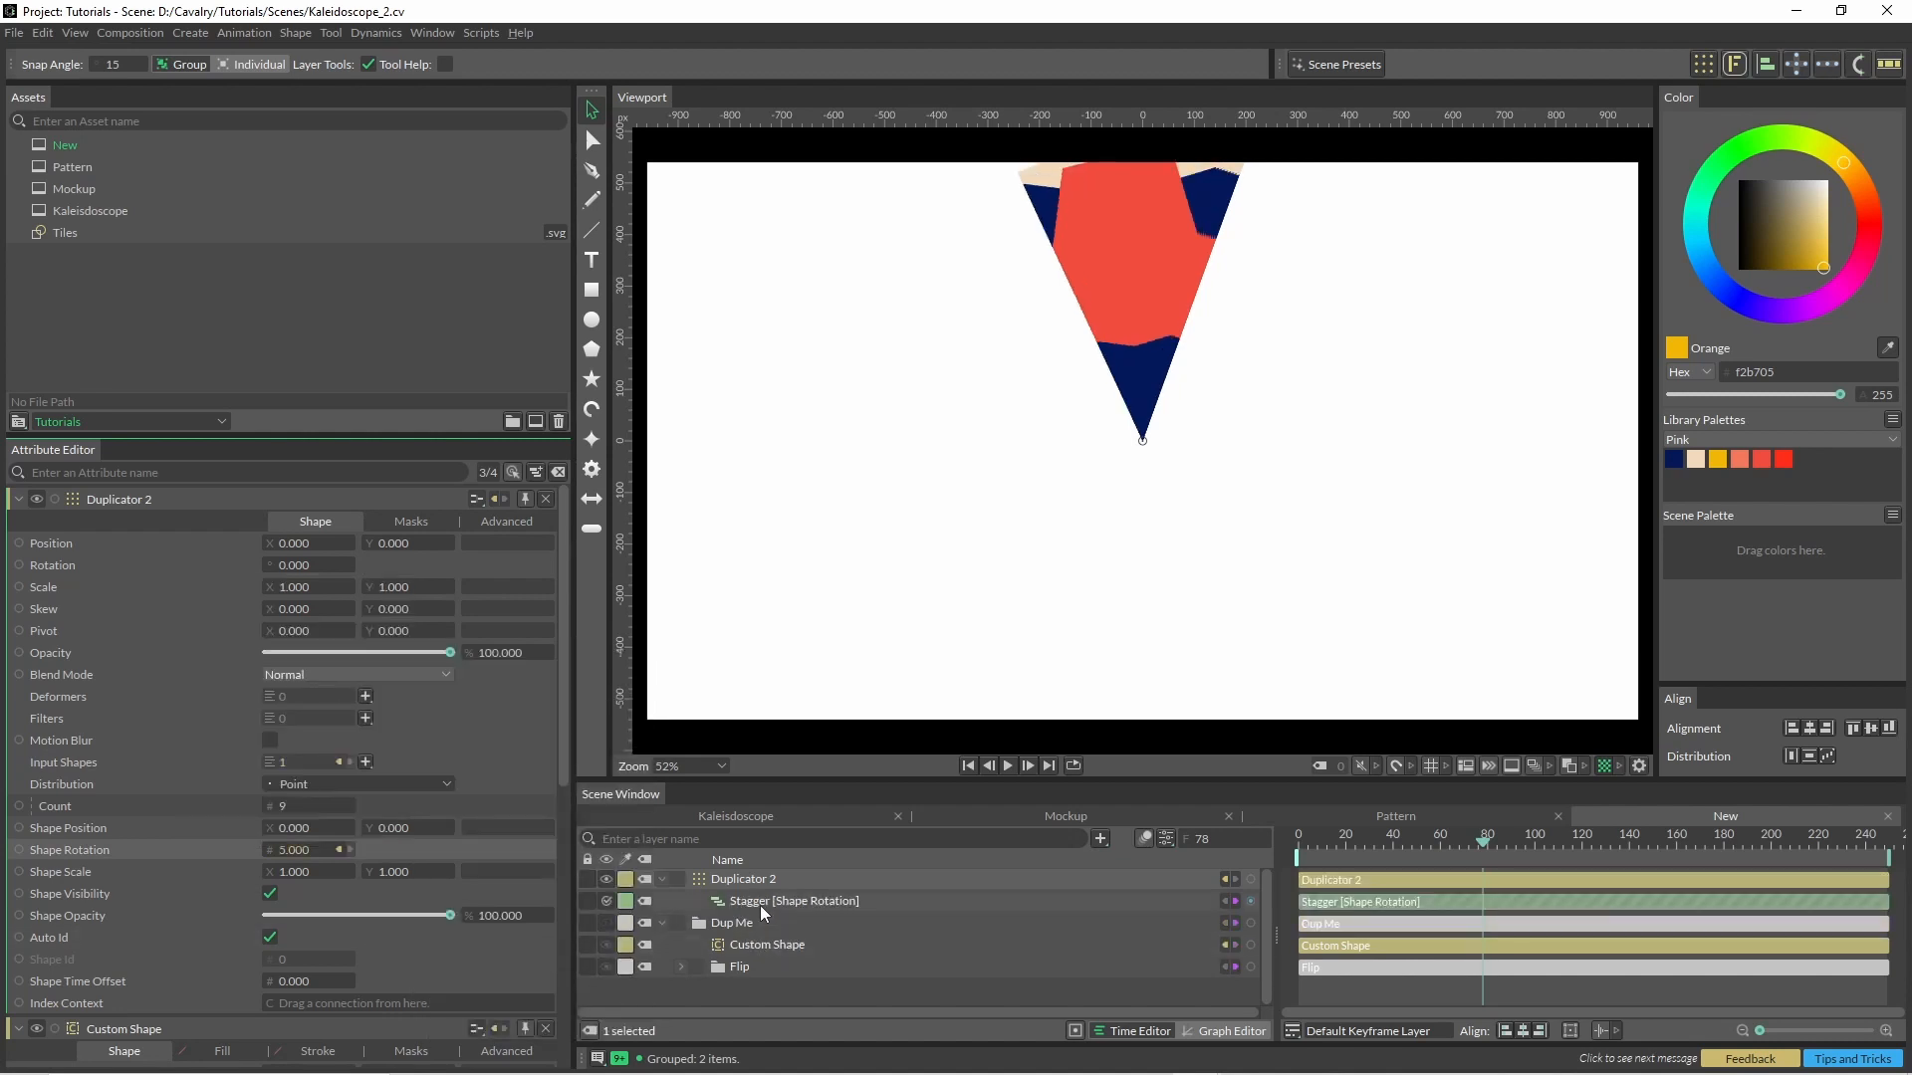
left_click(793, 900)
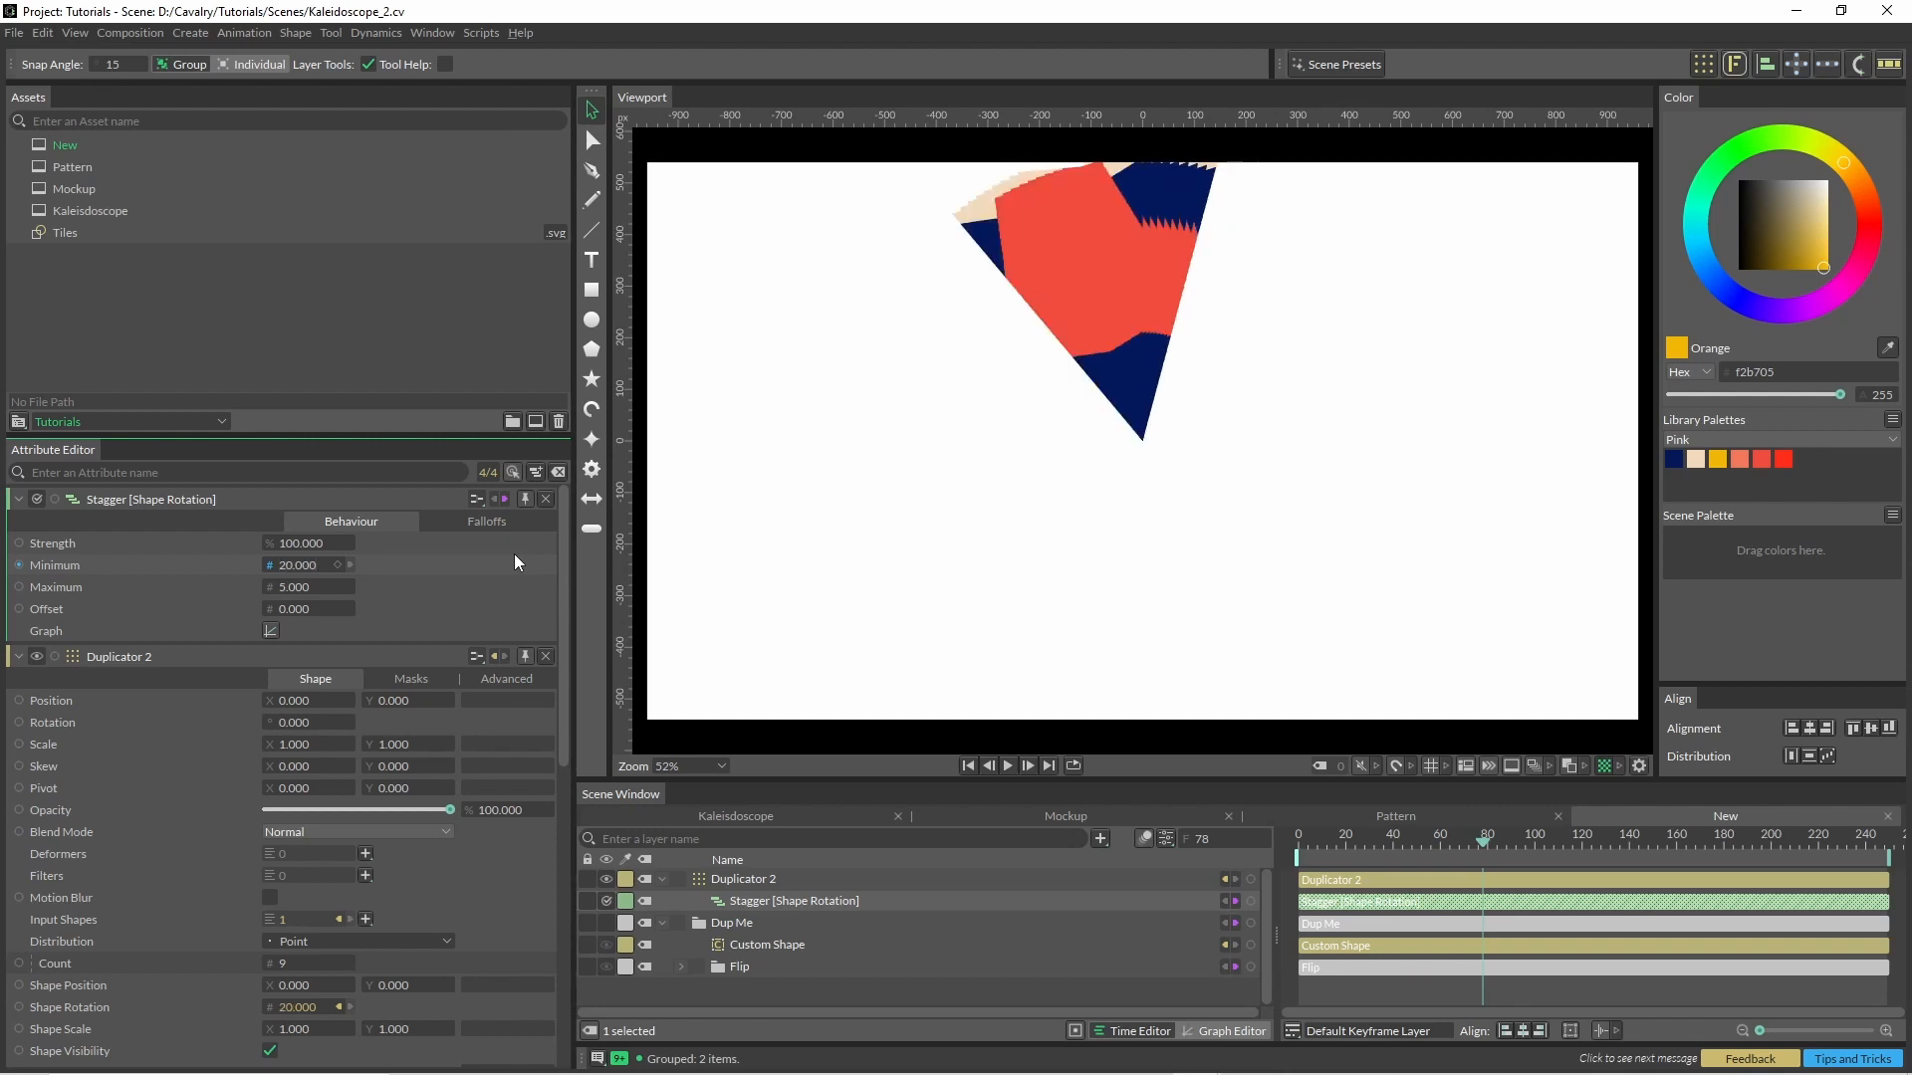
left_click(293, 586)
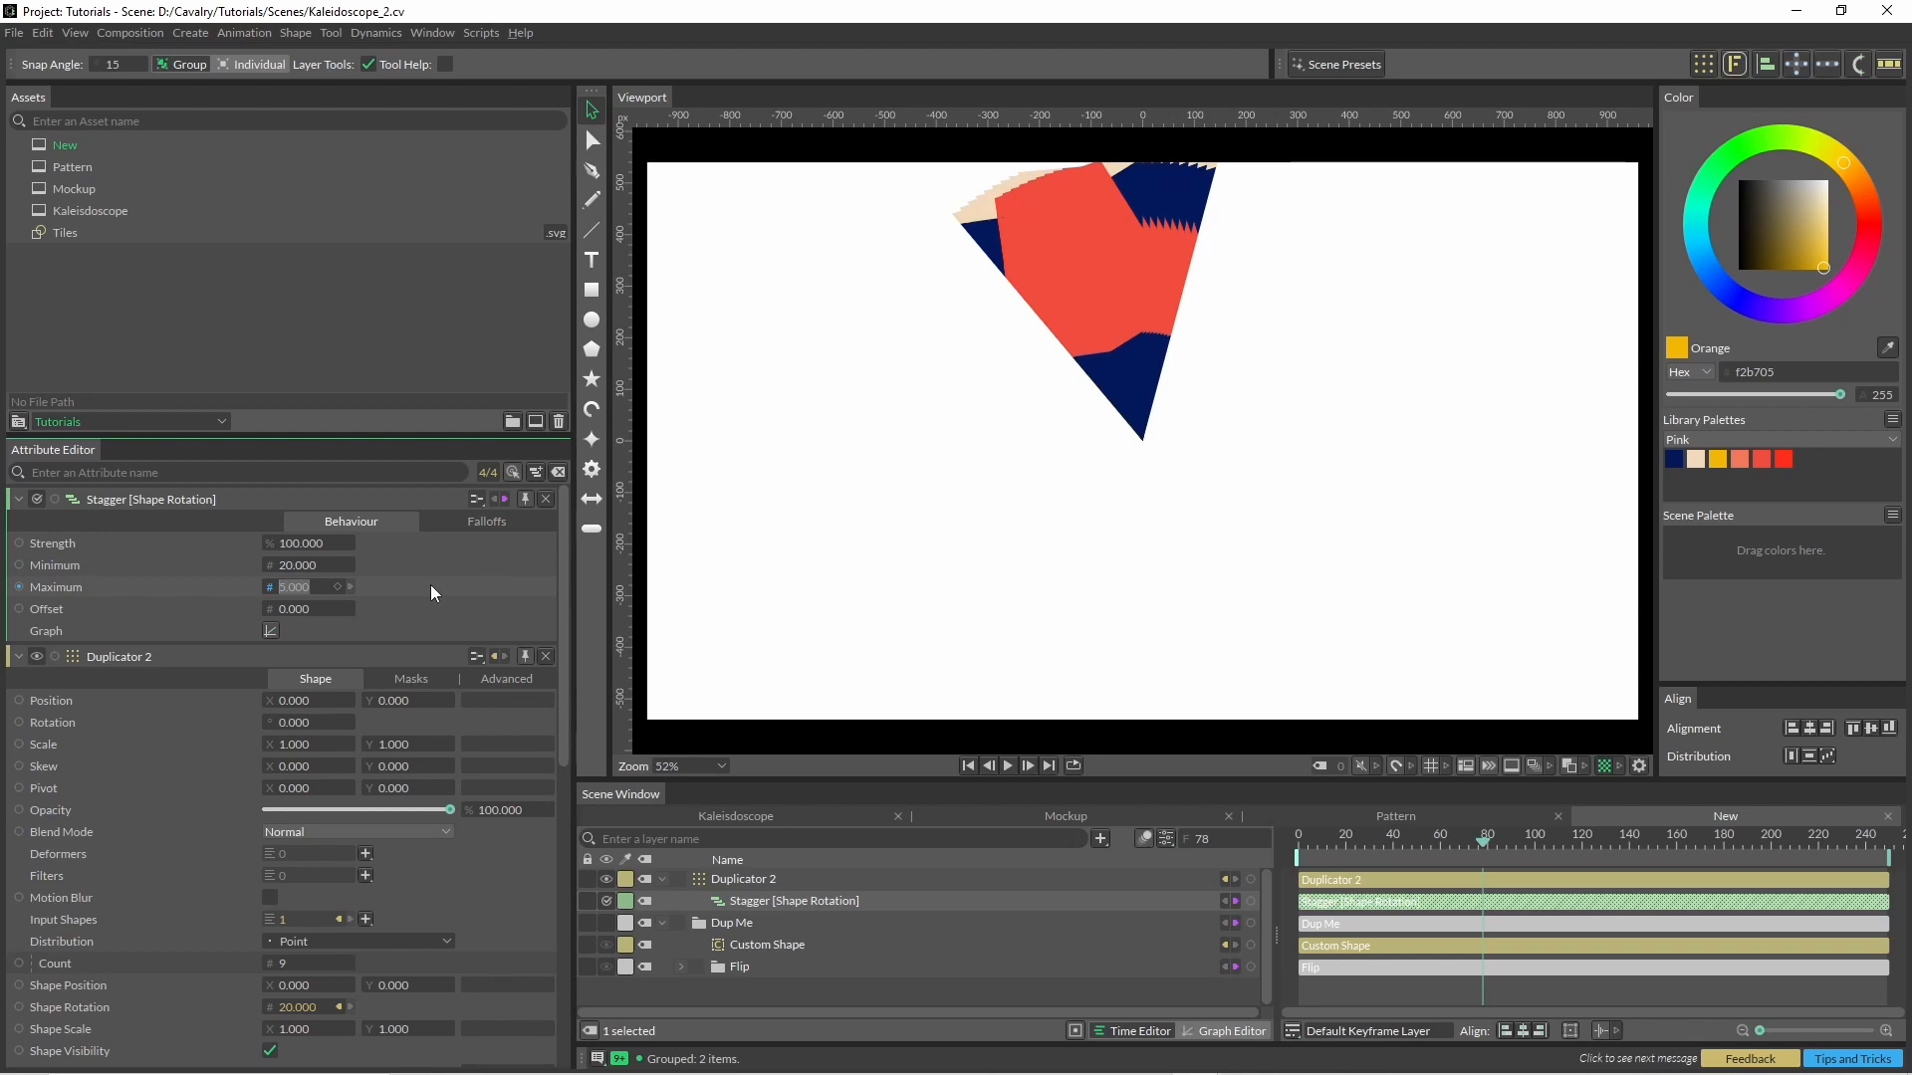
type("340.000")
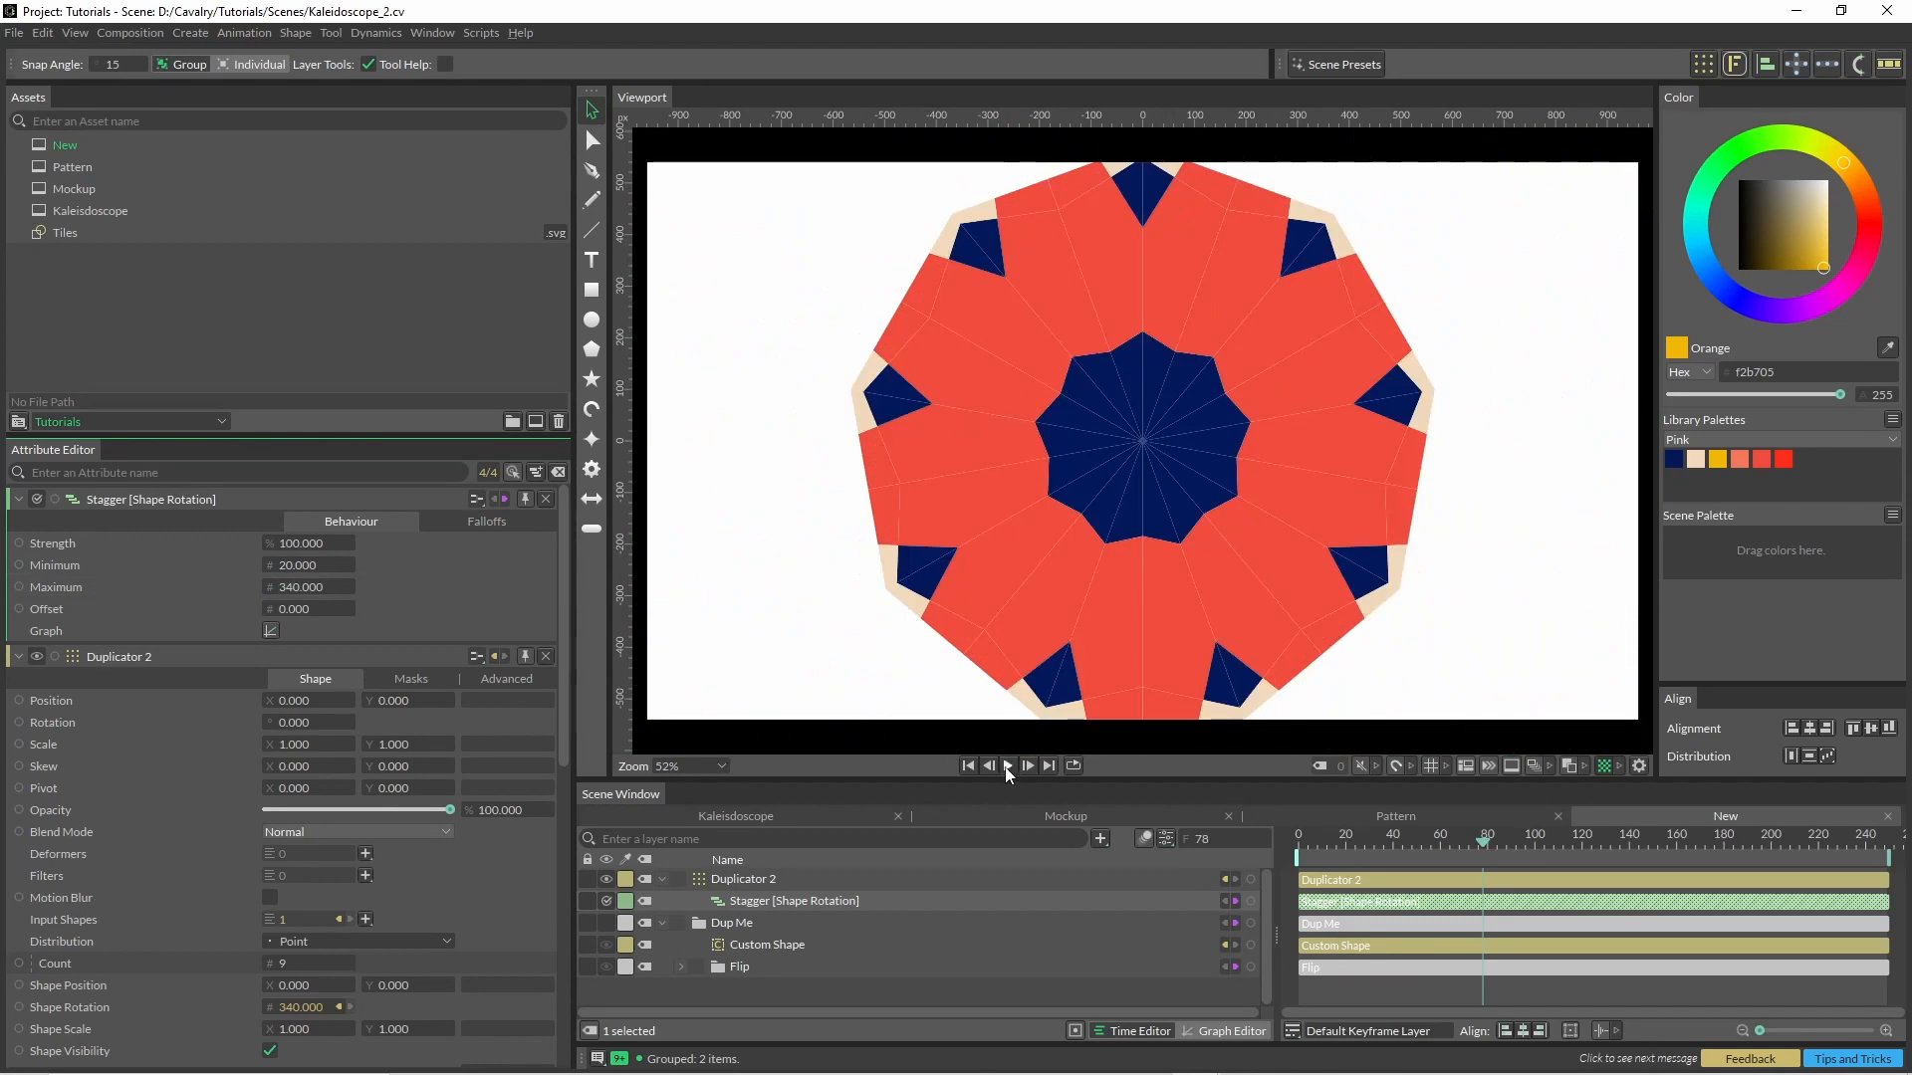
left_click(1027, 766)
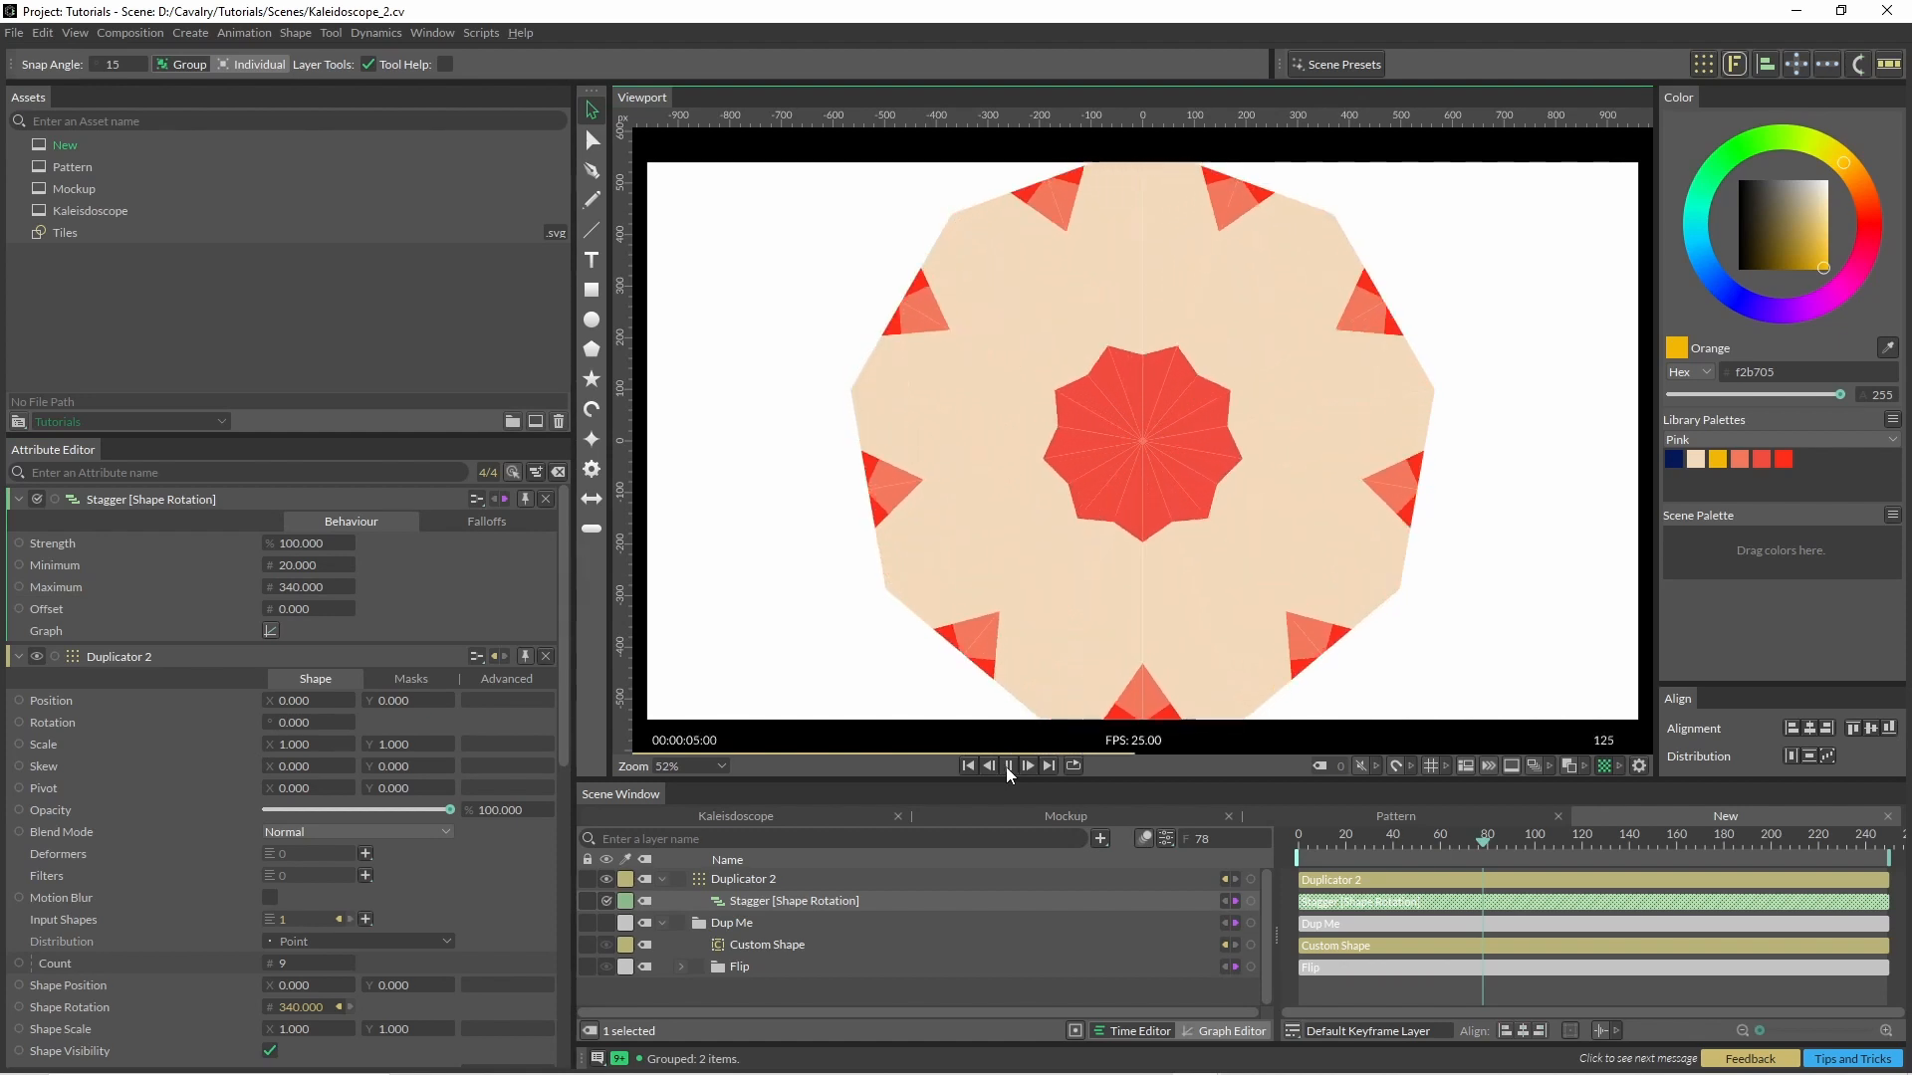
left_click(1007, 766)
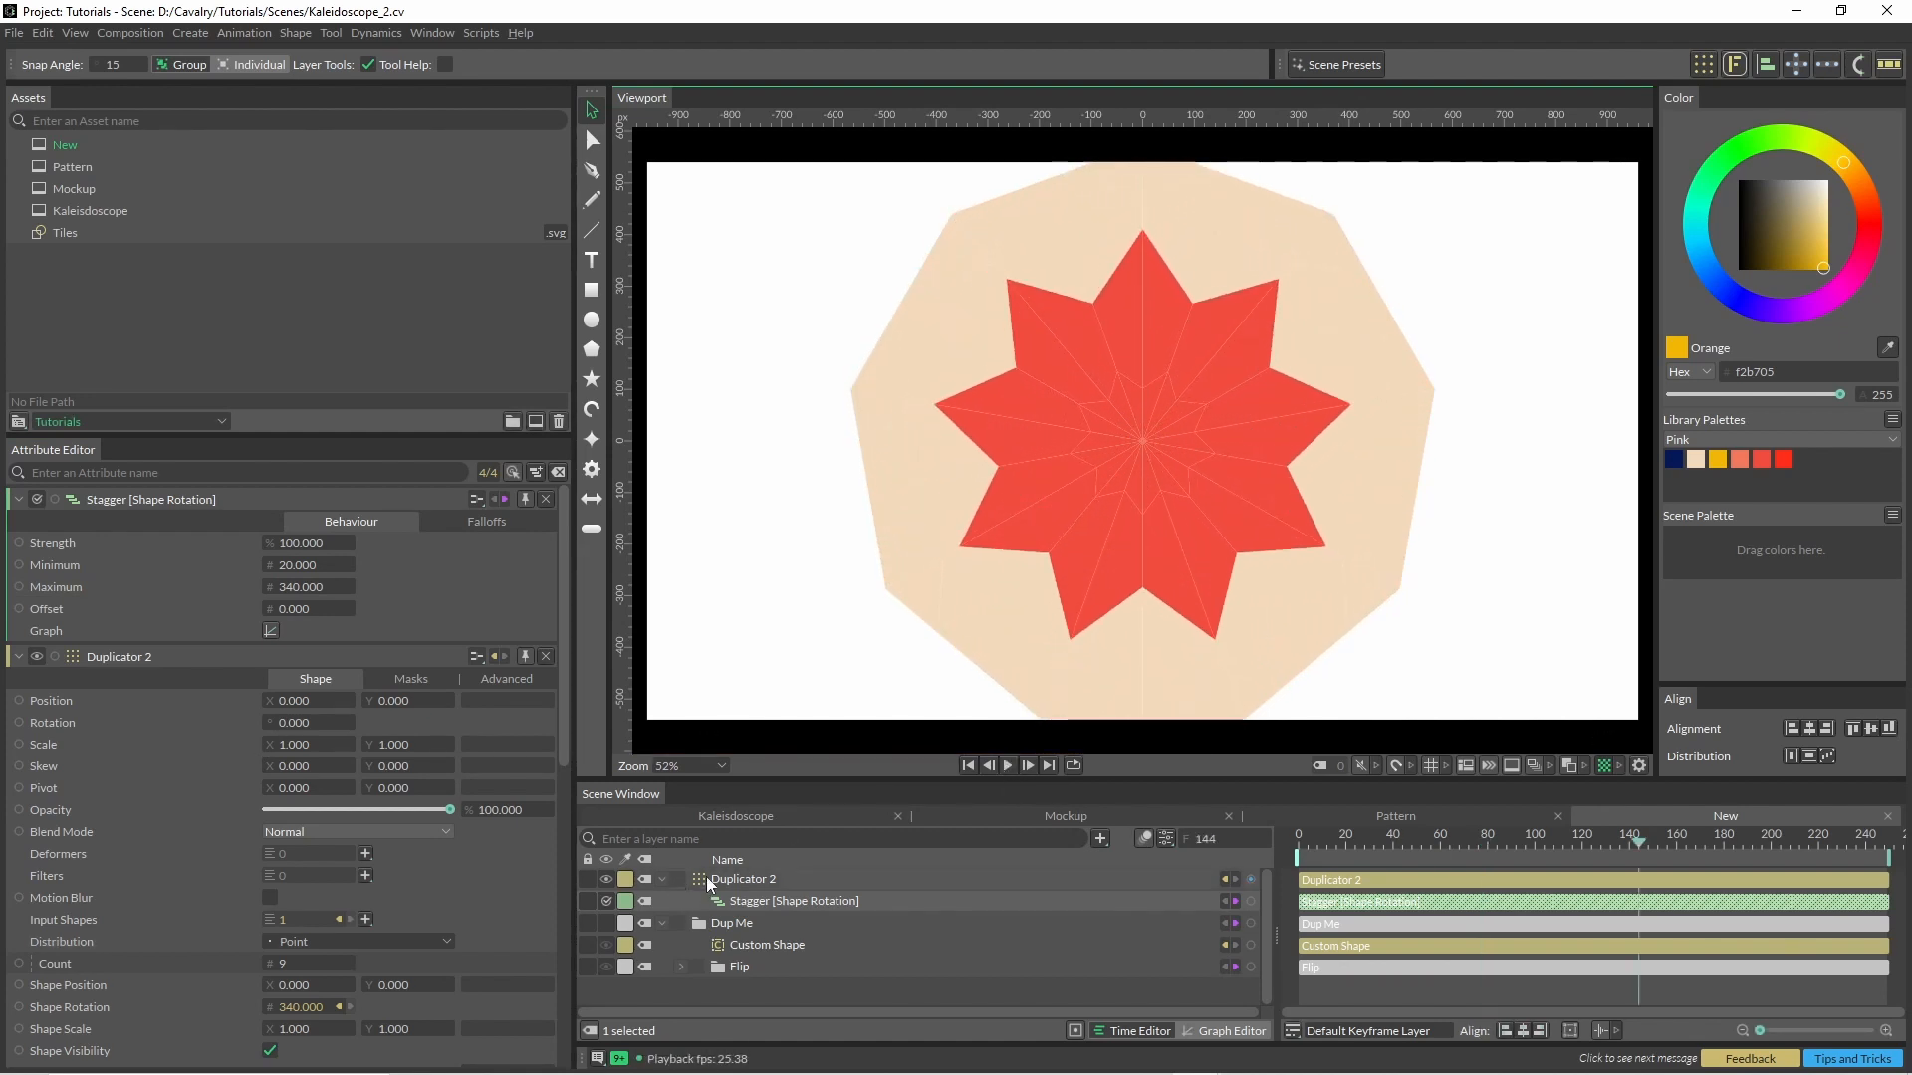
Change the Frame [Rotation] 1 Strength on the nested pattern, then select Oscillator [Position] 2.
left_click(745, 878)
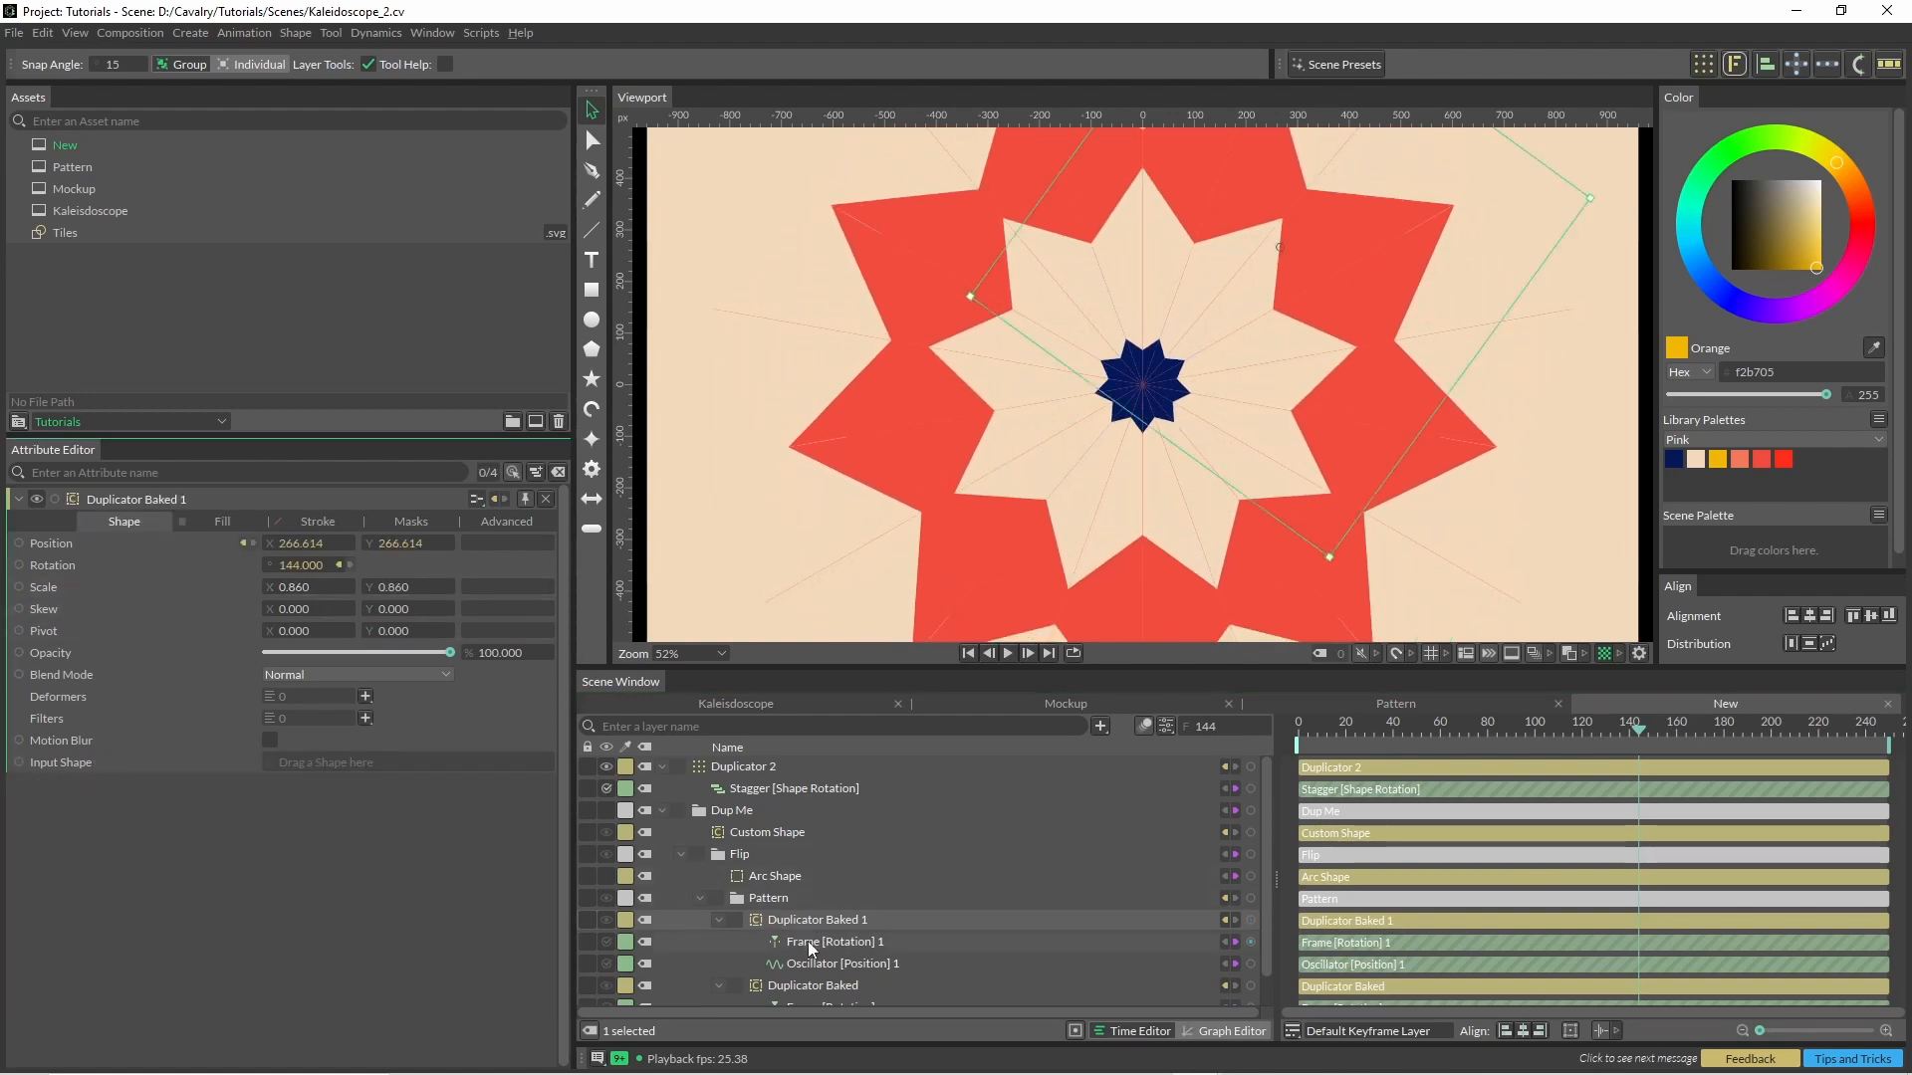
left_click(836, 941)
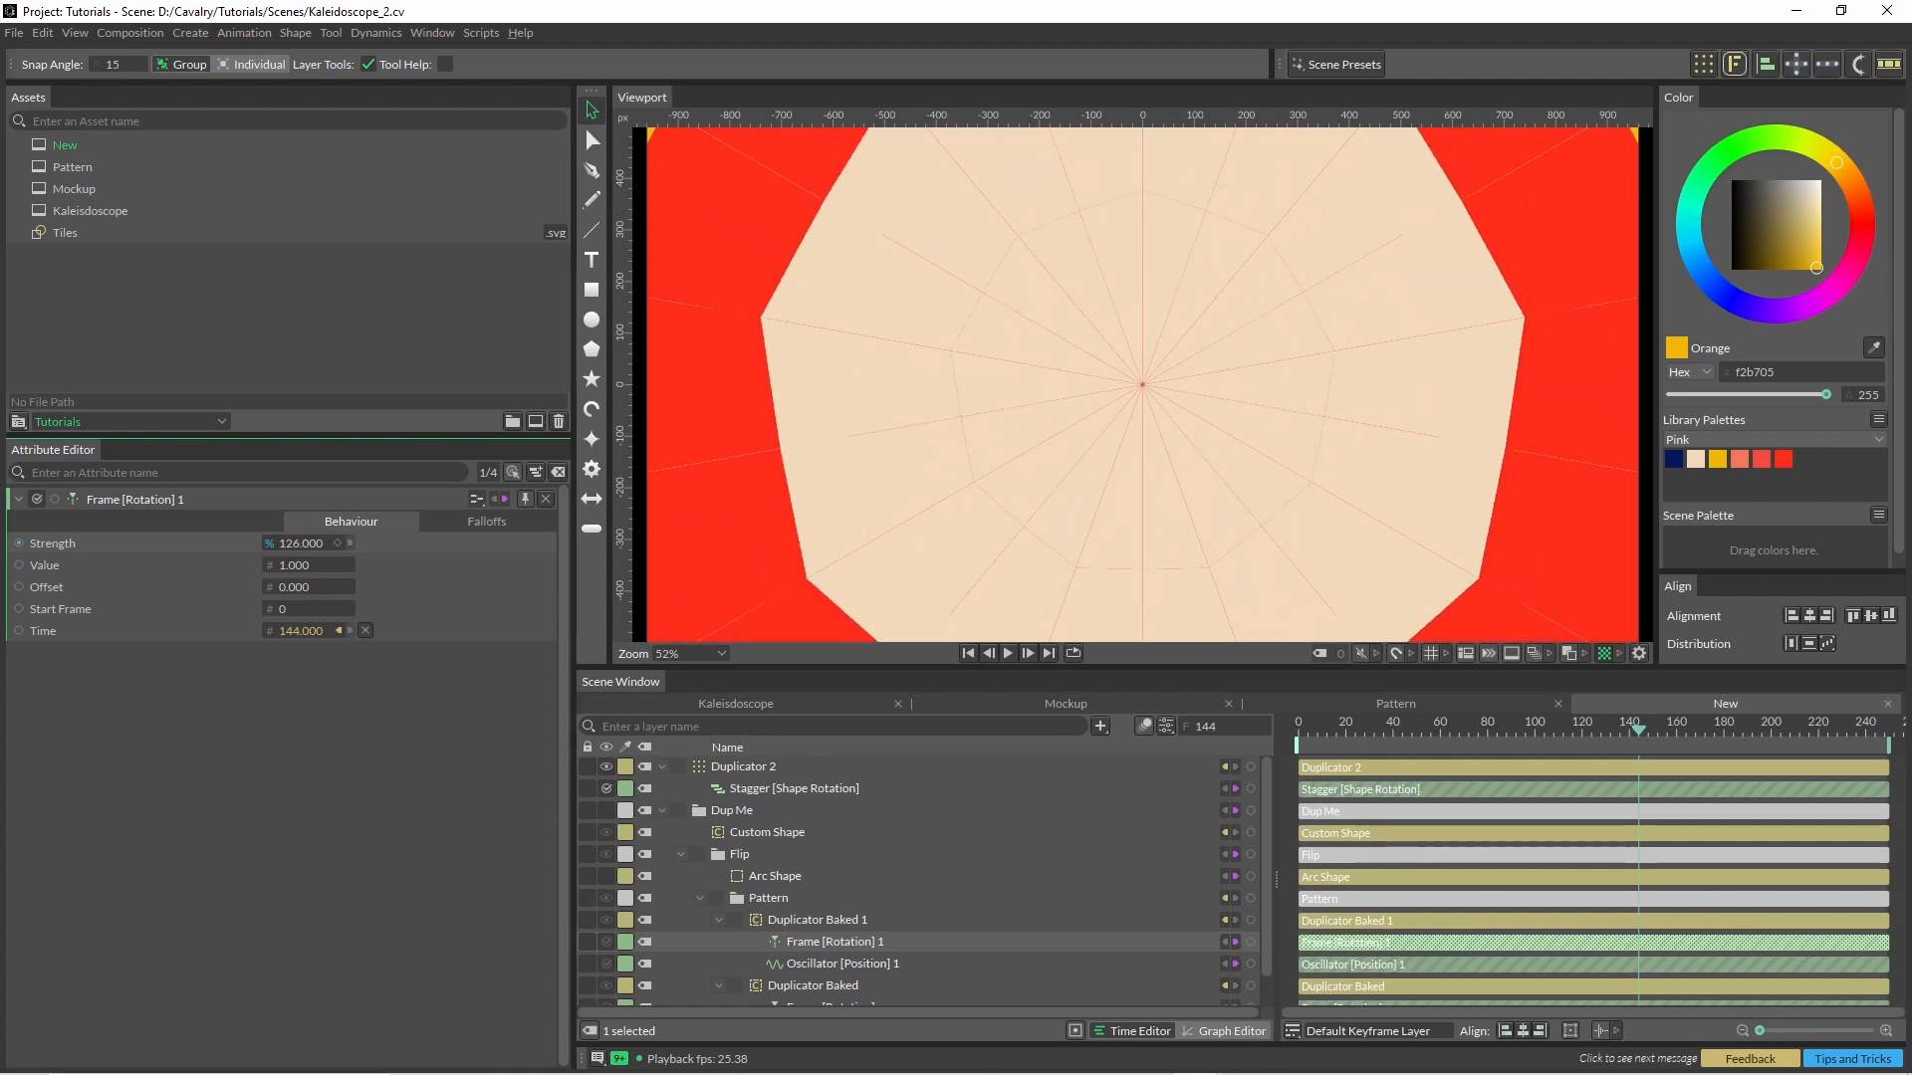
left_click(1007, 652)
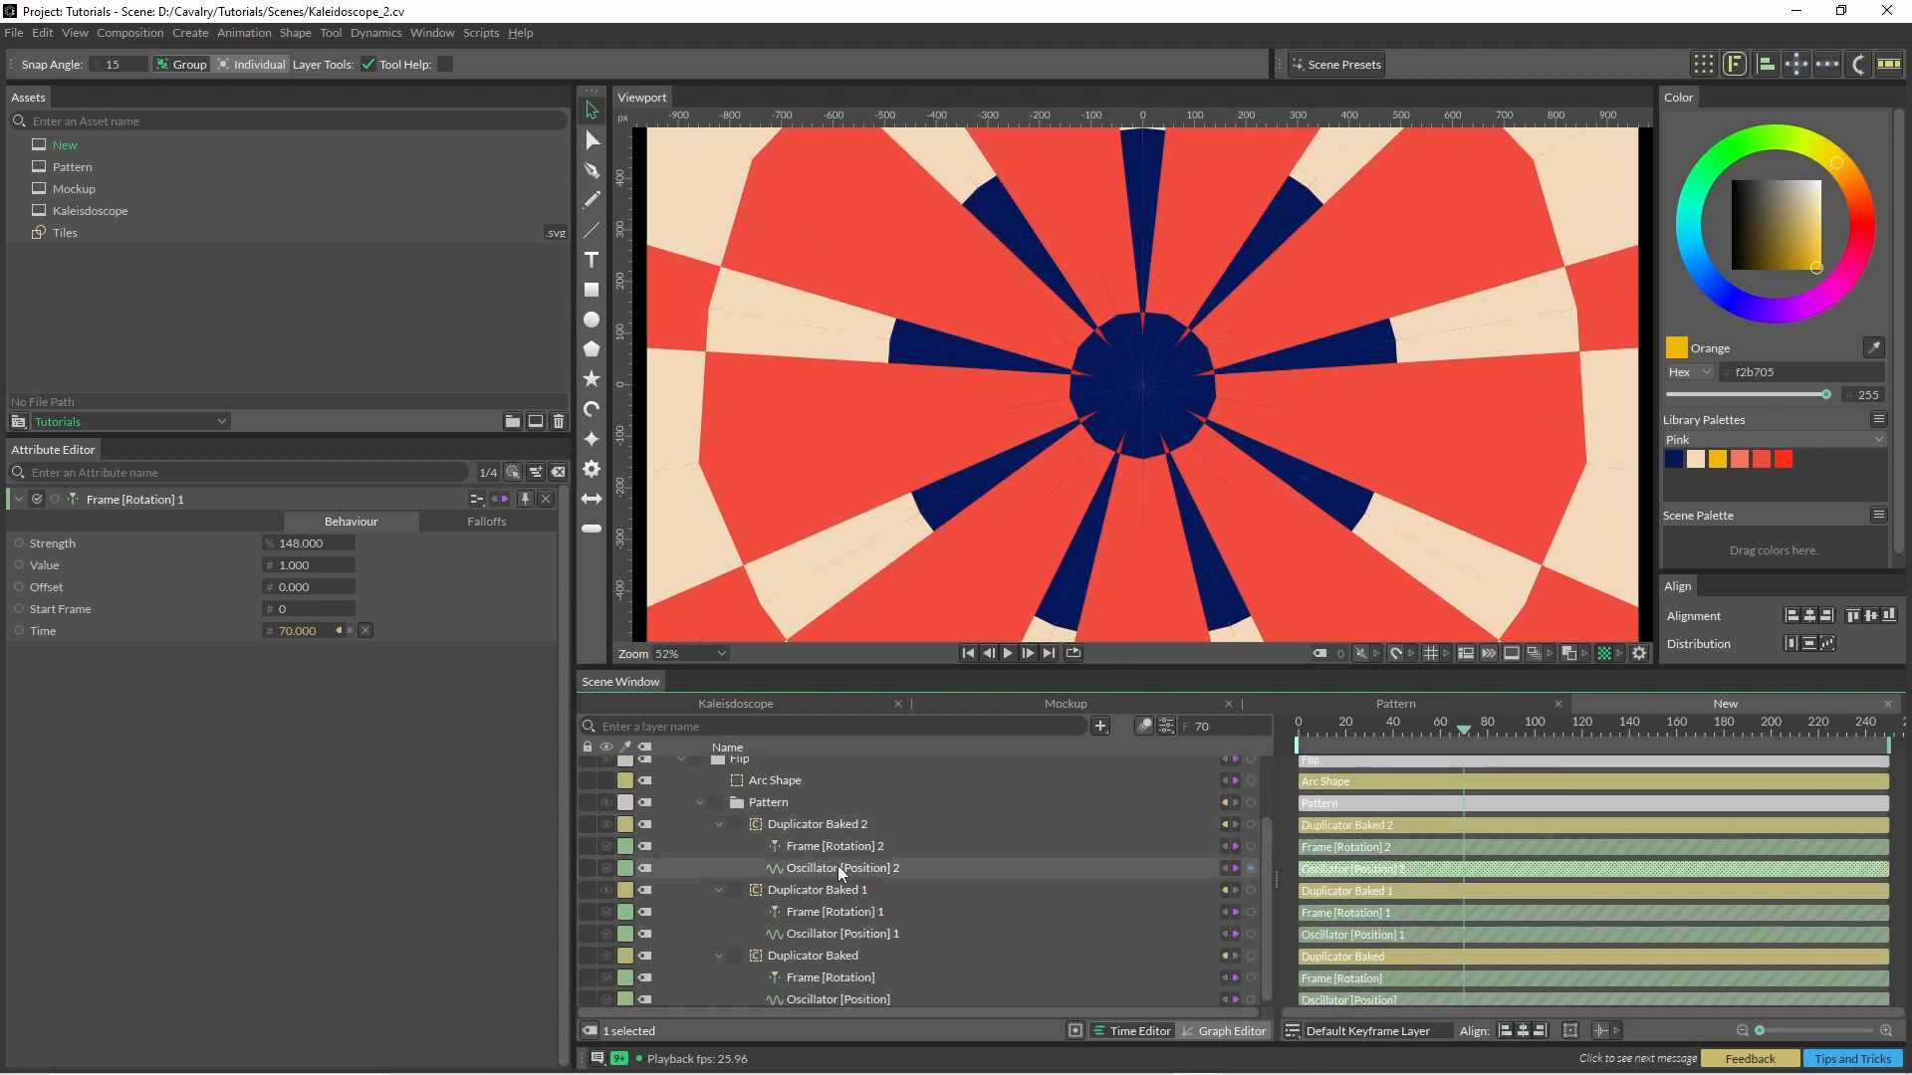
left_click(834, 867)
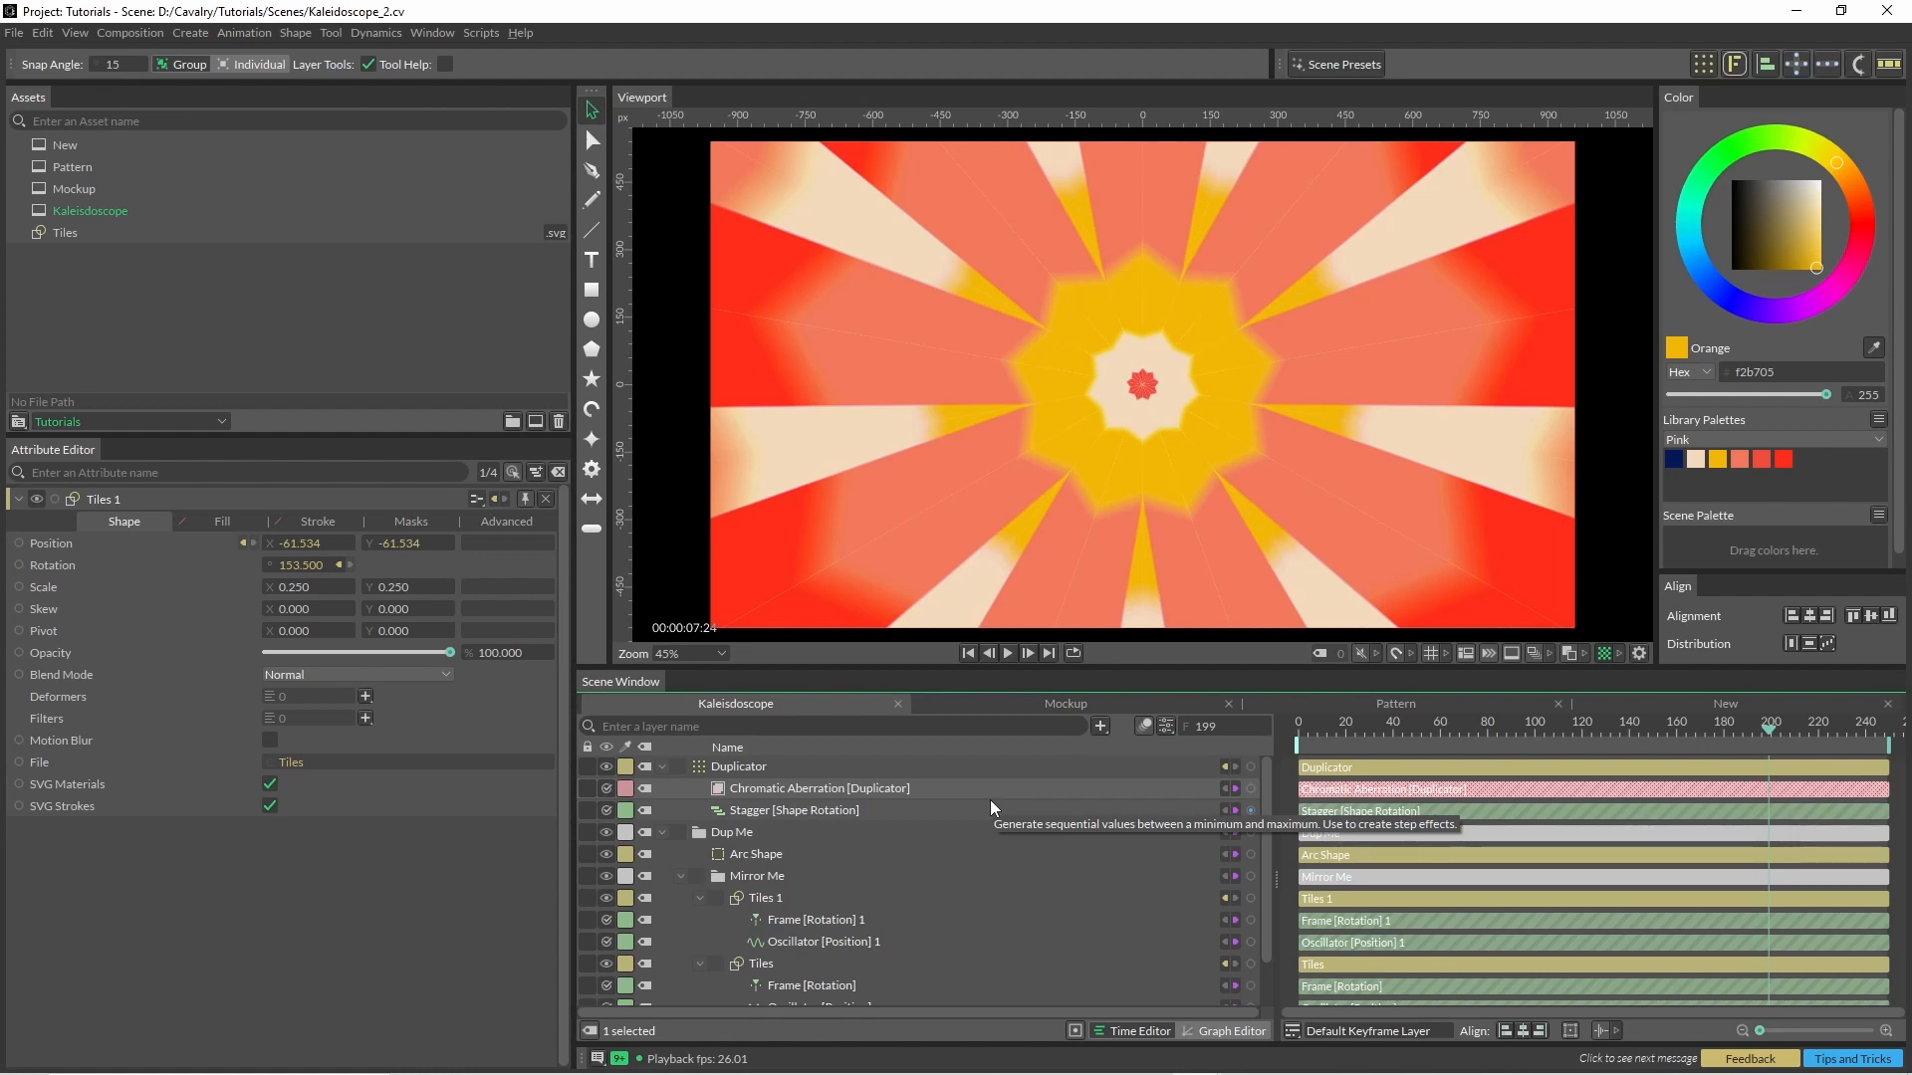
Play the finished Kaleidoscope composition with its chromatic aberration.
left_click(1006, 652)
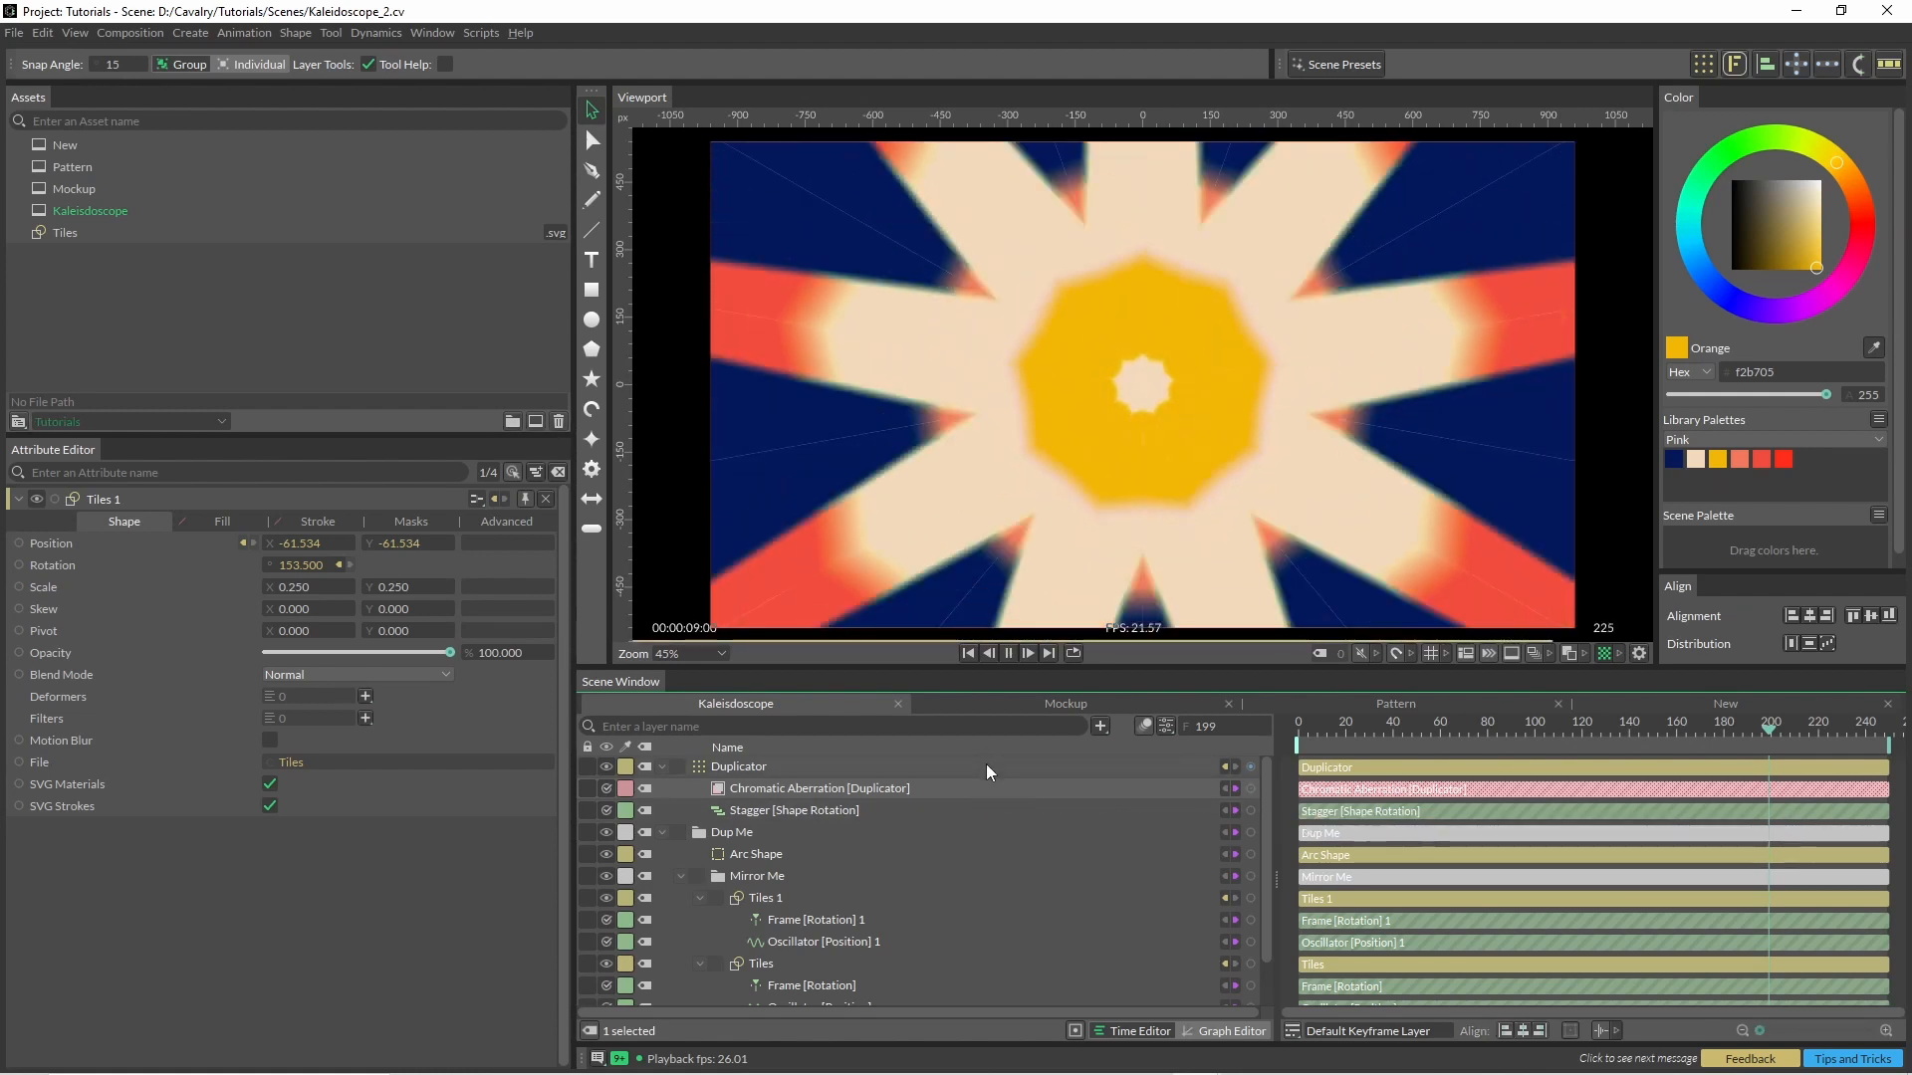